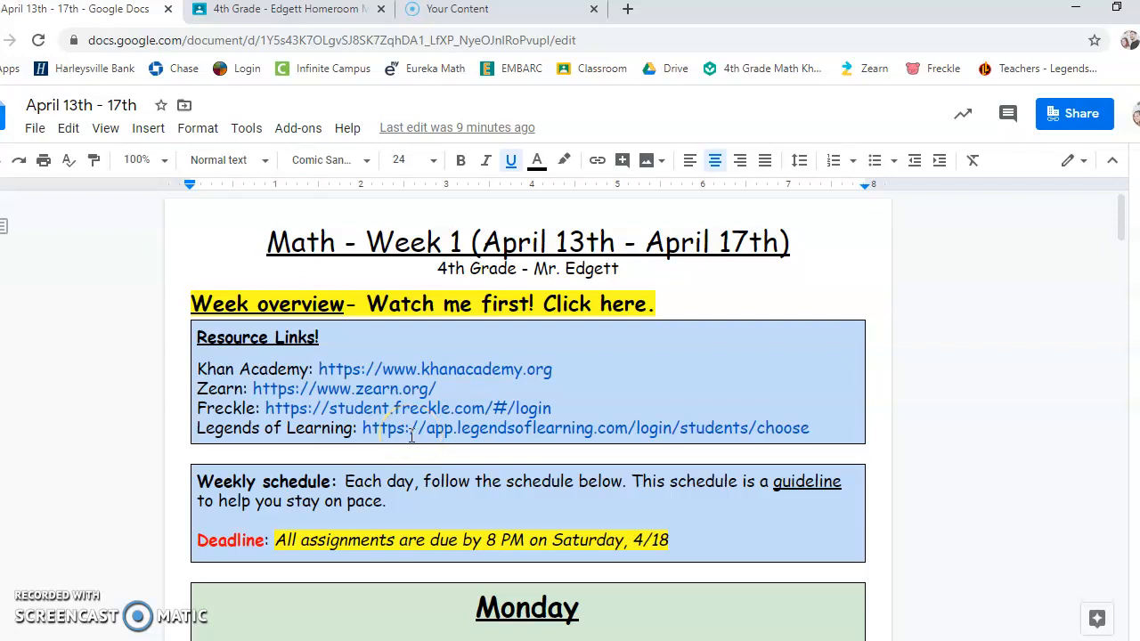
mouse_move(668, 265)
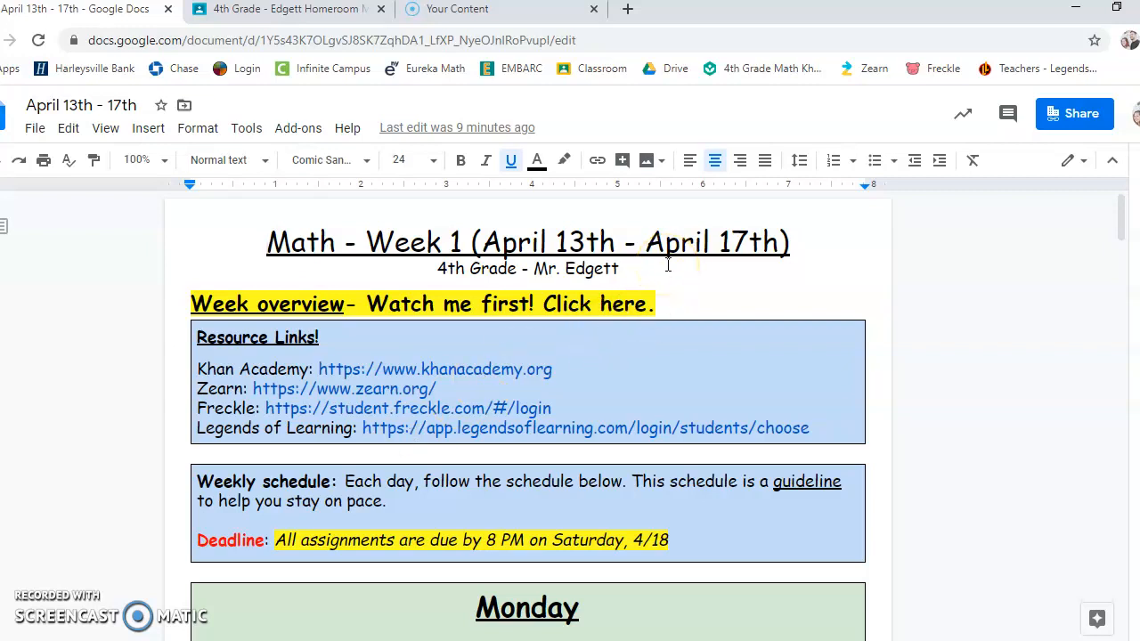
Step: Scroll the April 13th–17th math plan down to the Resource Links box
scroll(down, 3)
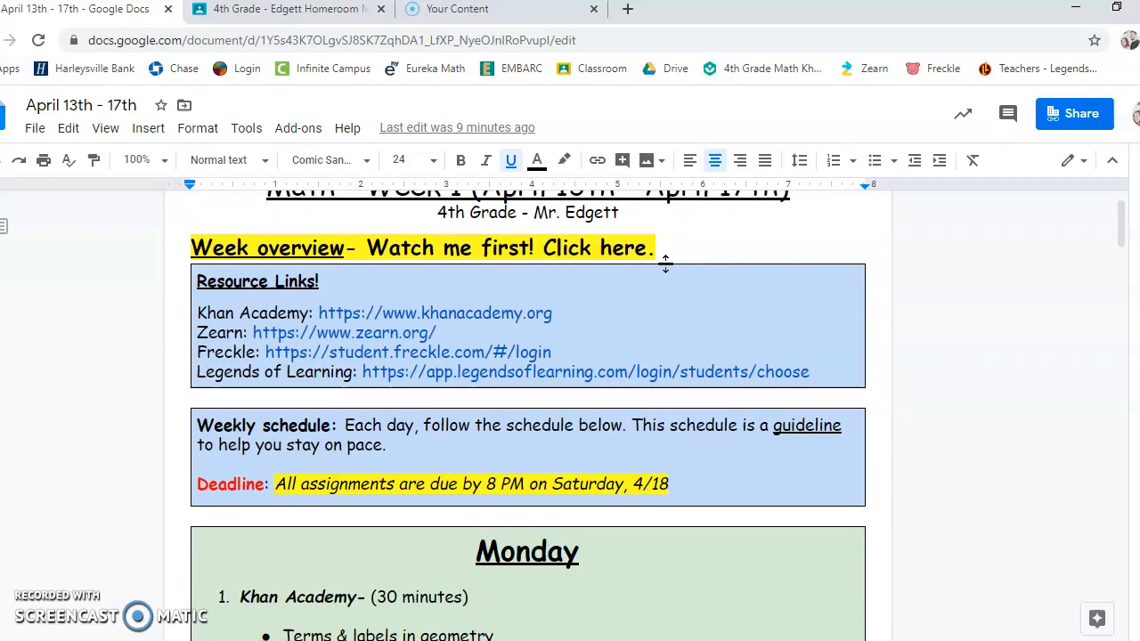
mouse_move(405, 314)
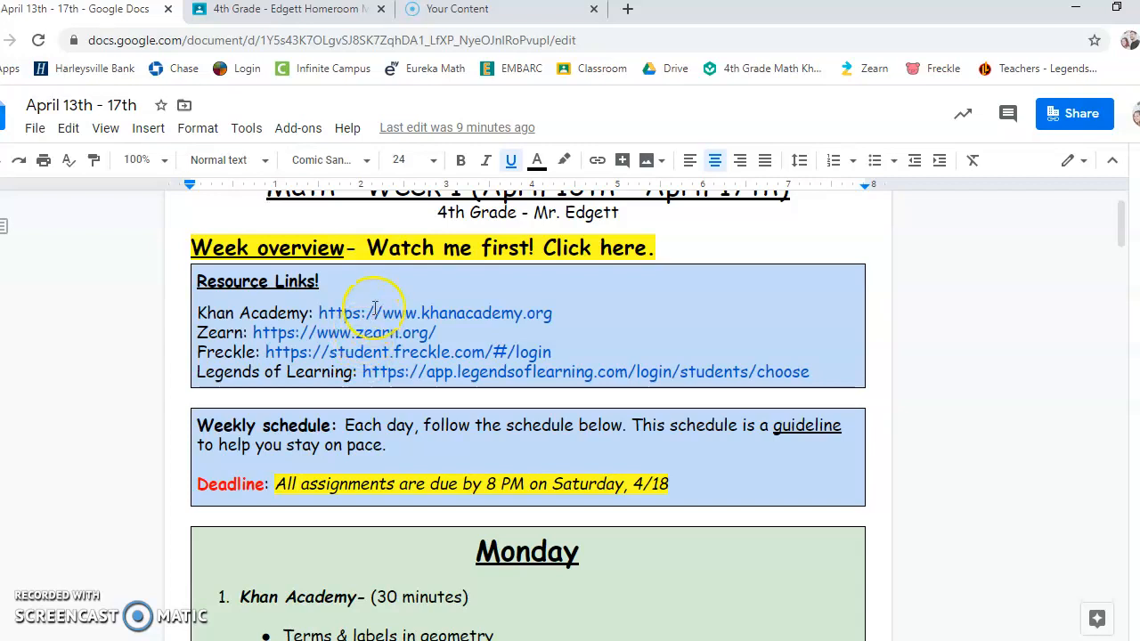
mouse_move(356, 339)
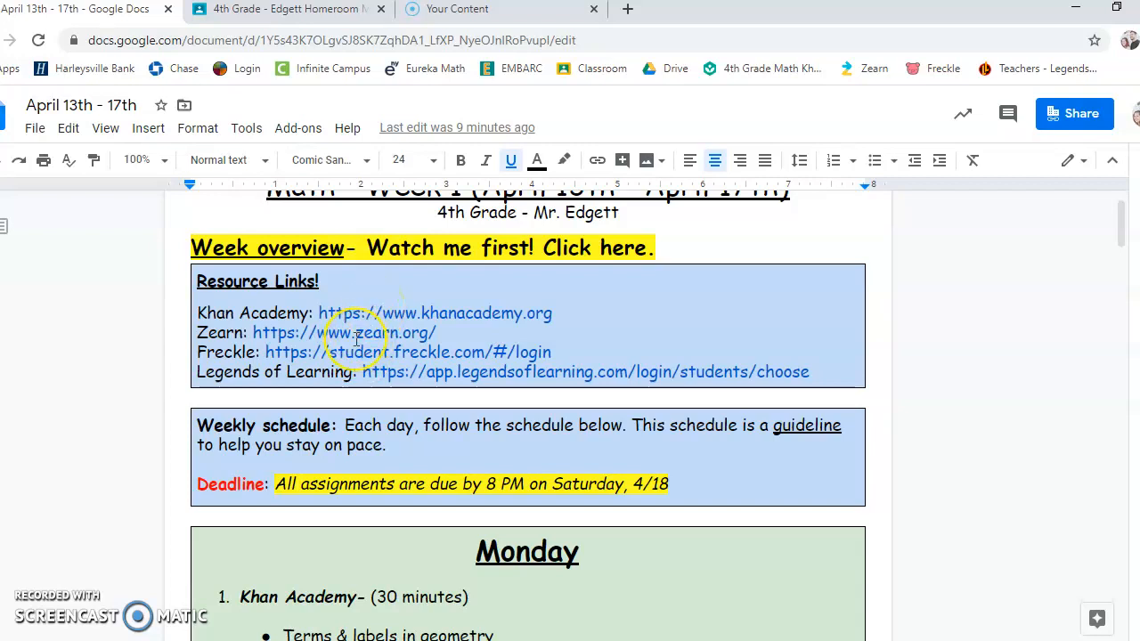
mouse_move(357, 352)
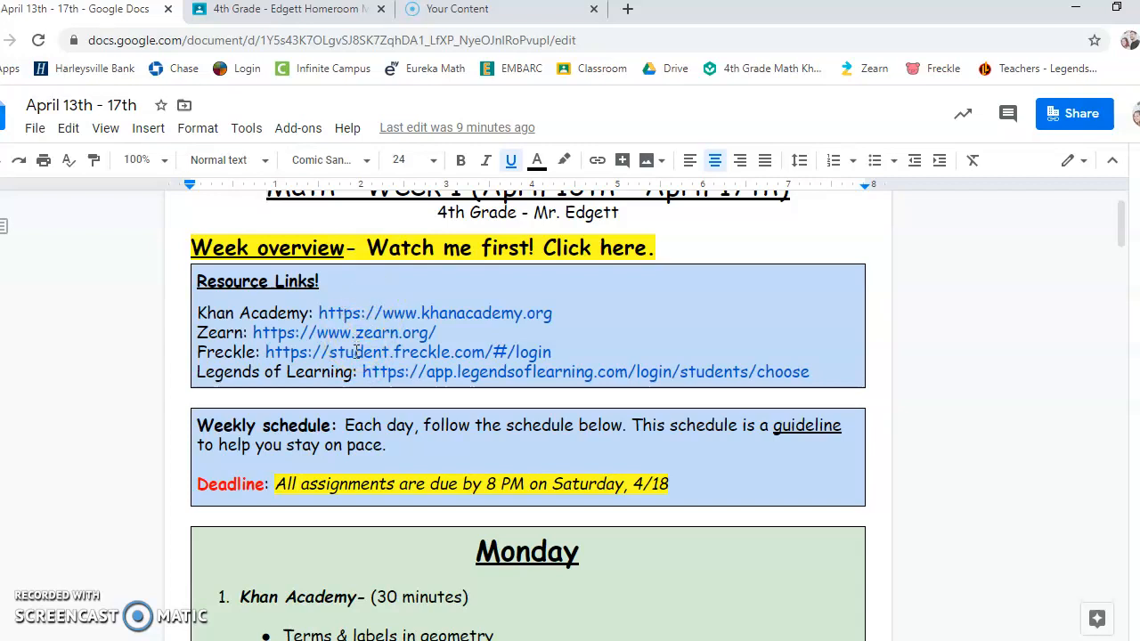
mouse_move(392, 368)
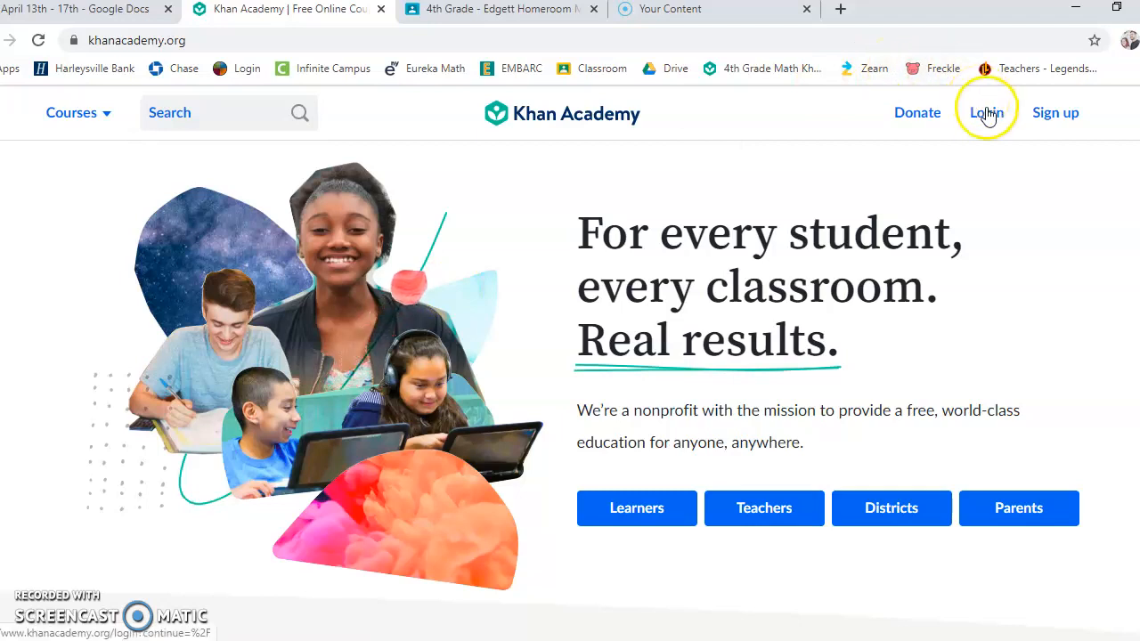
Step: Show Khan Academy's login page, then return to the plan and open the Zearn link
click(986, 112)
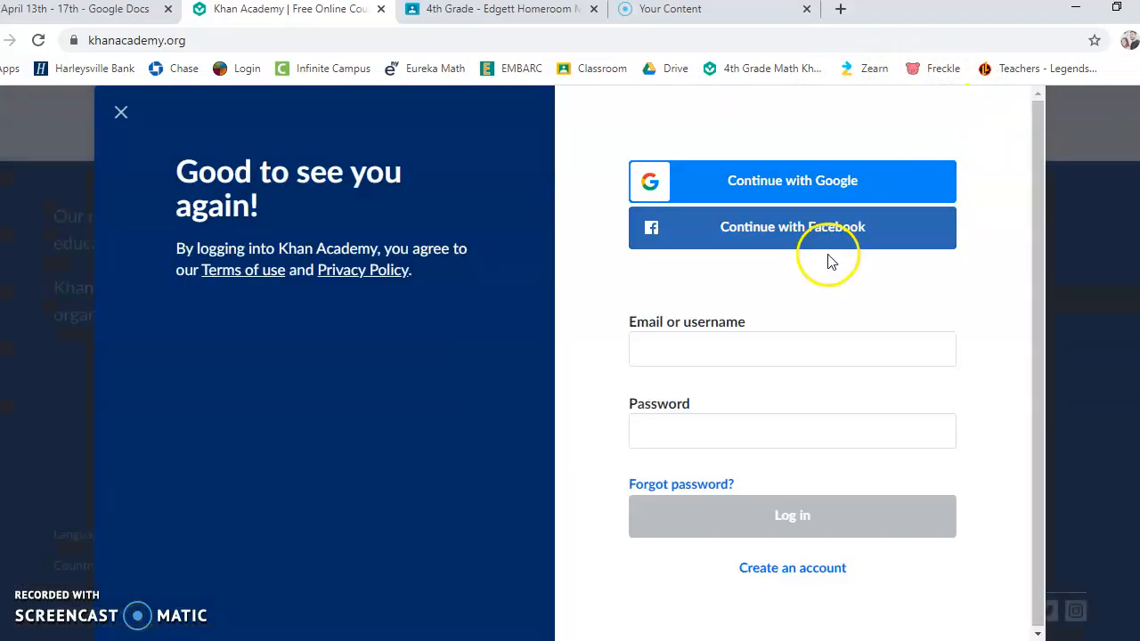
mouse_move(818, 180)
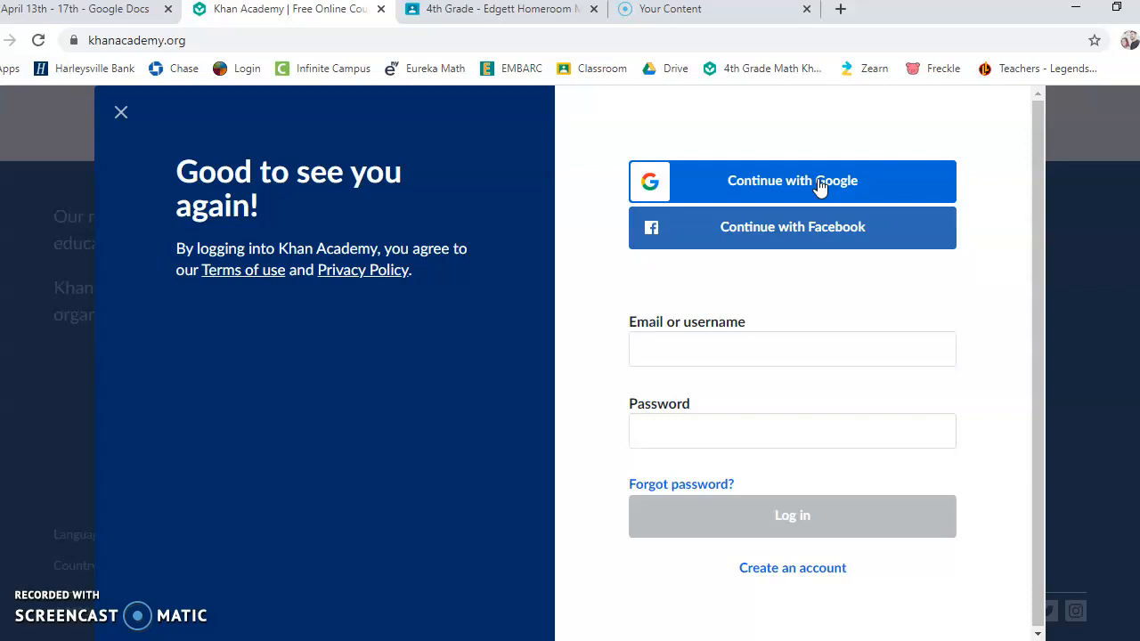
mouse_move(809, 143)
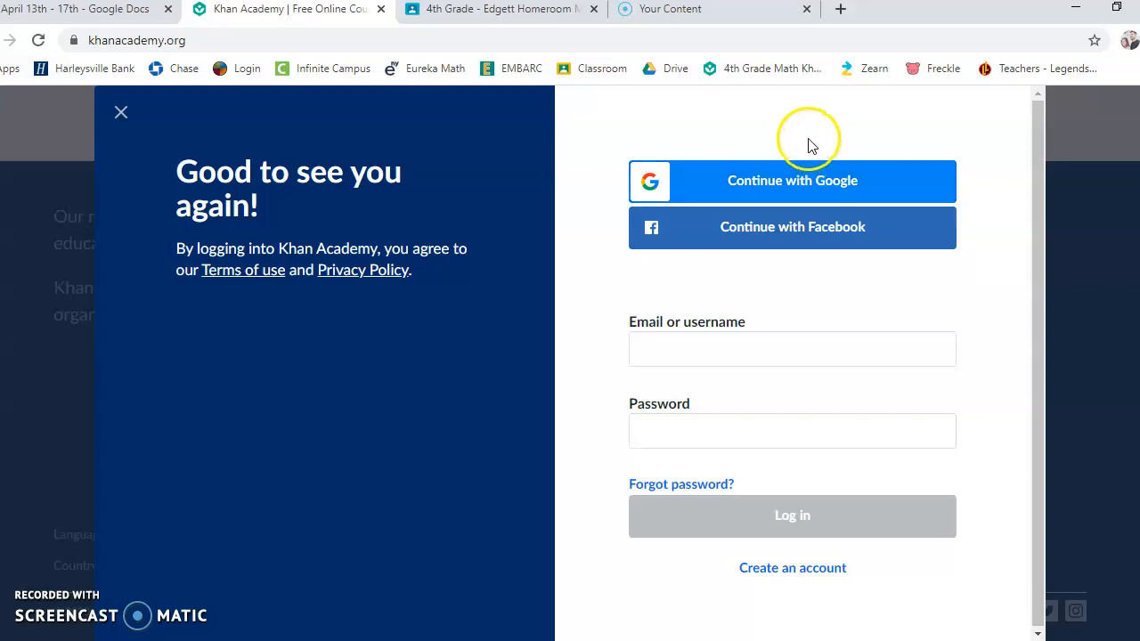
mouse_move(774, 183)
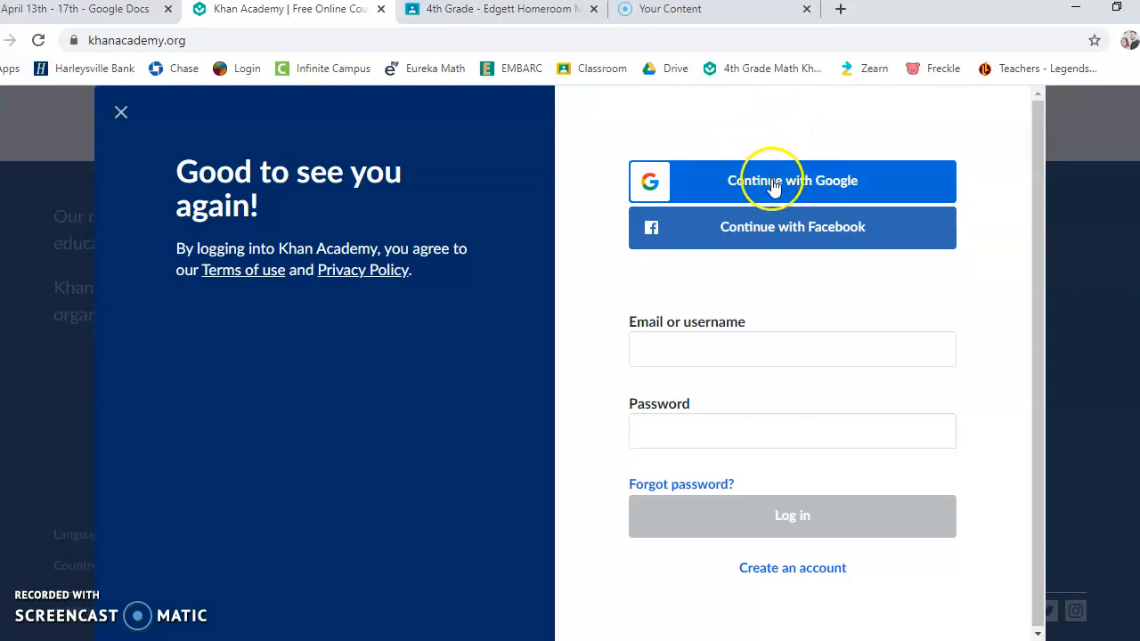
mouse_move(829, 146)
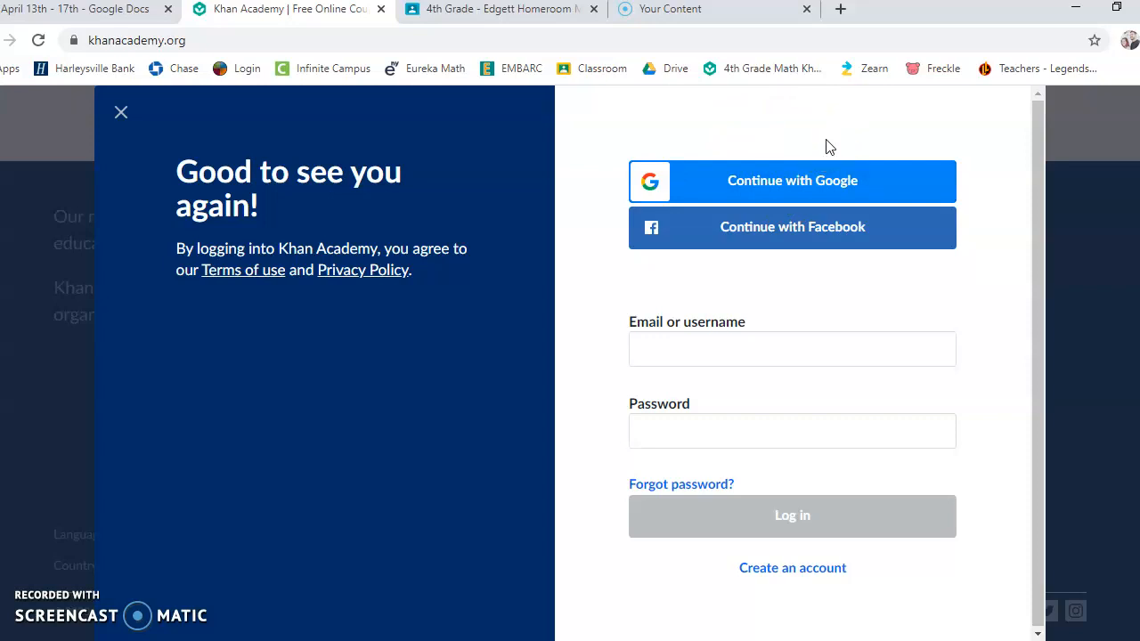
mouse_move(436, 144)
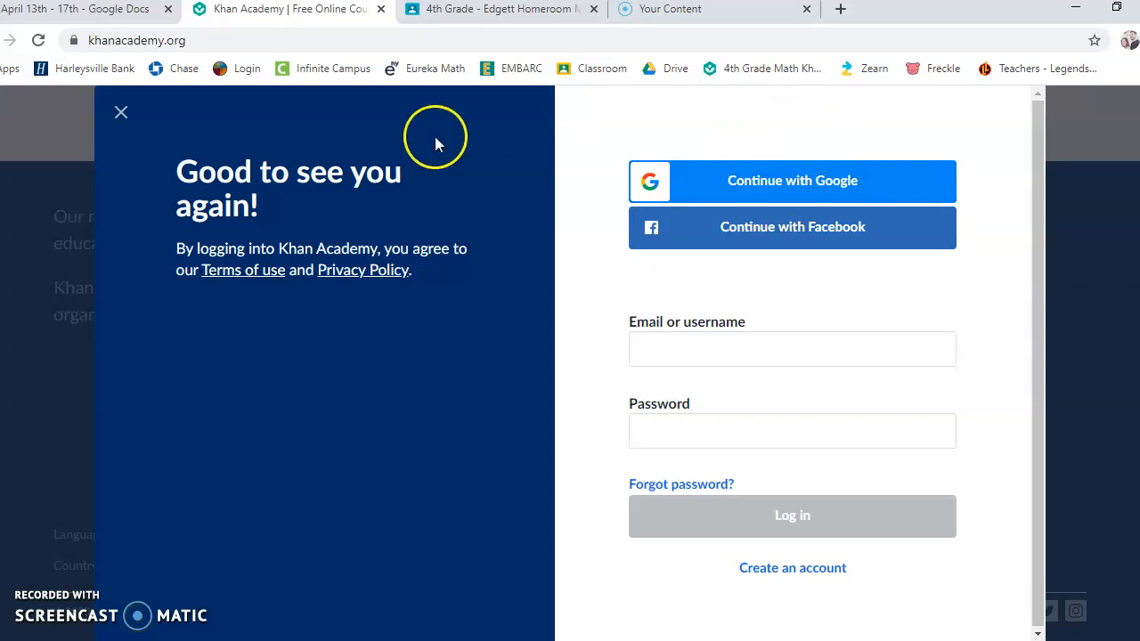
mouse_move(130, 23)
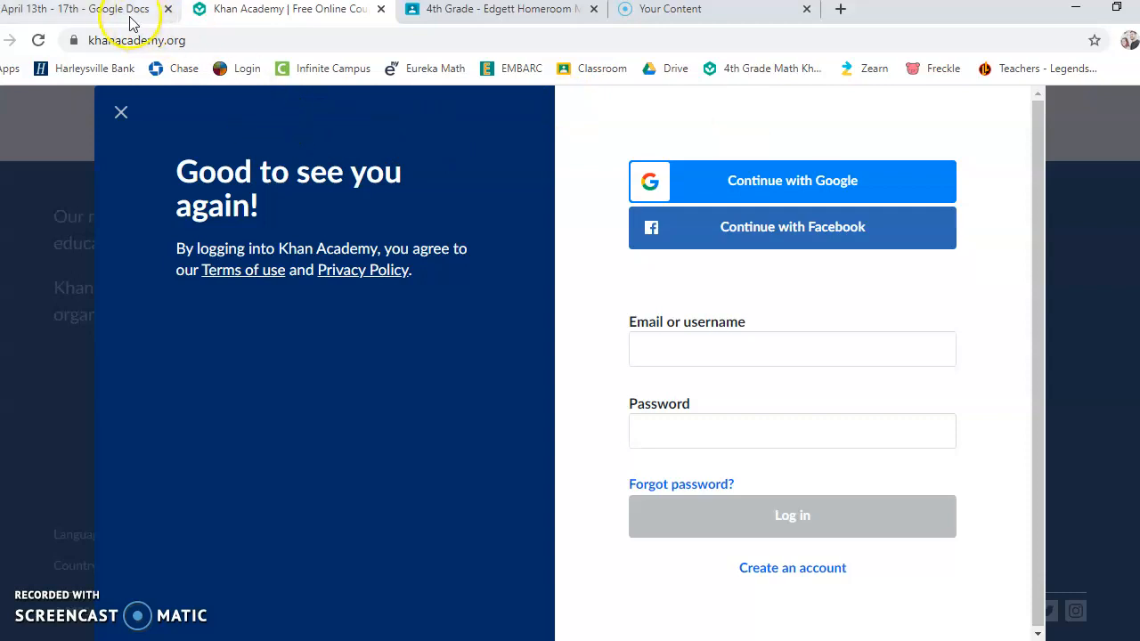
click(76, 9)
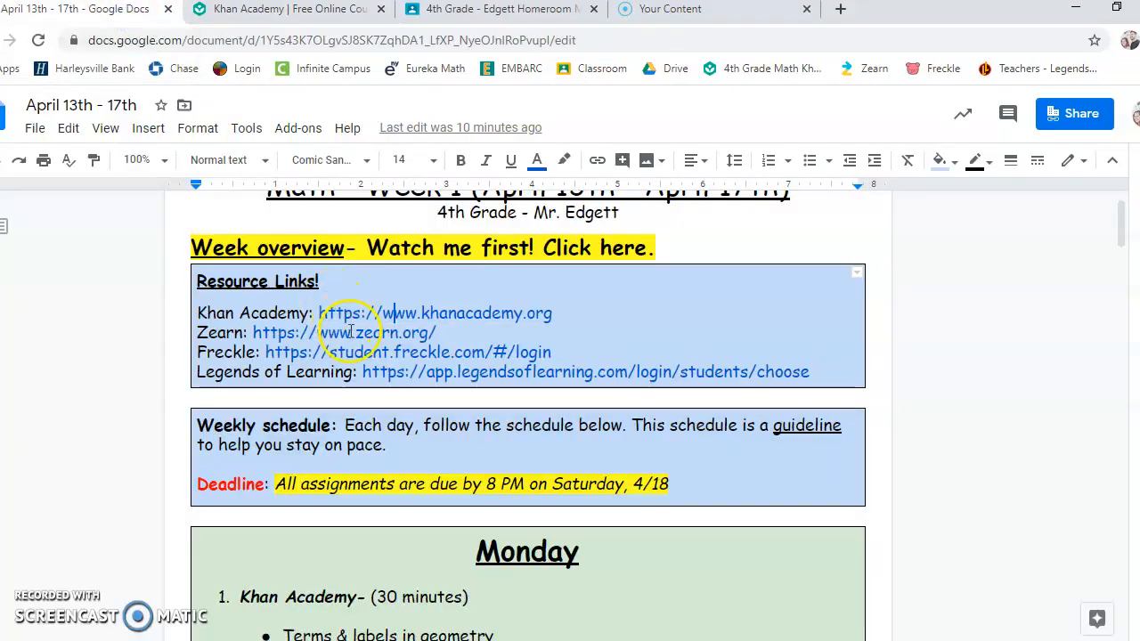
click(344, 332)
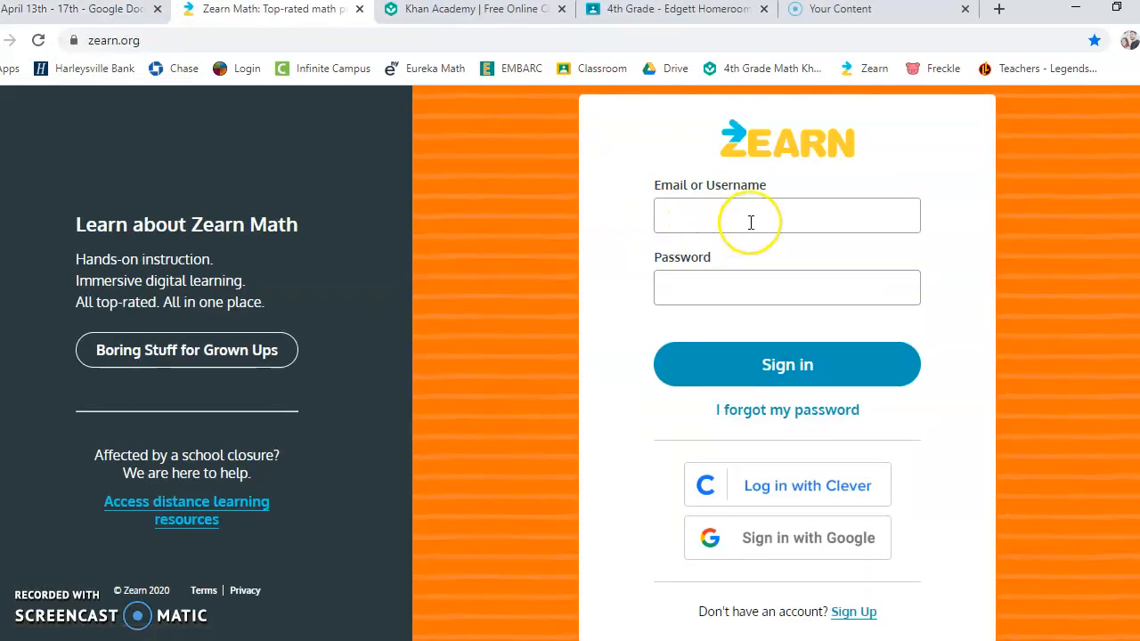
mouse_move(751, 215)
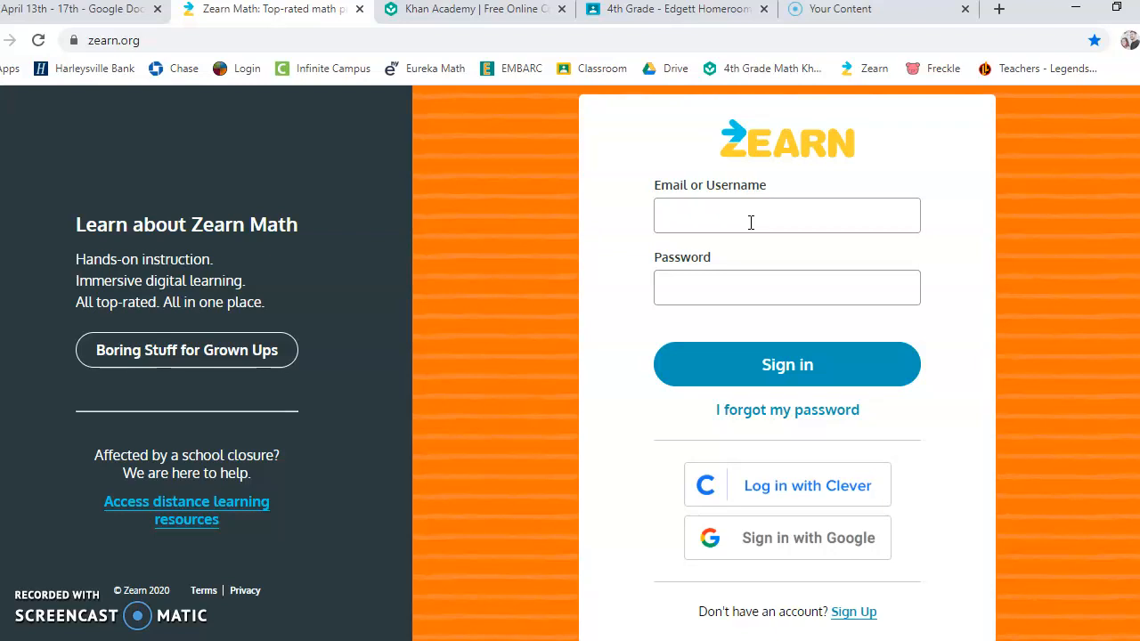
mouse_move(921, 142)
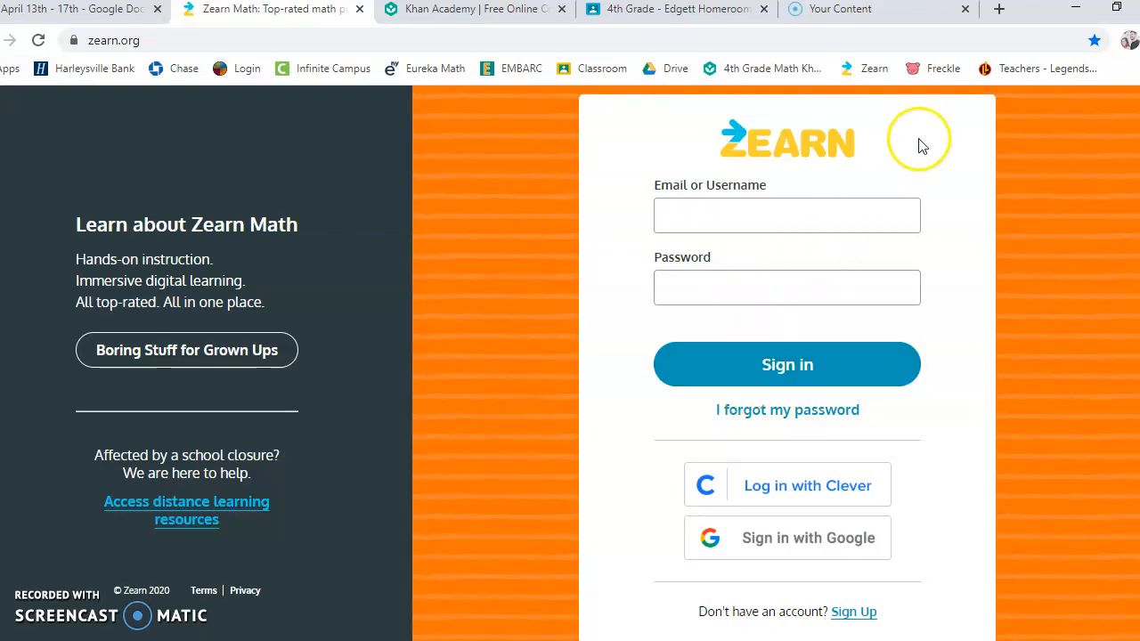
mouse_move(1078, 121)
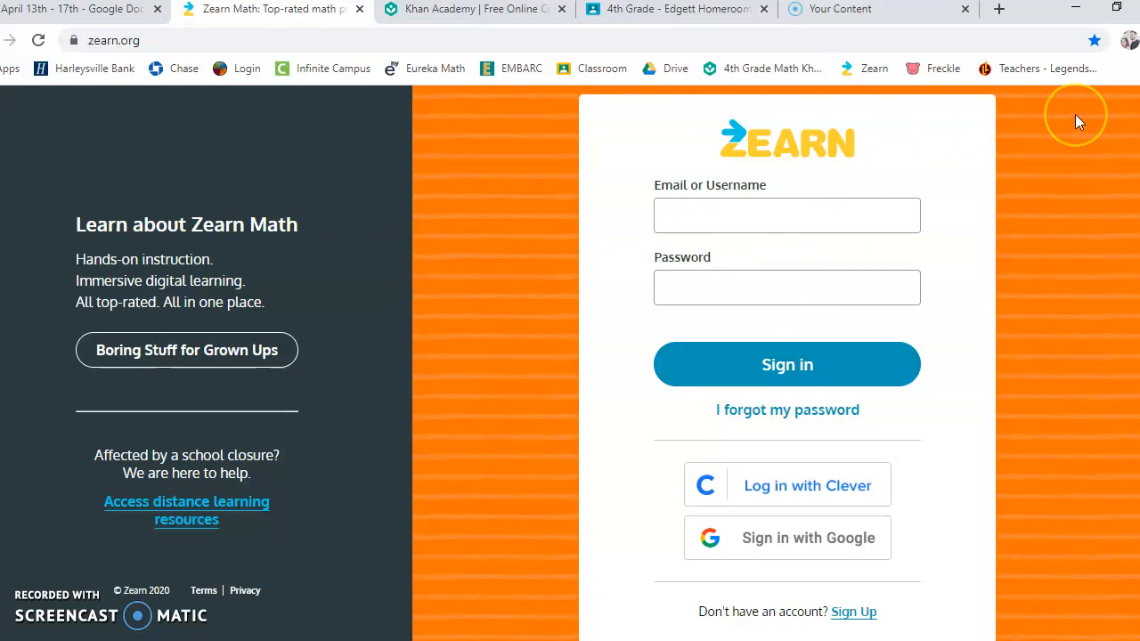
mouse_move(813, 160)
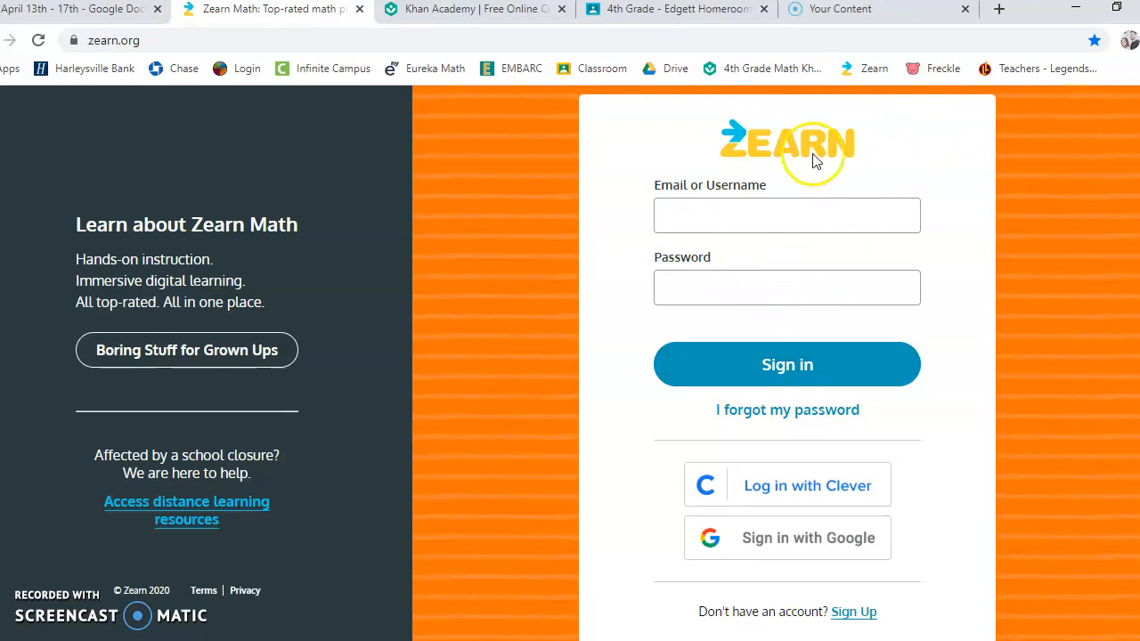
mouse_move(113, 40)
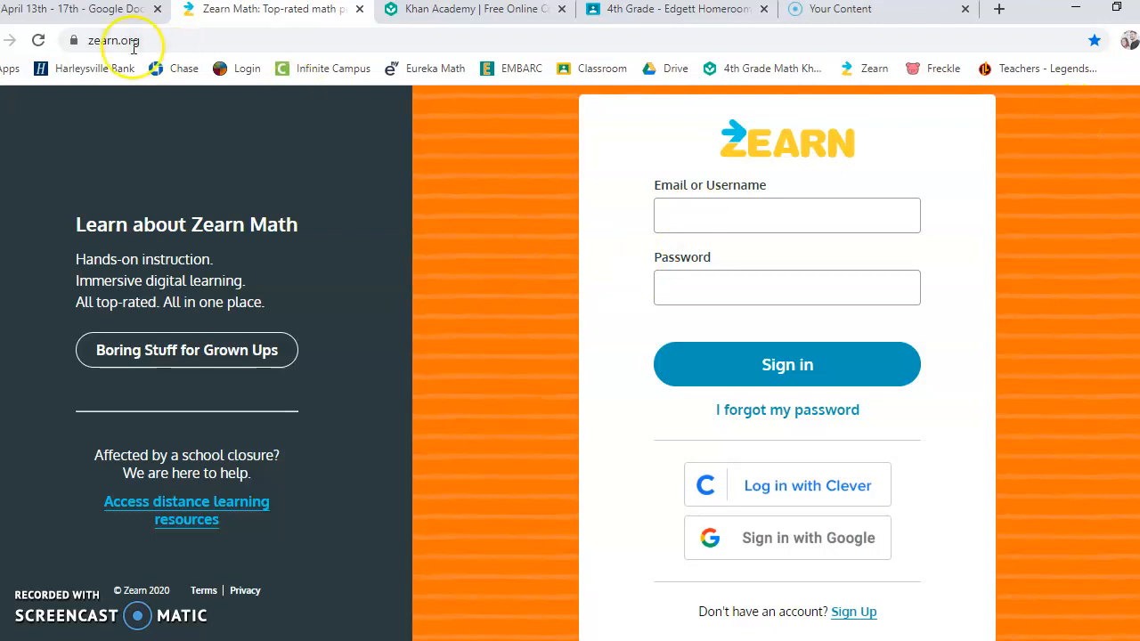
Step: Return to the plan from Zearn's sign-in page and open the Freckle link
click(76, 9)
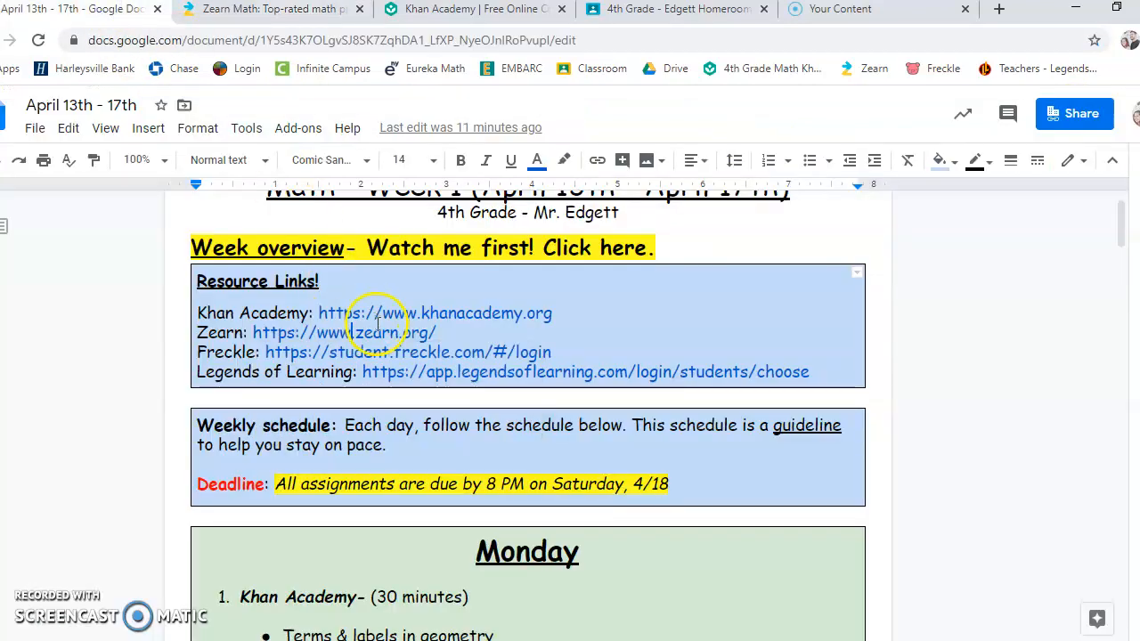
click(407, 352)
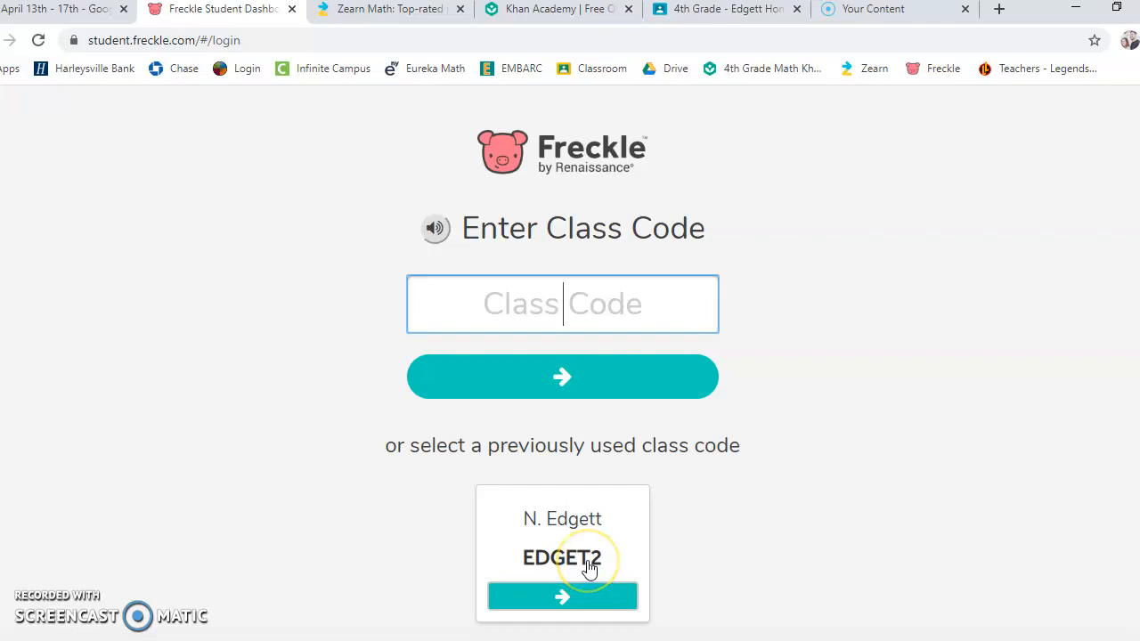
mouse_move(621, 552)
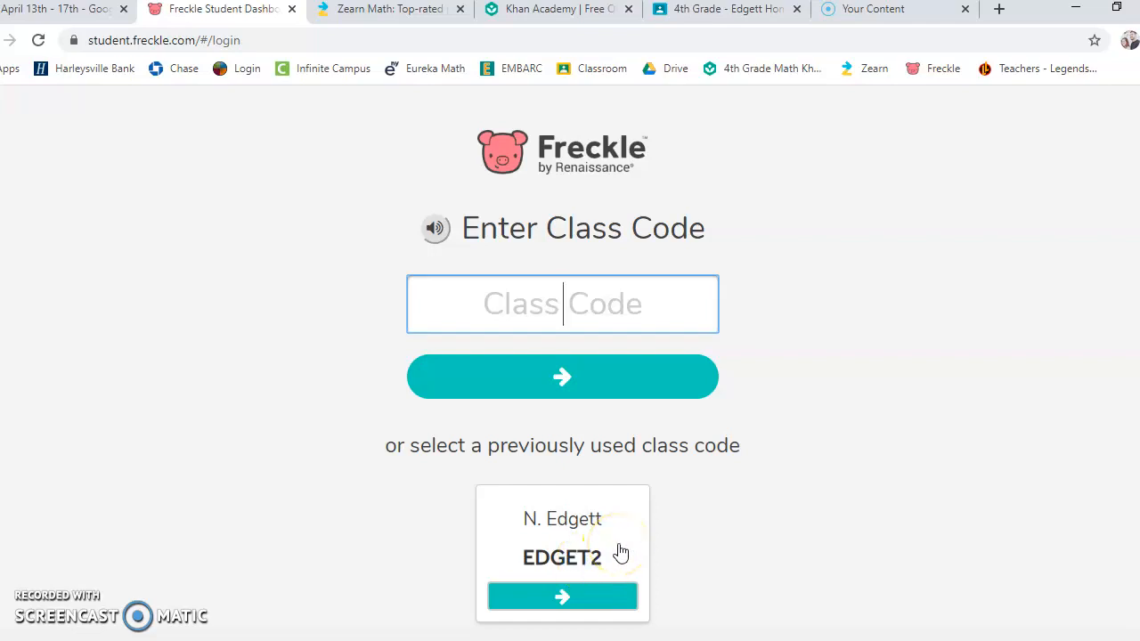
mouse_move(630, 201)
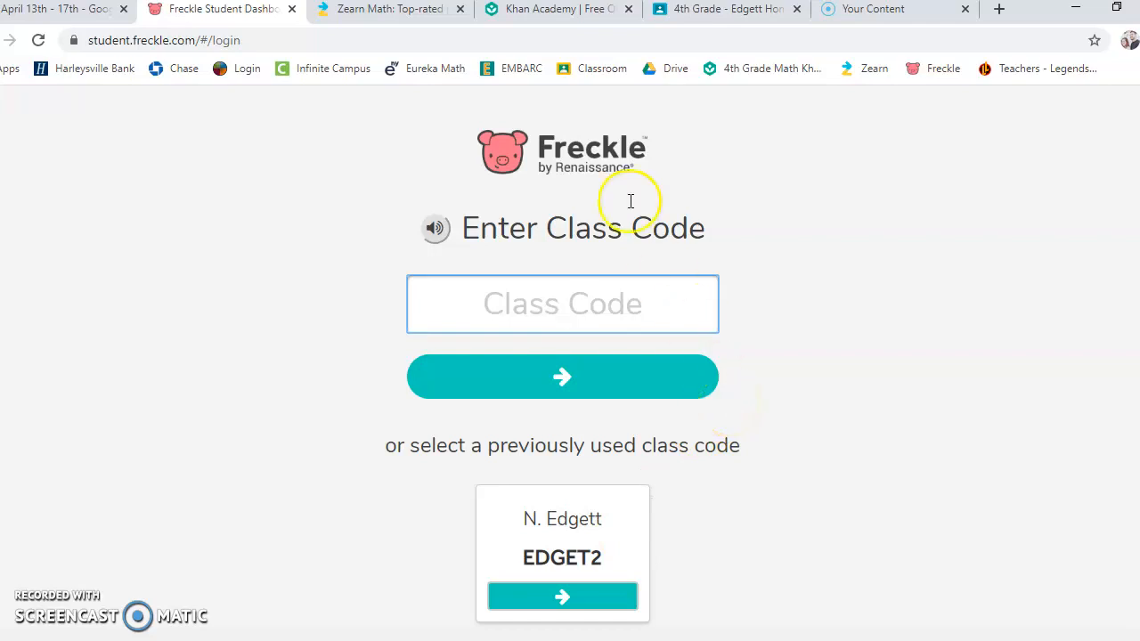
Step: Return to the plan and scroll to Monday's Khan Academy videos and IXL skill
click(58, 9)
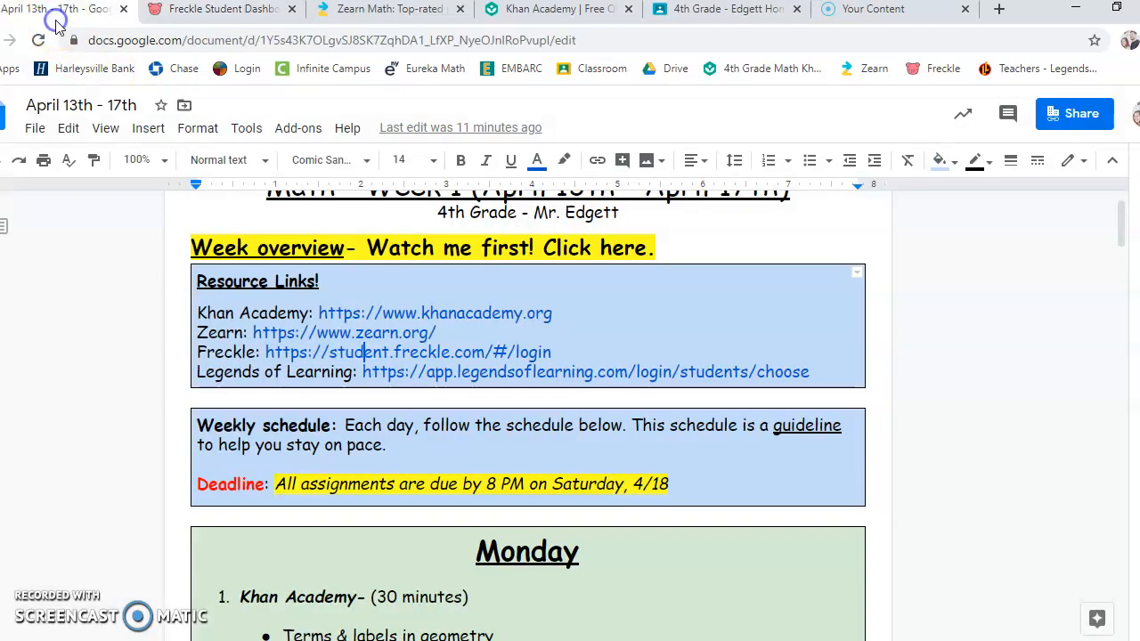
mouse_move(505, 342)
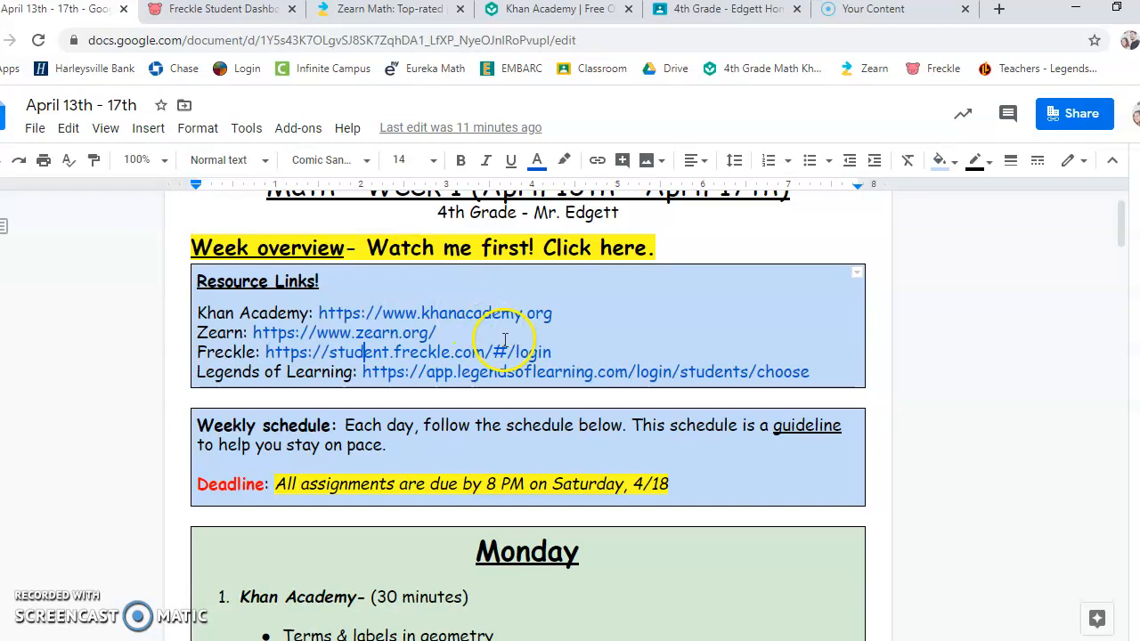
scroll(down, 3)
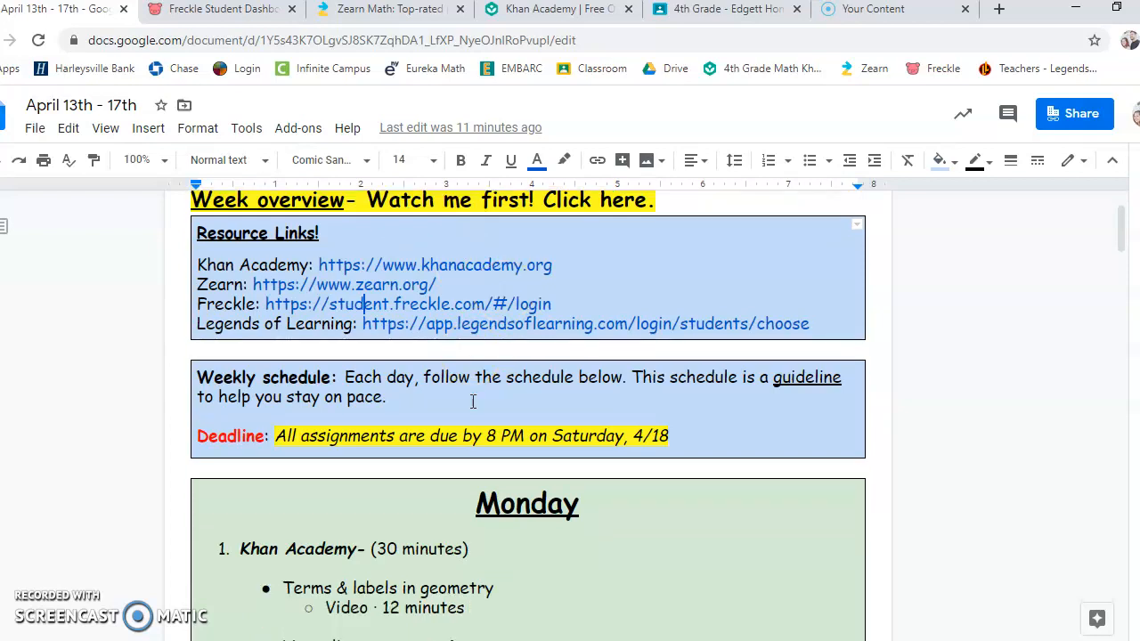
scroll(down, 3)
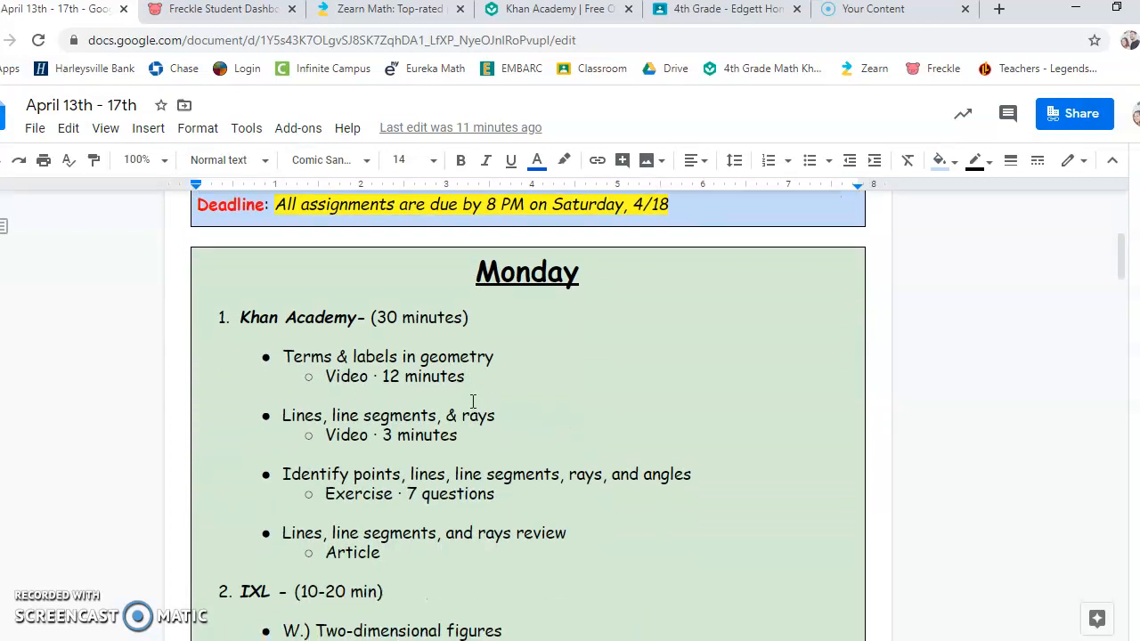
scroll(down, 3)
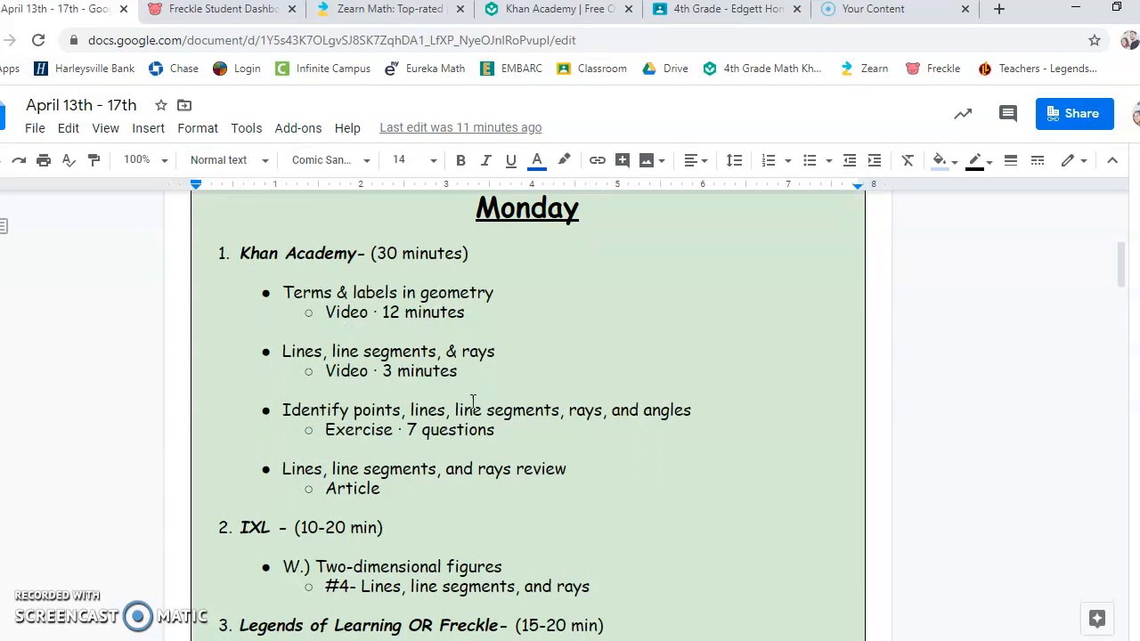
mouse_move(557, 9)
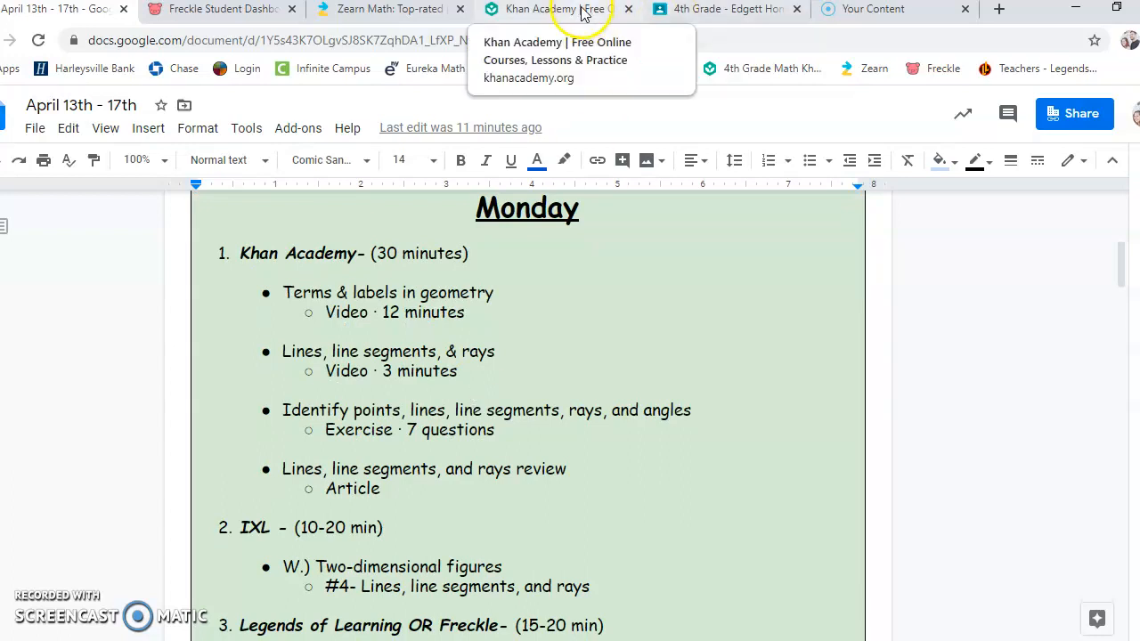
Step: Sign in to Khan Academy with Google, reaching the dashboard with two 4th Grade classes
click(552, 9)
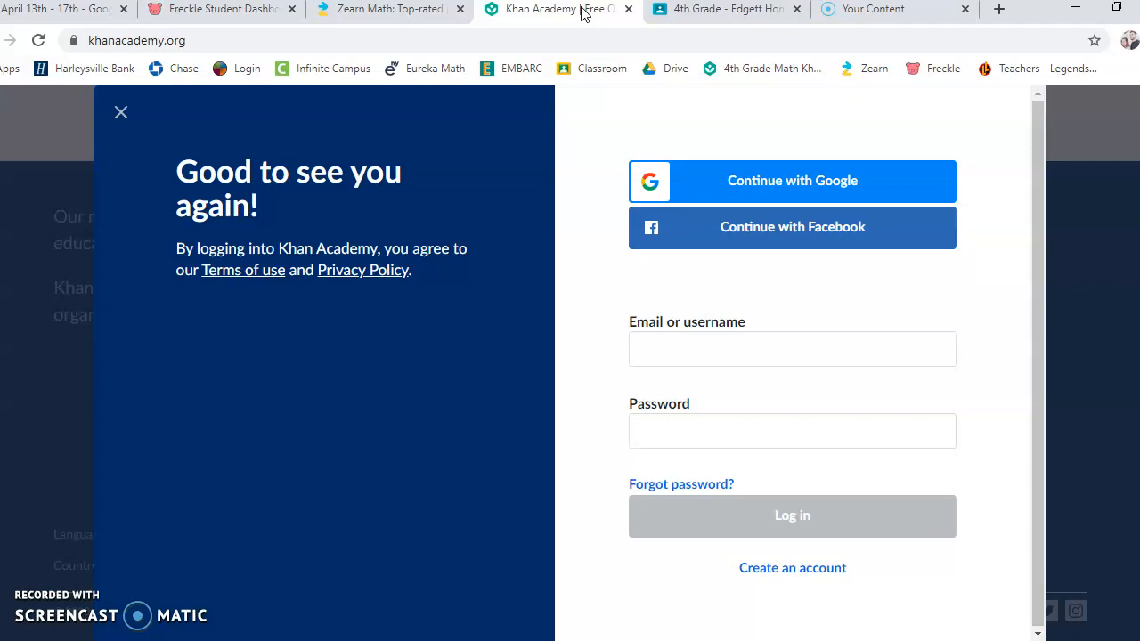
click(792, 181)
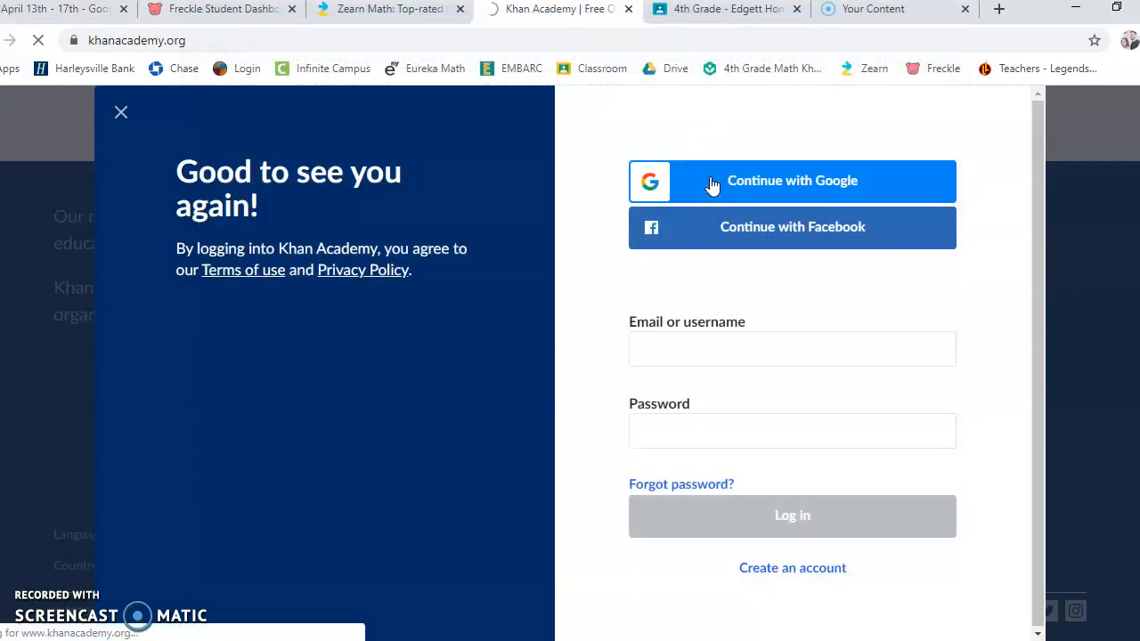
click(792, 181)
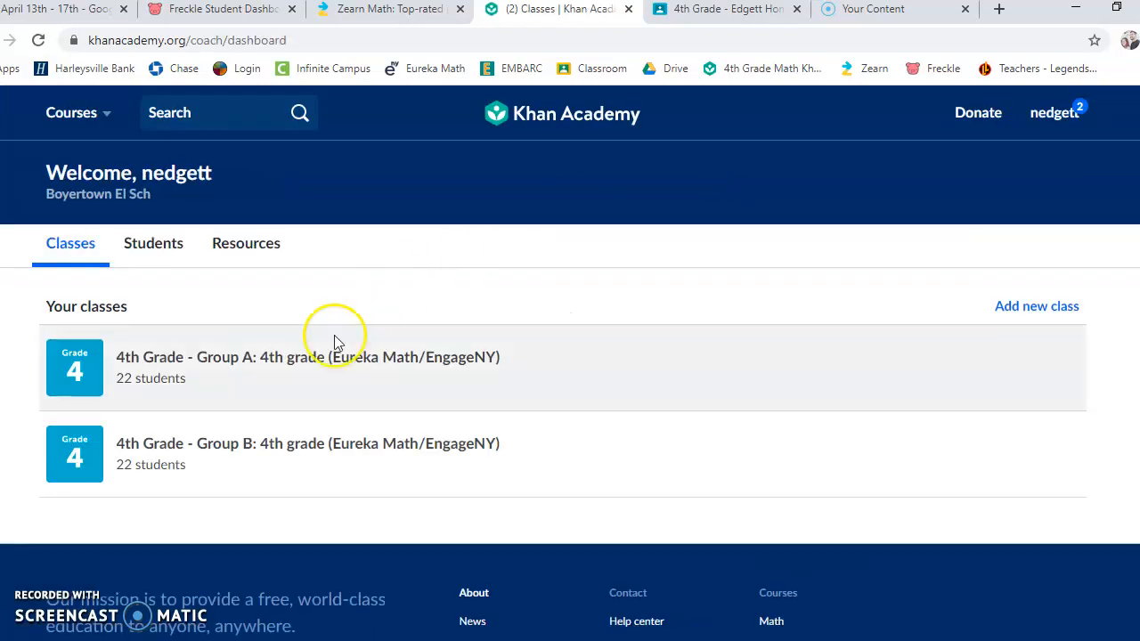
Step: Open 4th Grade Group A, scroll to Module 4 Topic A, and preview 'Terms & labels in geometry'
click(307, 357)
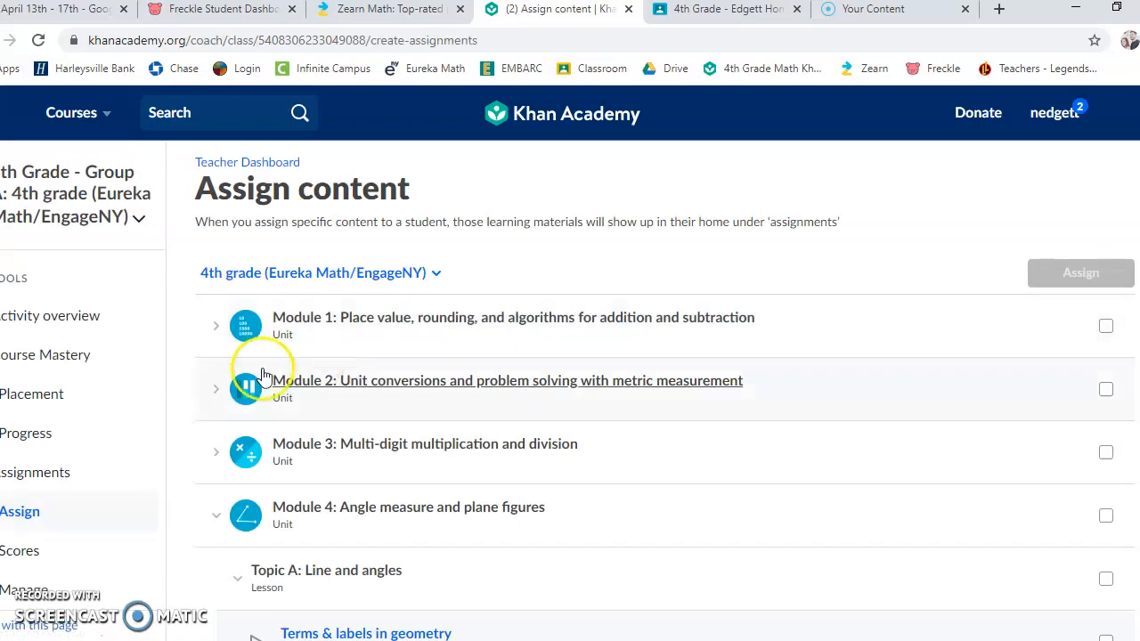
scroll(down, 3)
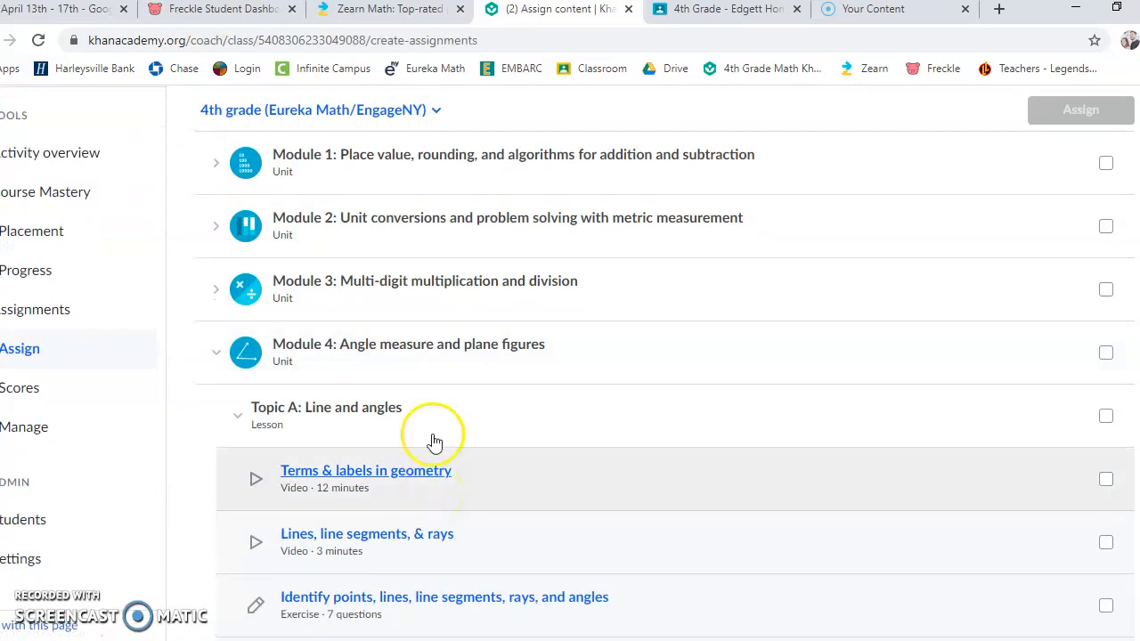
scroll(down, 3)
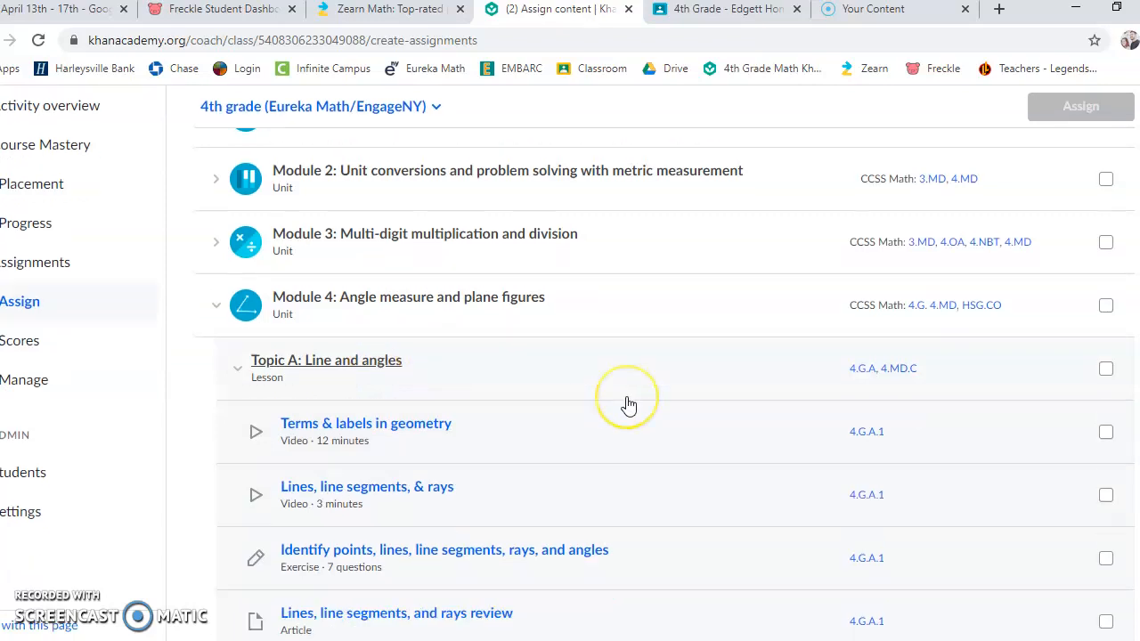
scroll(down, 3)
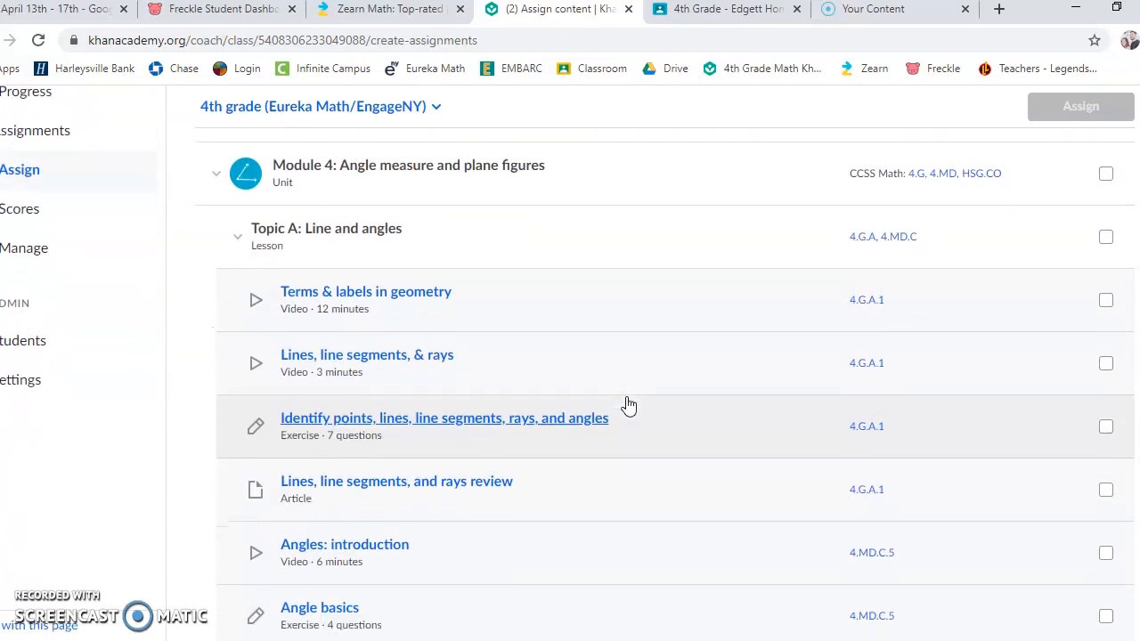
scroll(down, 3)
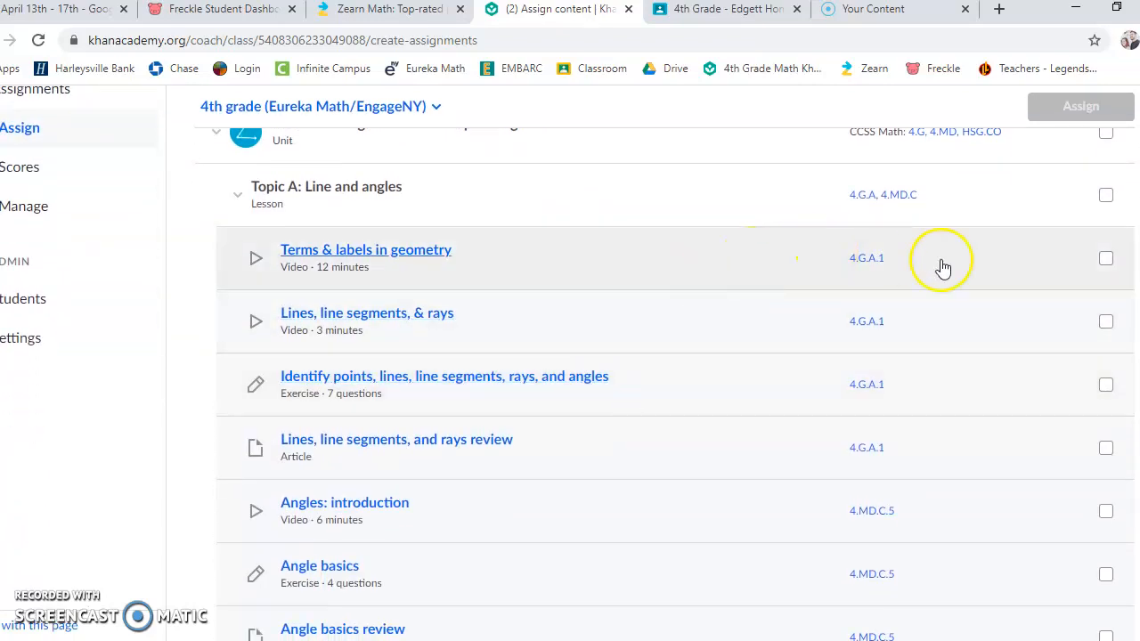
mouse_move(739, 307)
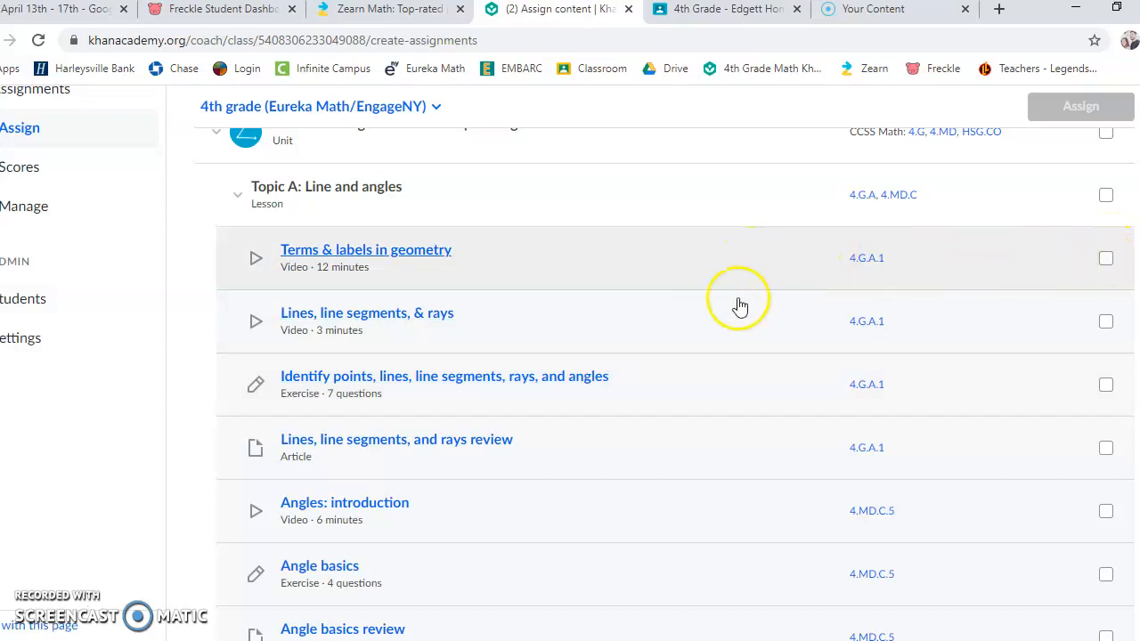
mouse_move(461, 271)
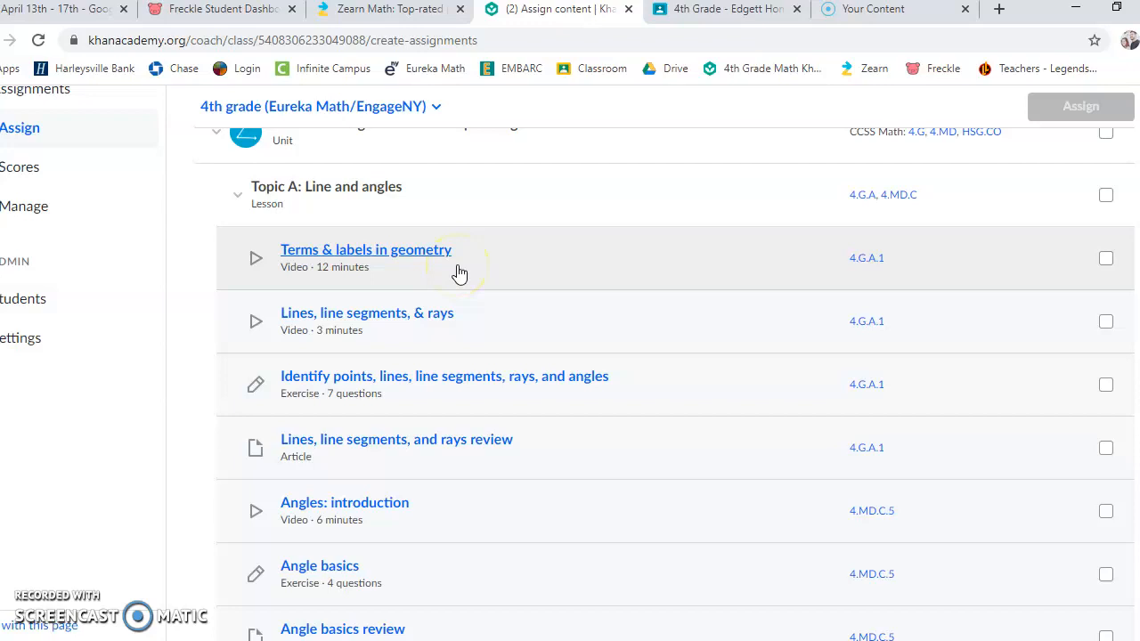
click(366, 249)
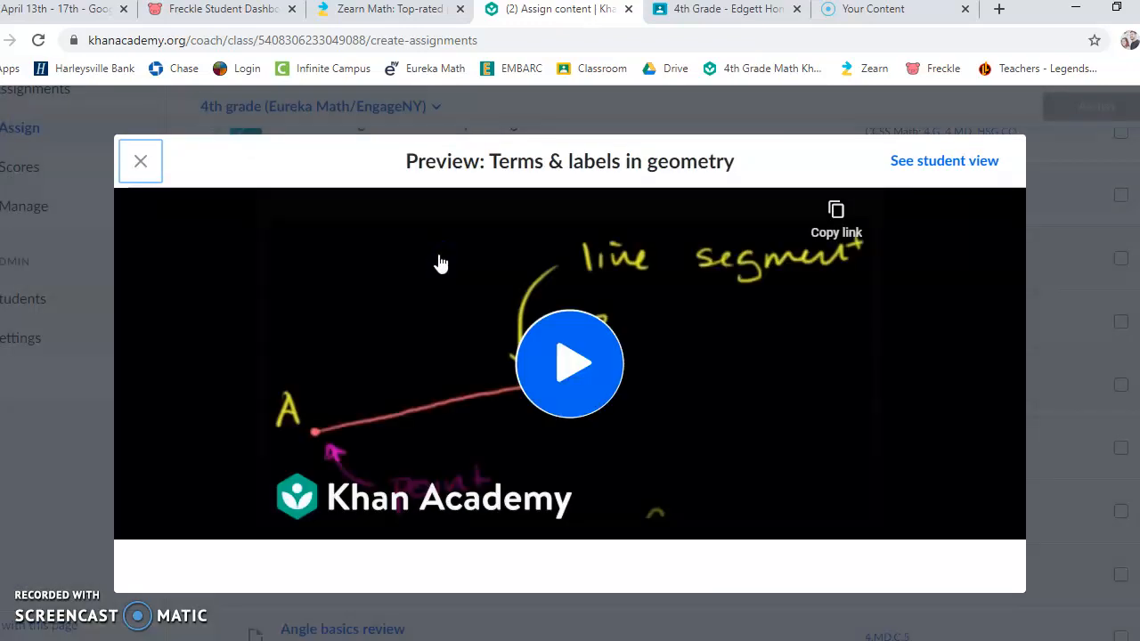
mouse_move(945, 161)
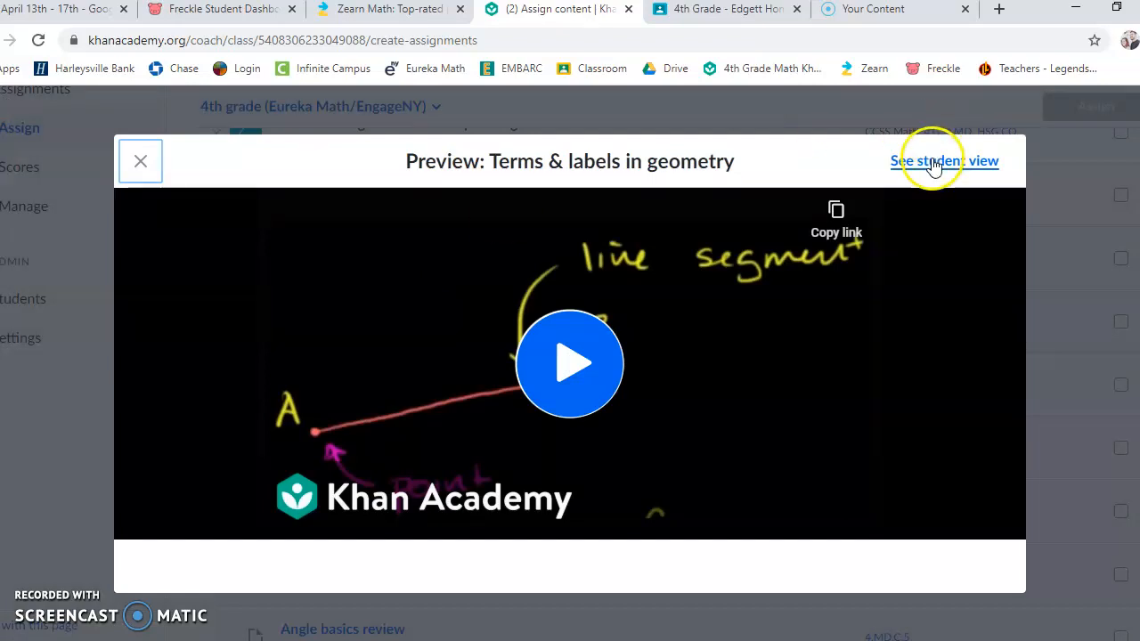
Step: Play the 'Terms & labels in geometry' student-view video, pause it, and return to the plan
click(946, 160)
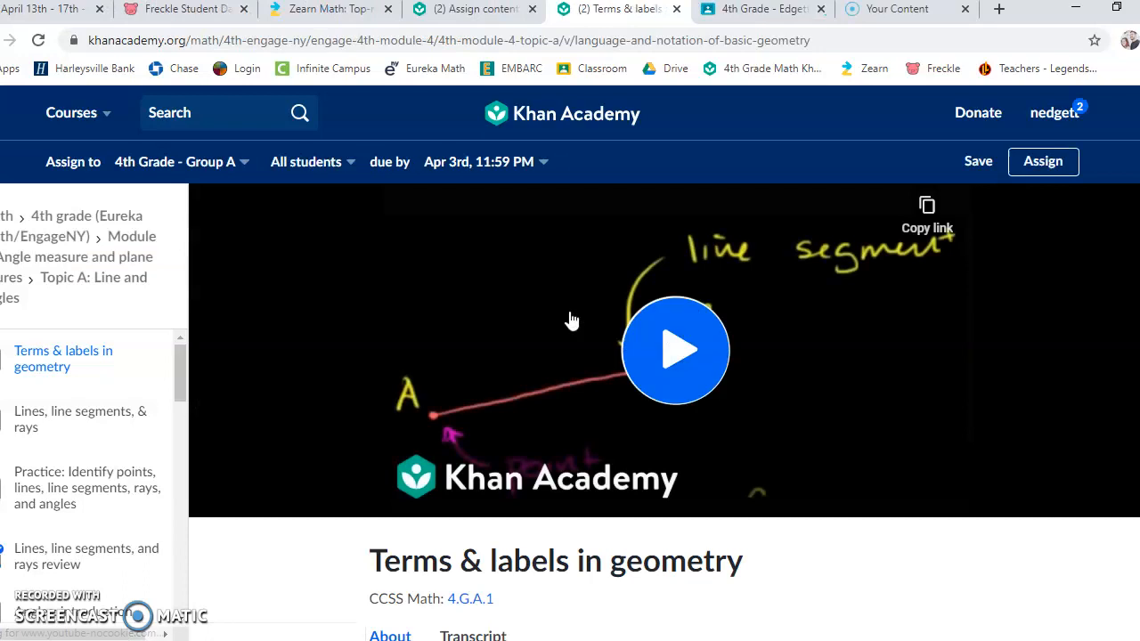
mouse_move(670, 321)
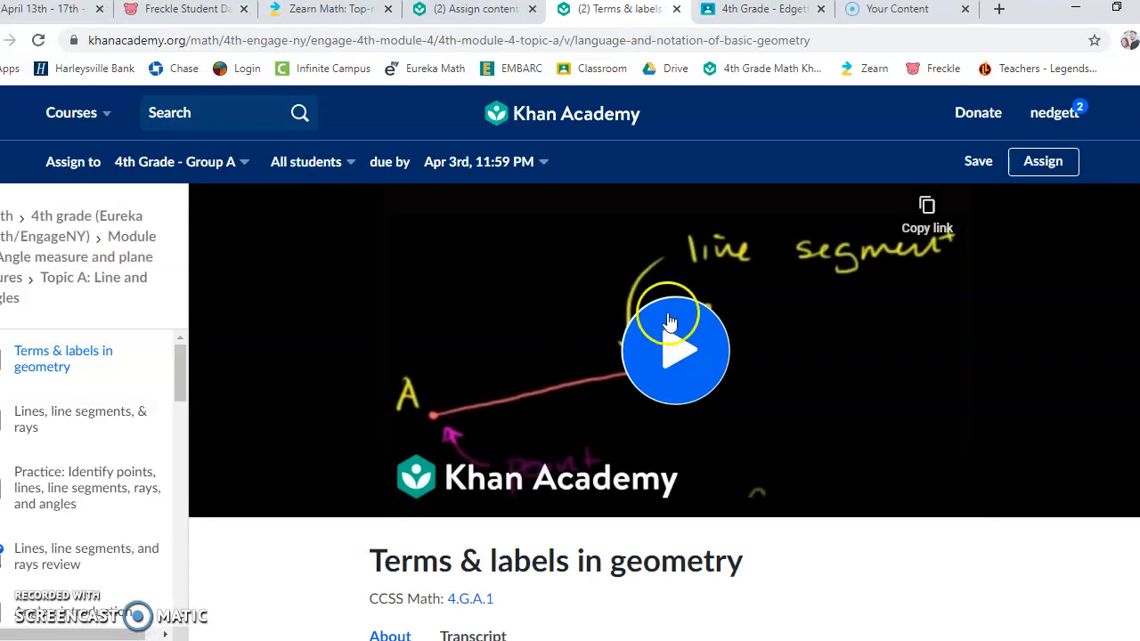
click(674, 350)
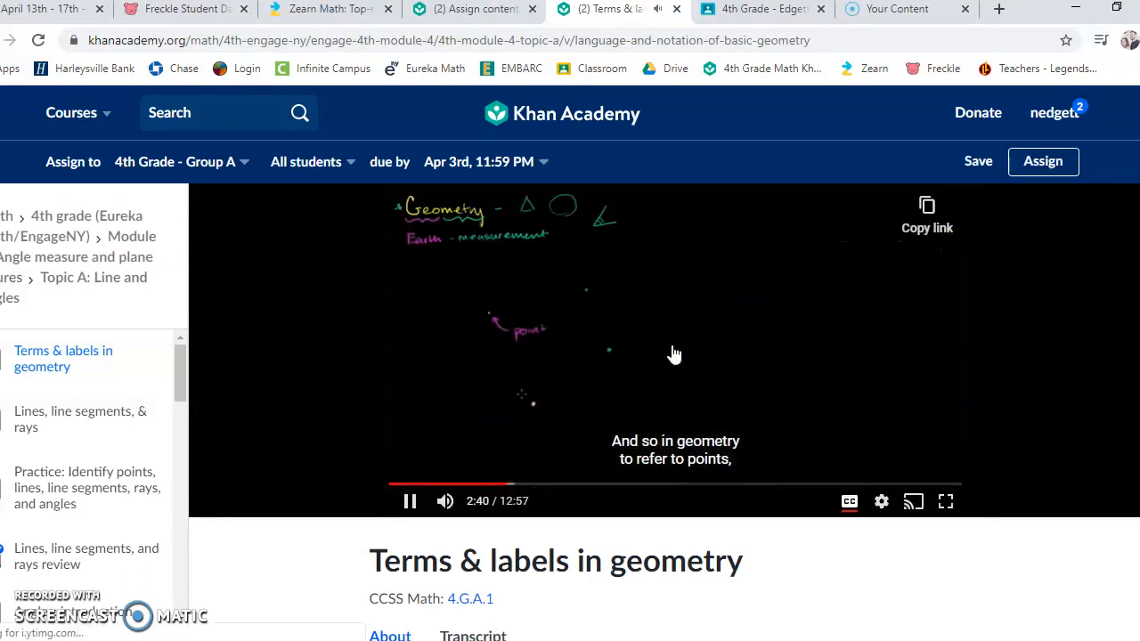
mouse_move(411, 500)
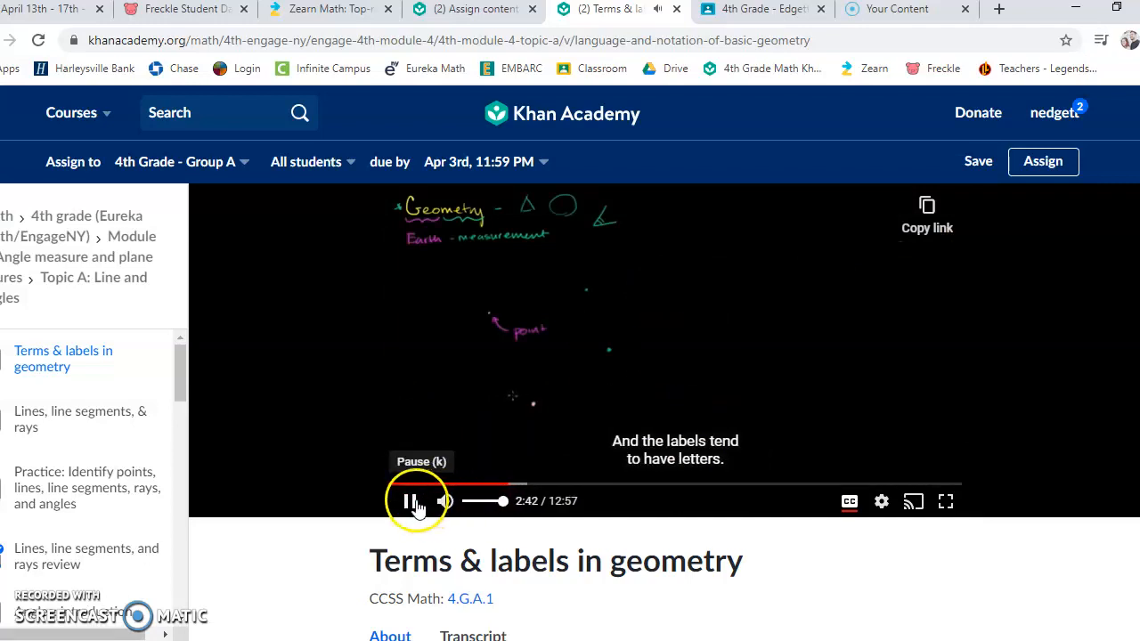
click(410, 500)
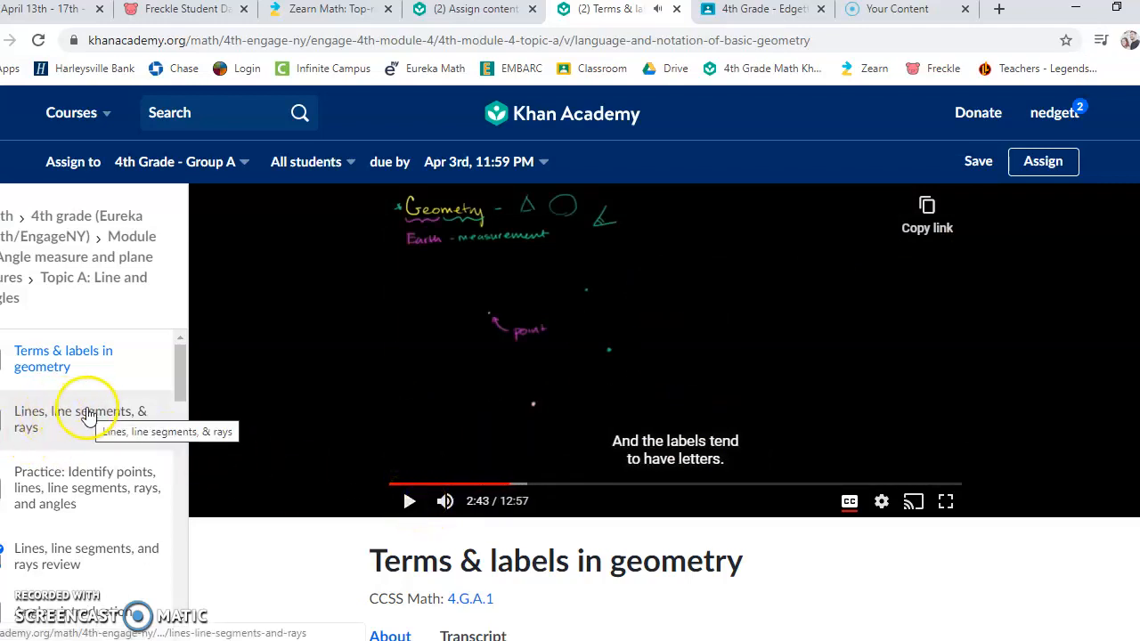
mouse_move(92, 432)
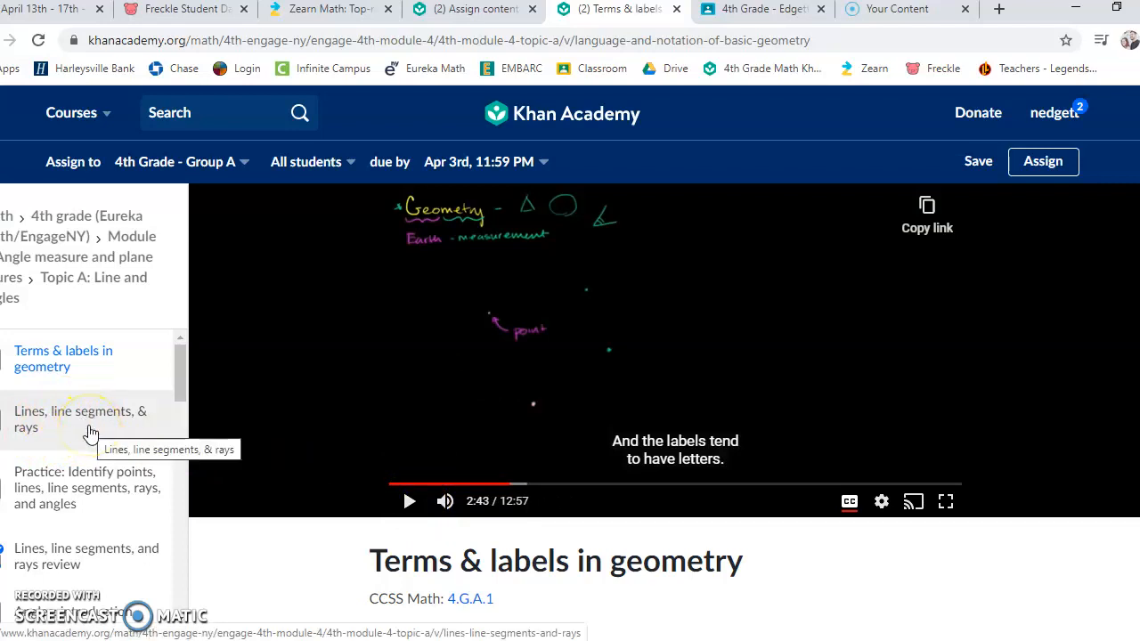
mouse_move(409, 144)
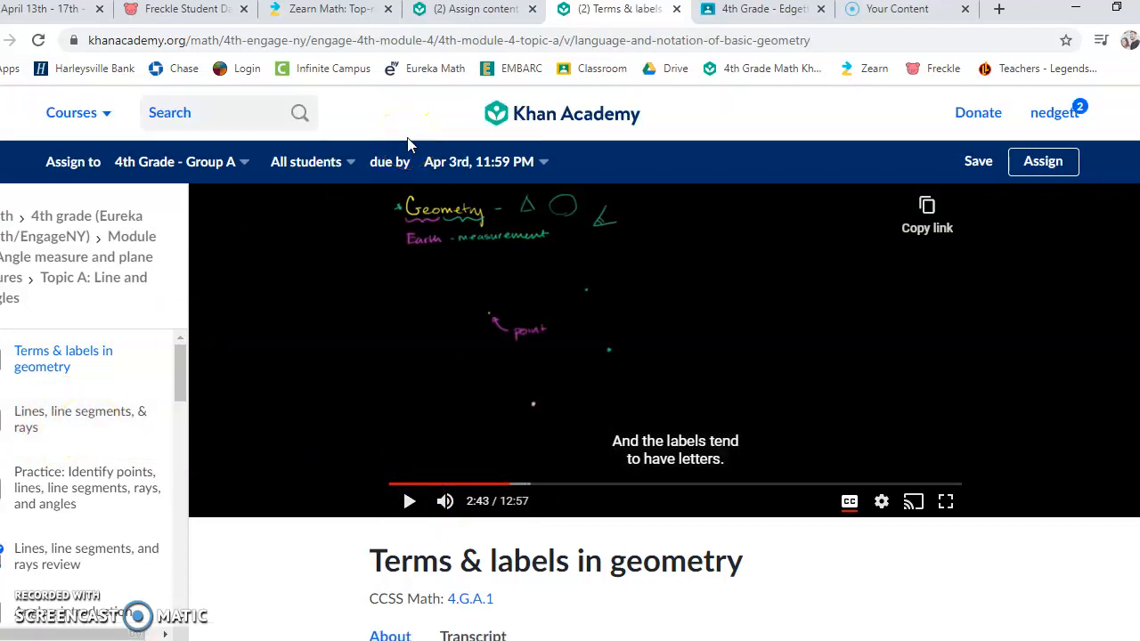
click(49, 9)
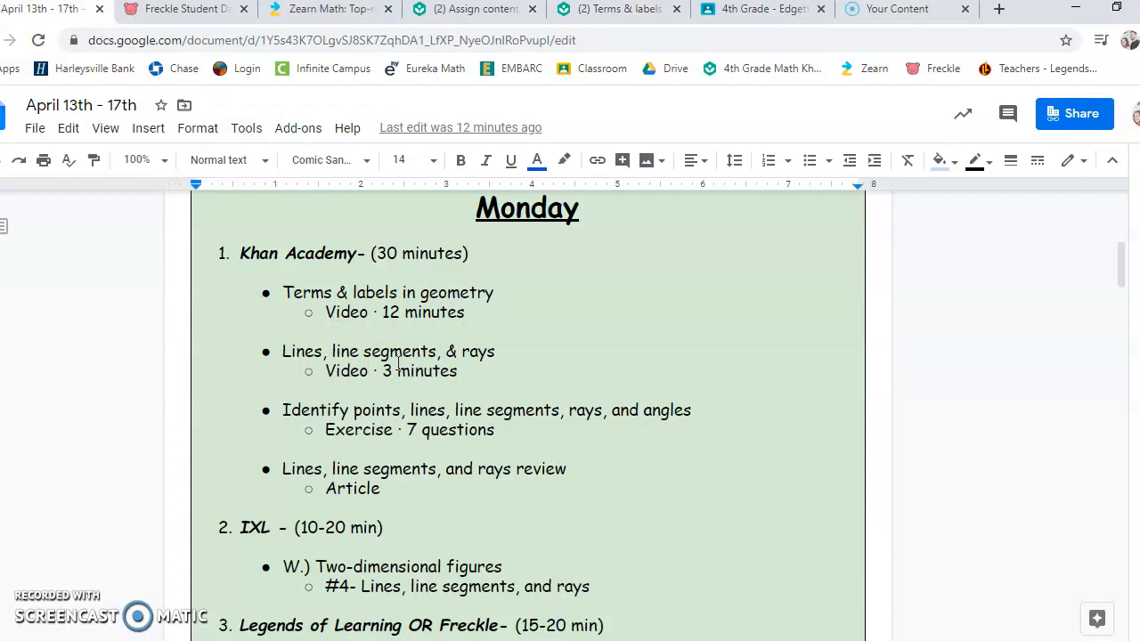
mouse_move(428, 226)
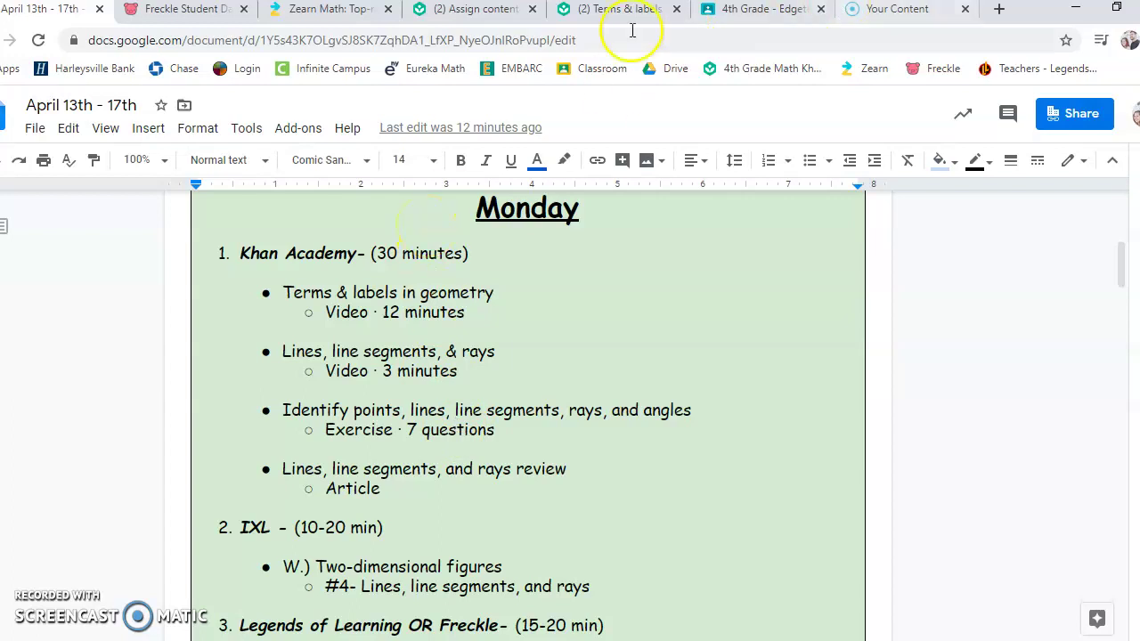
Step: Review the lines and rays article, recheck Monday's list, then play 'Angles: introduction'
click(617, 9)
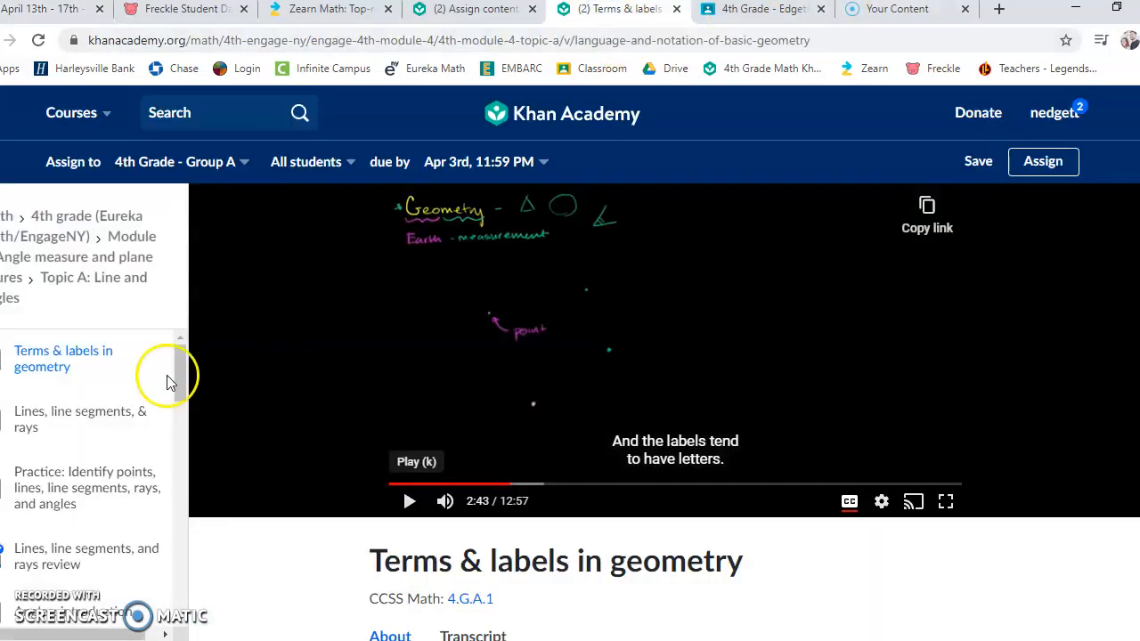
scroll(down, 3)
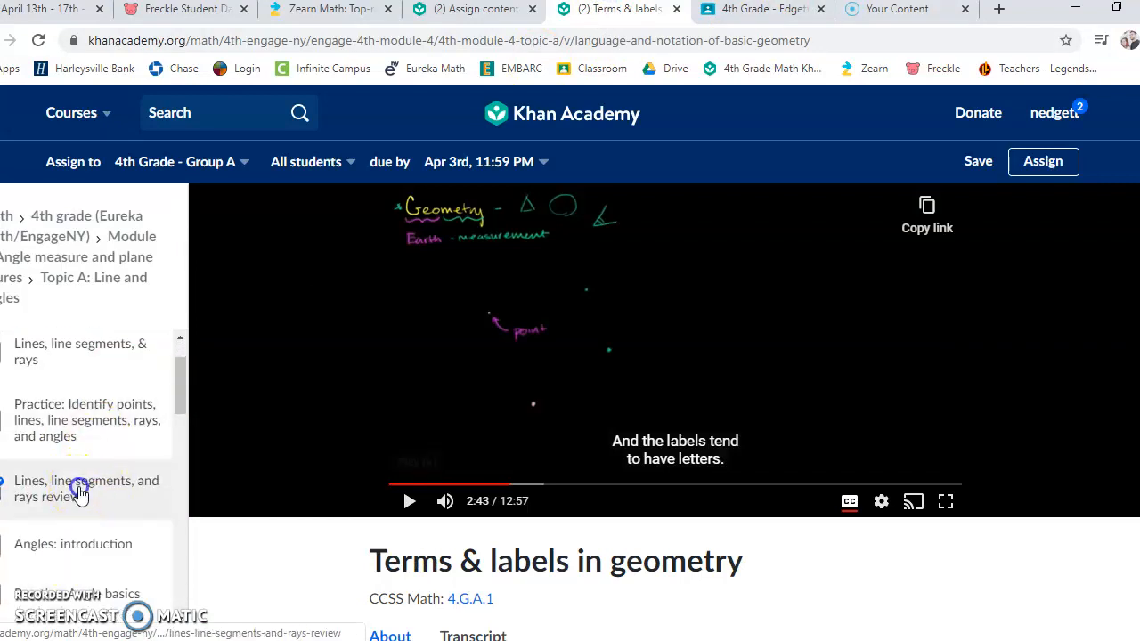
click(86, 488)
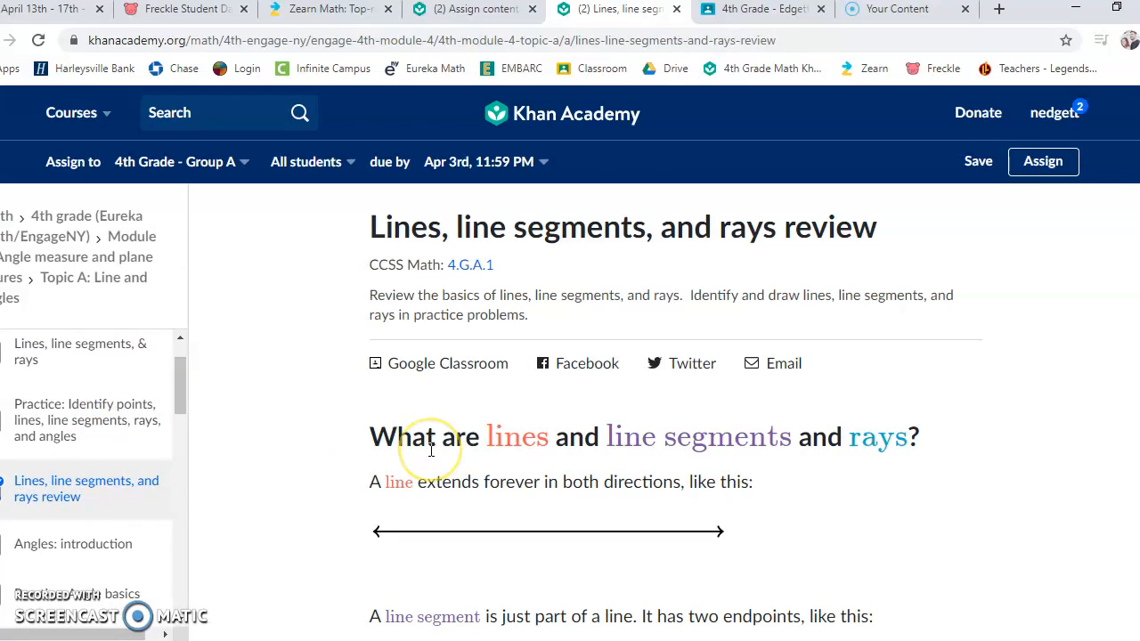
mouse_move(534, 98)
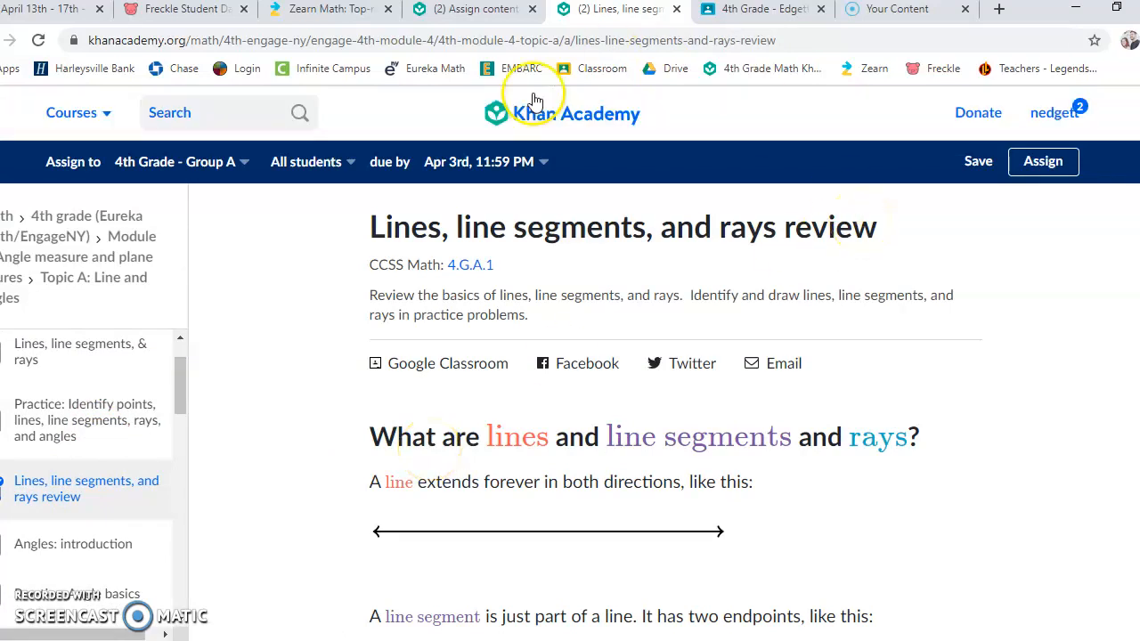
click(897, 9)
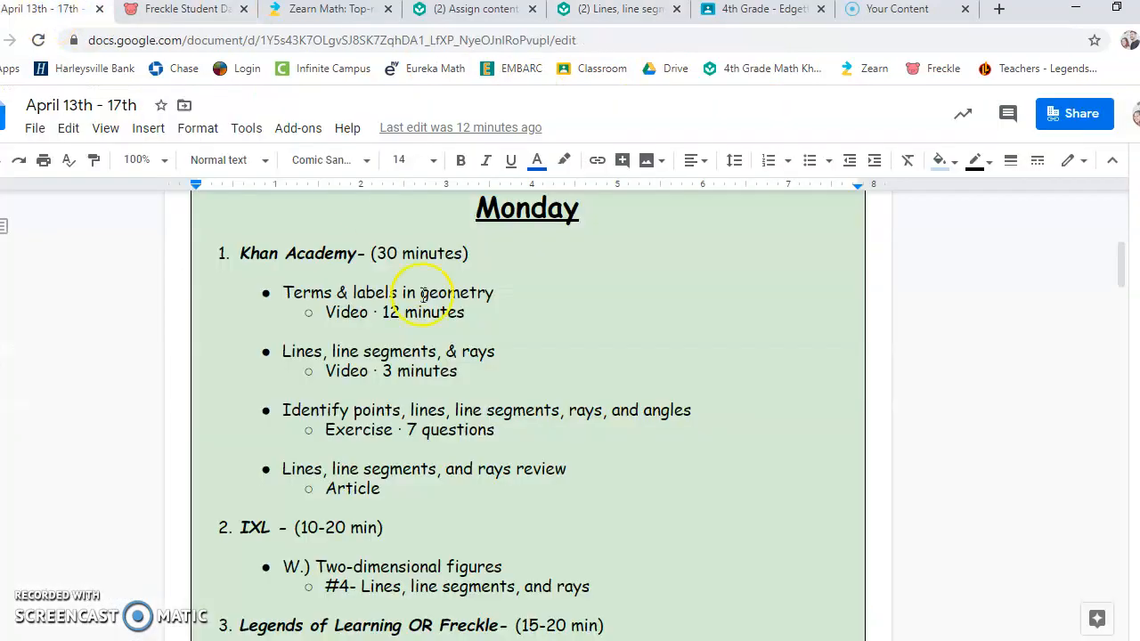
scroll(down, 3)
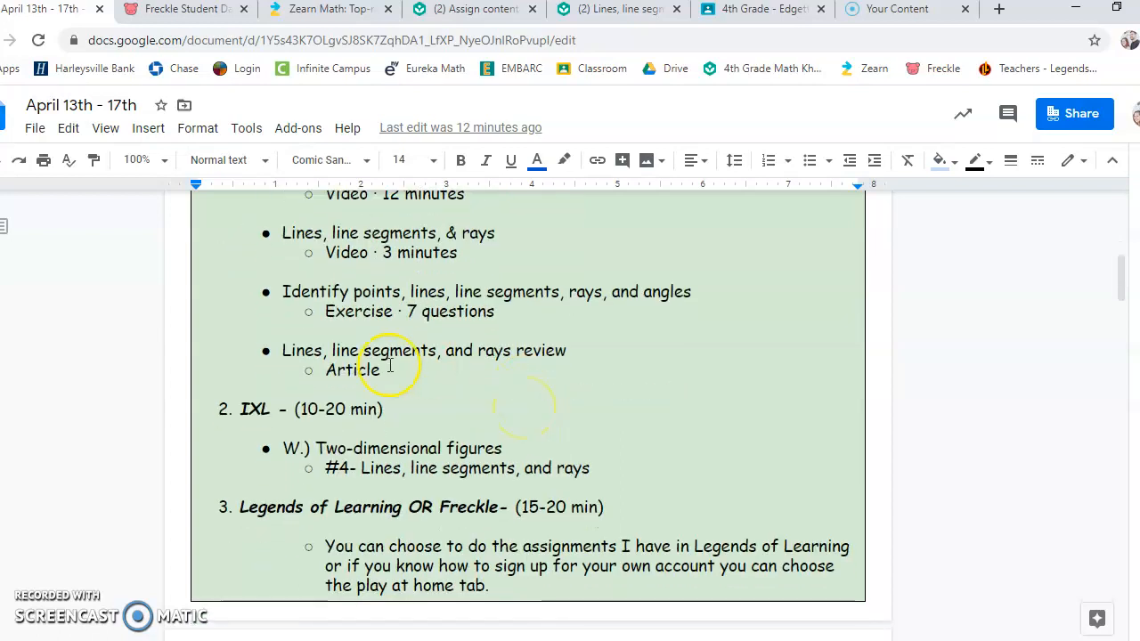
mouse_move(427, 326)
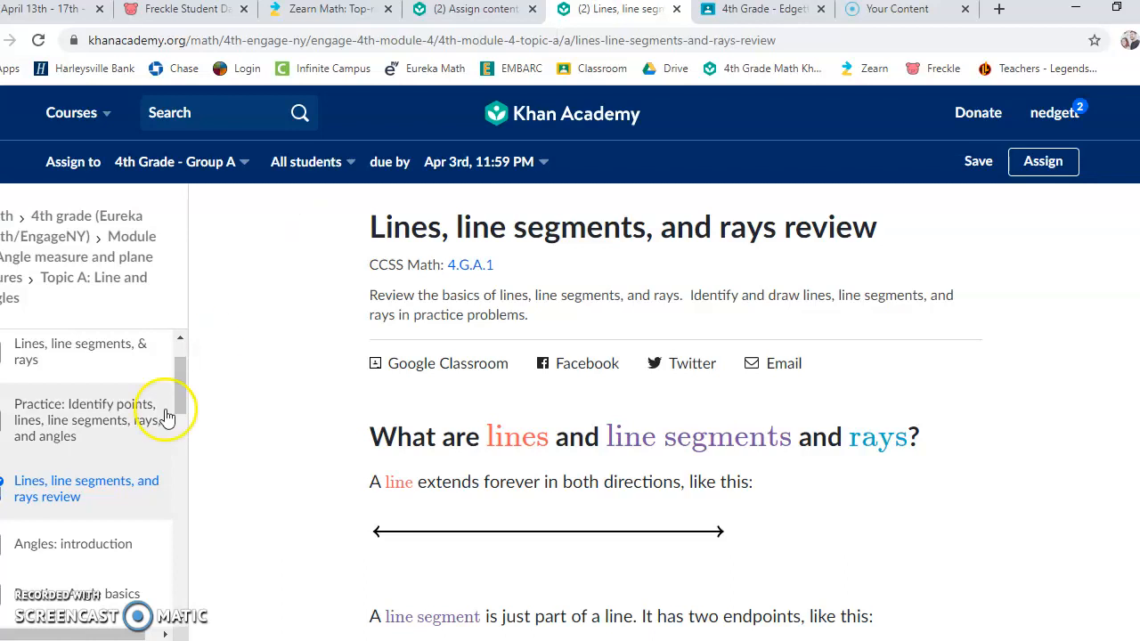
mouse_move(123, 475)
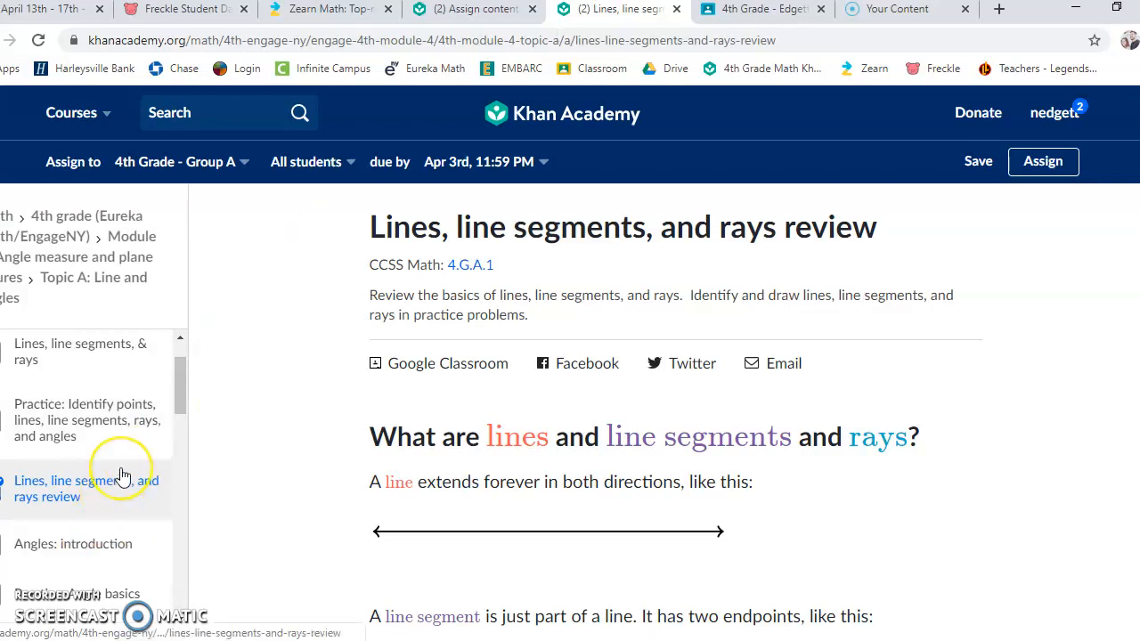
mouse_move(99, 544)
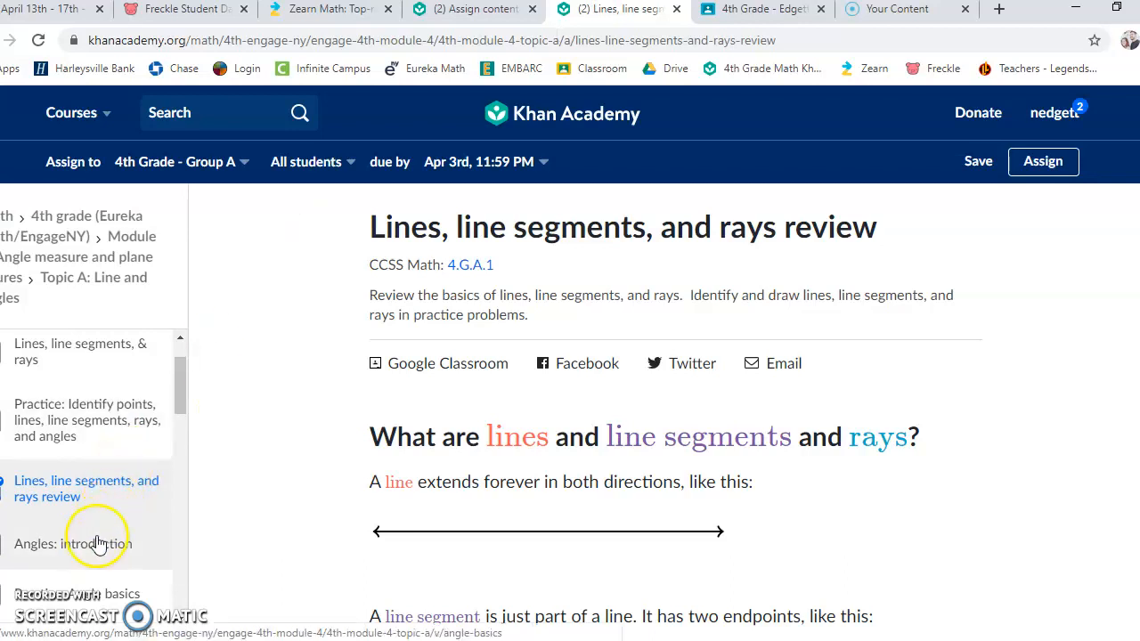
click(73, 544)
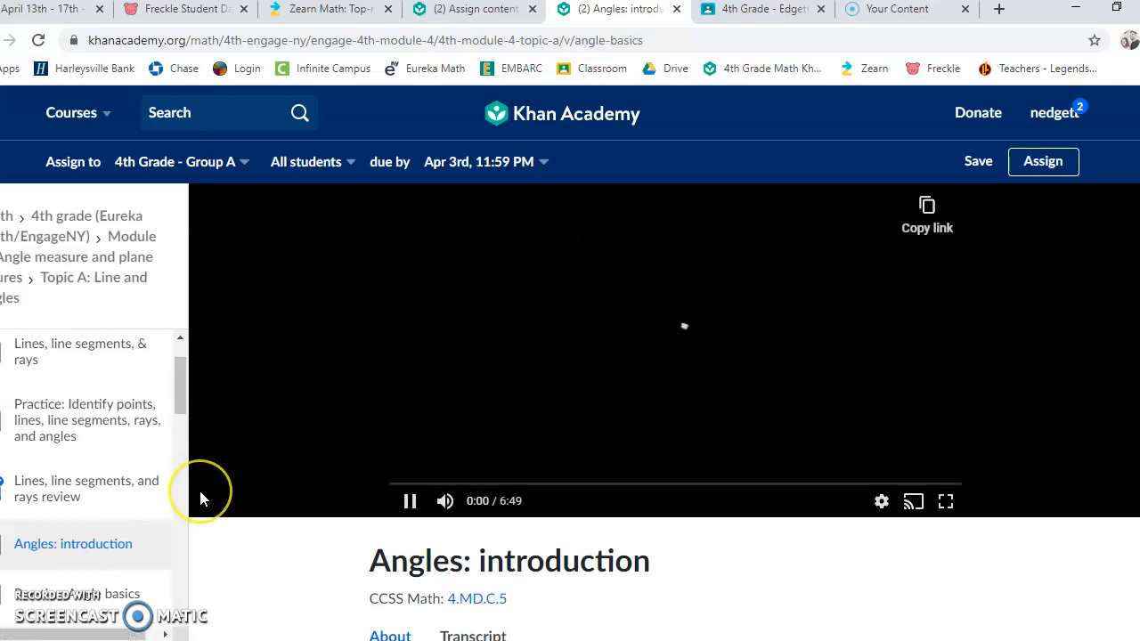
Step: Pause the angles video and scroll through the weekly plan document
click(410, 500)
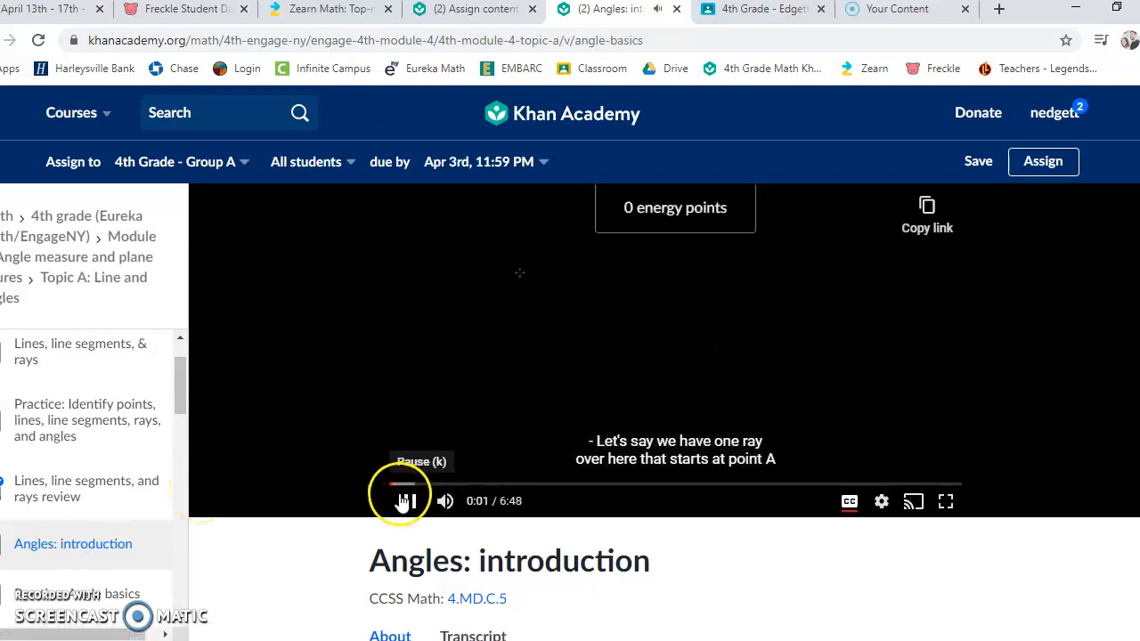
click(406, 501)
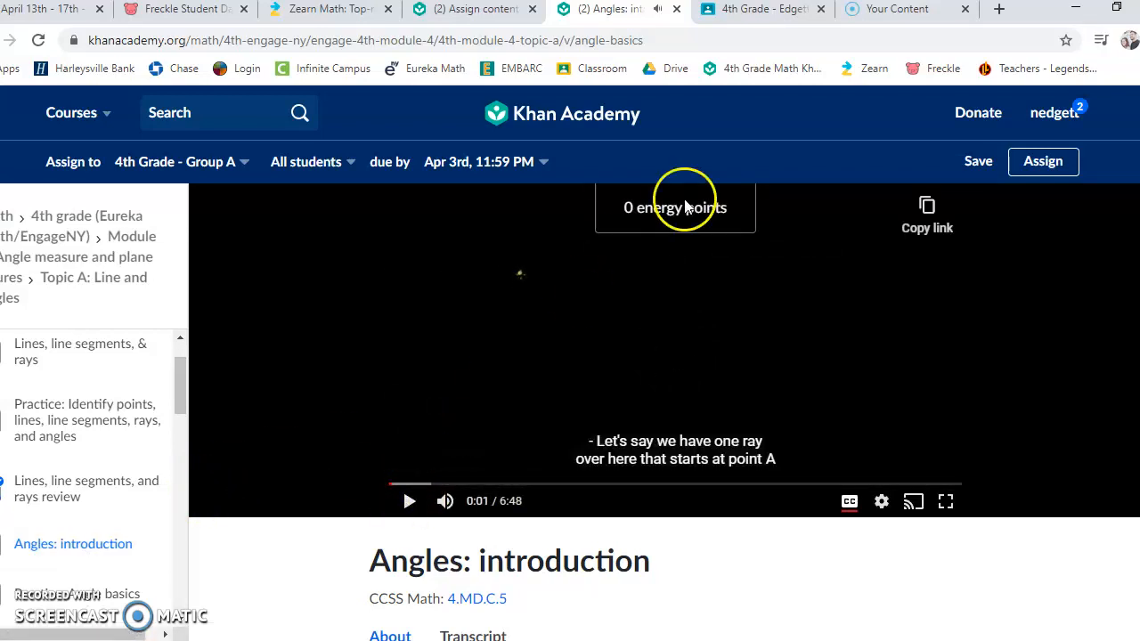
click(49, 9)
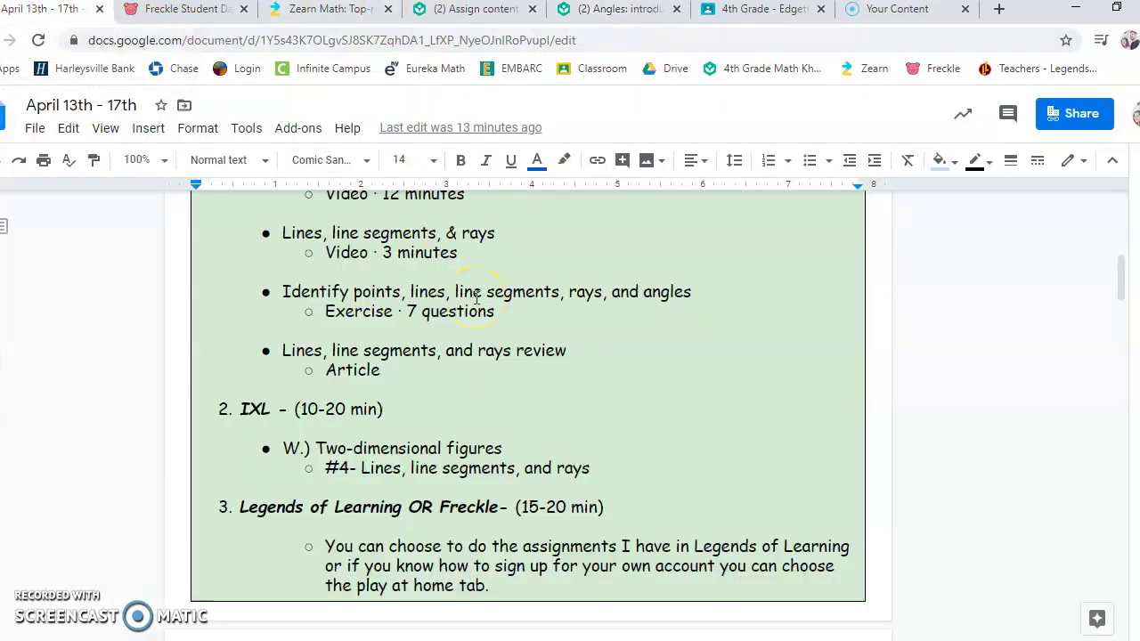
scroll(down, 3)
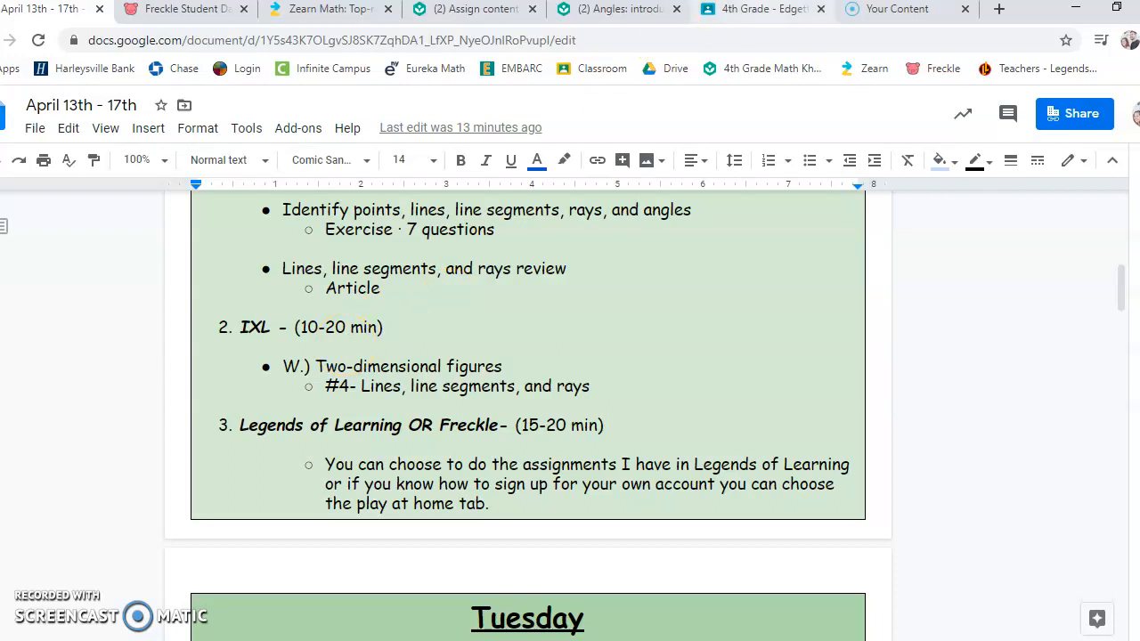
Step: Close the Freckle, Zearn and 4th Grade course tabs
click(244, 9)
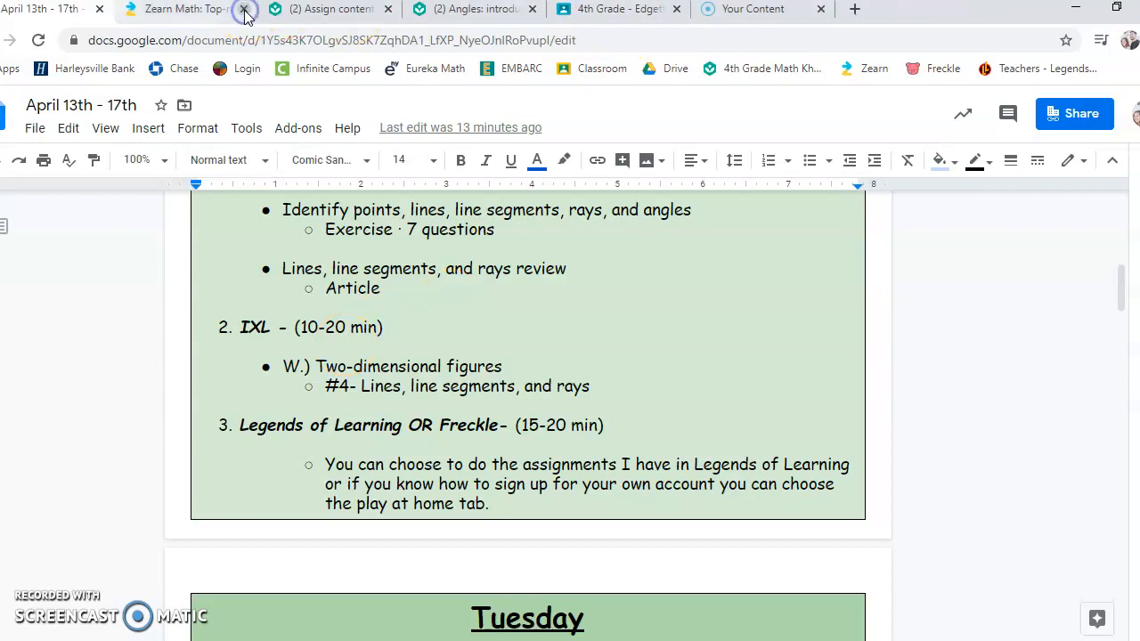
click(245, 9)
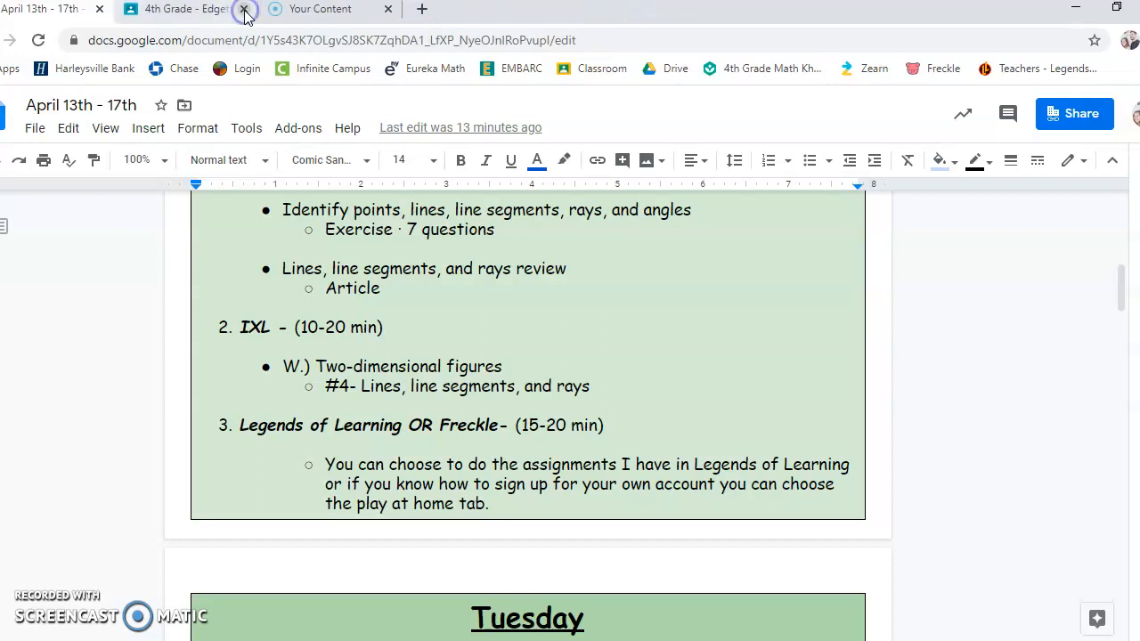
click(243, 9)
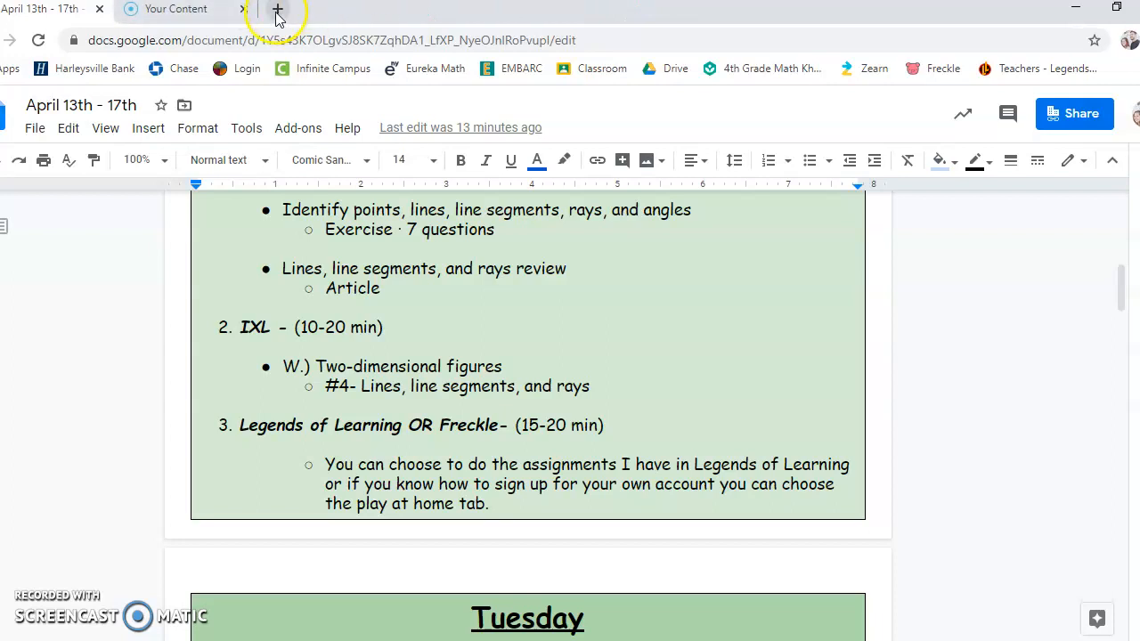
Step: Sign in to ixl.com in a new tab to reach the teacher Analytics dashboard
click(277, 8)
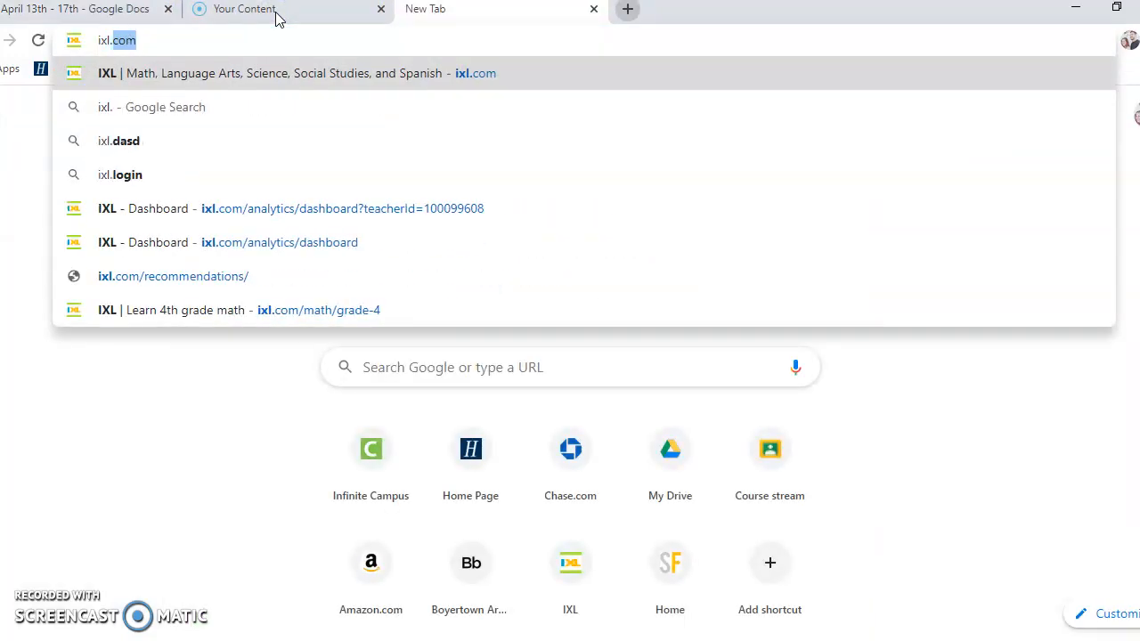
click(294, 73)
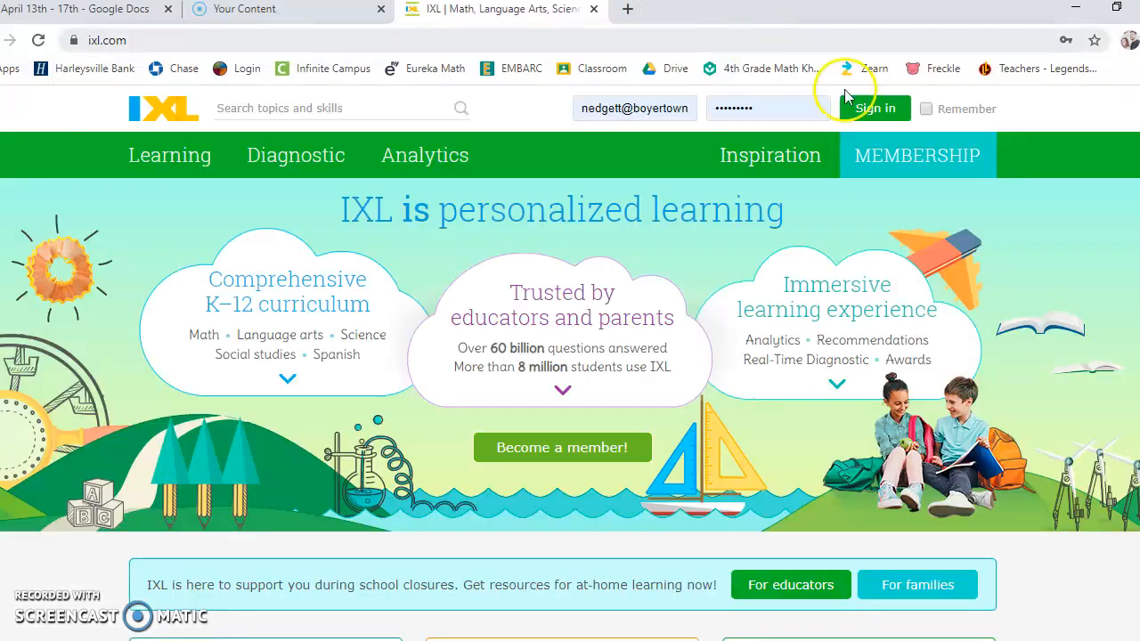
click(876, 108)
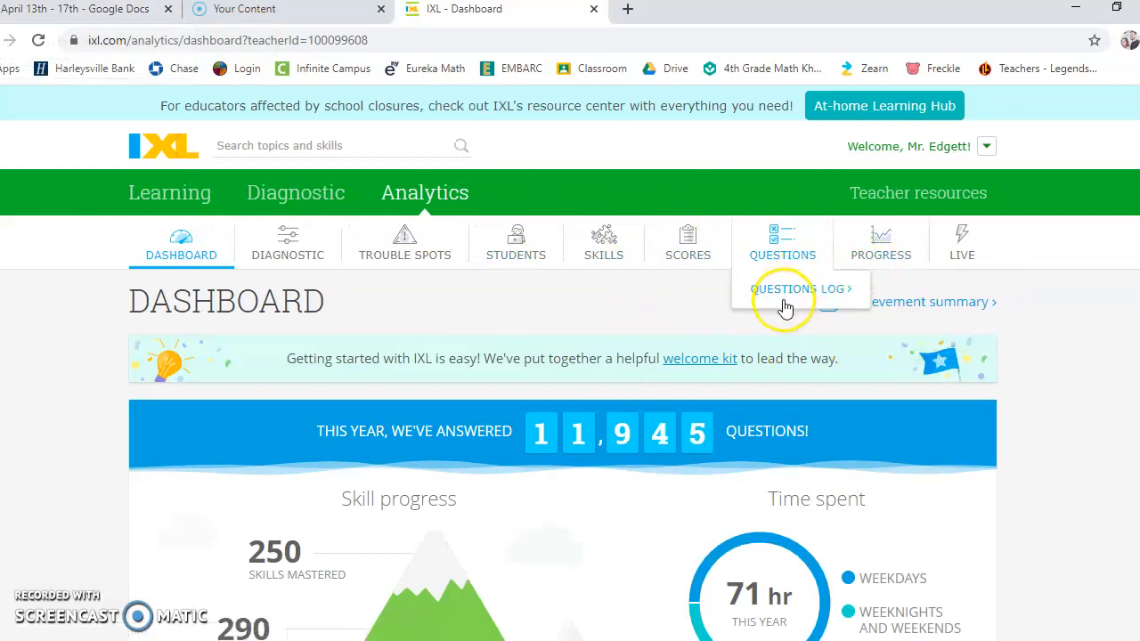
mouse_move(682, 301)
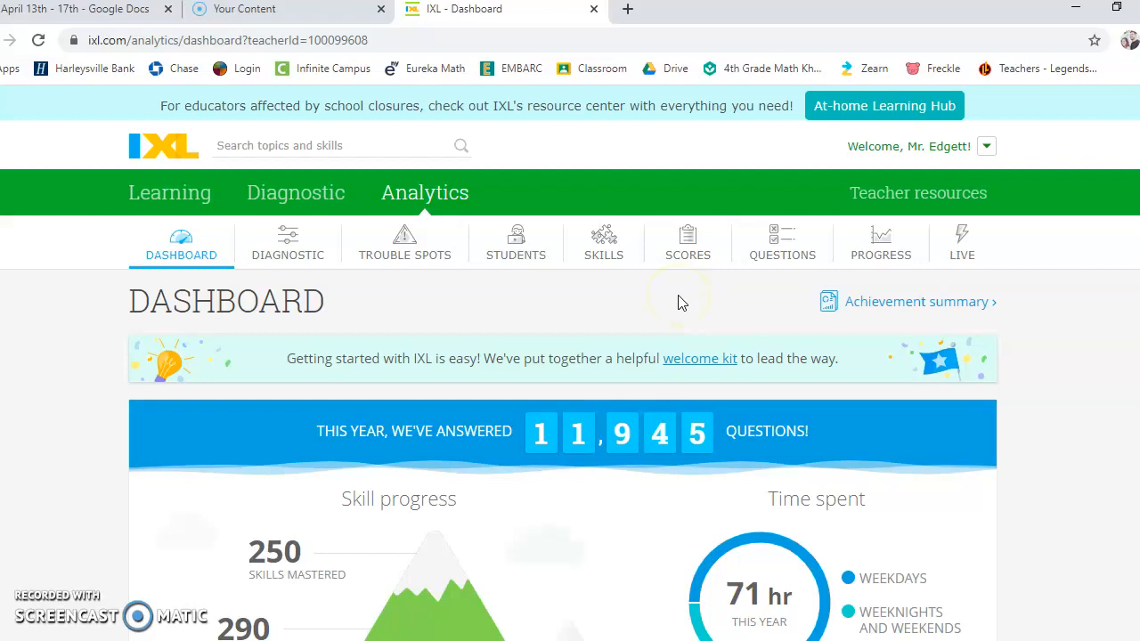
mouse_move(751, 342)
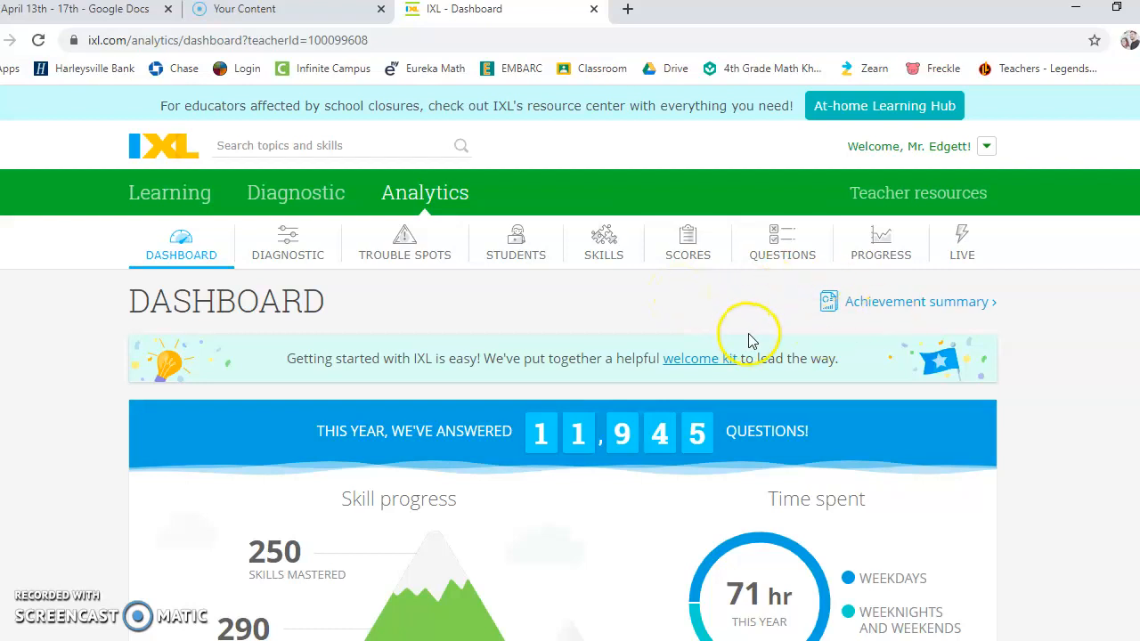
mouse_move(757, 301)
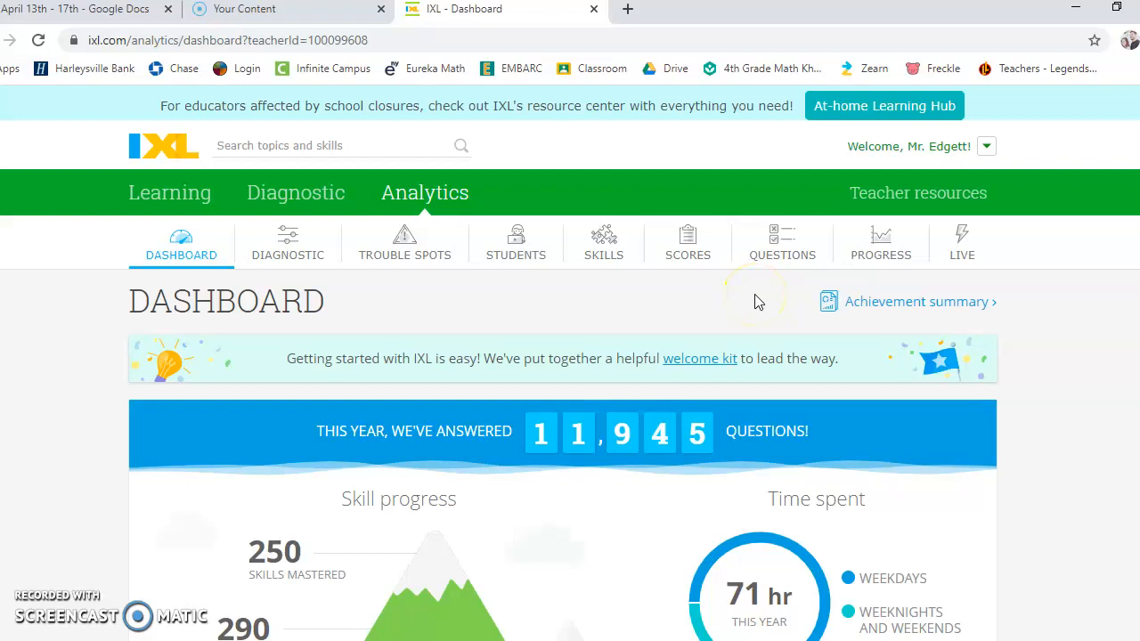
mouse_move(170, 192)
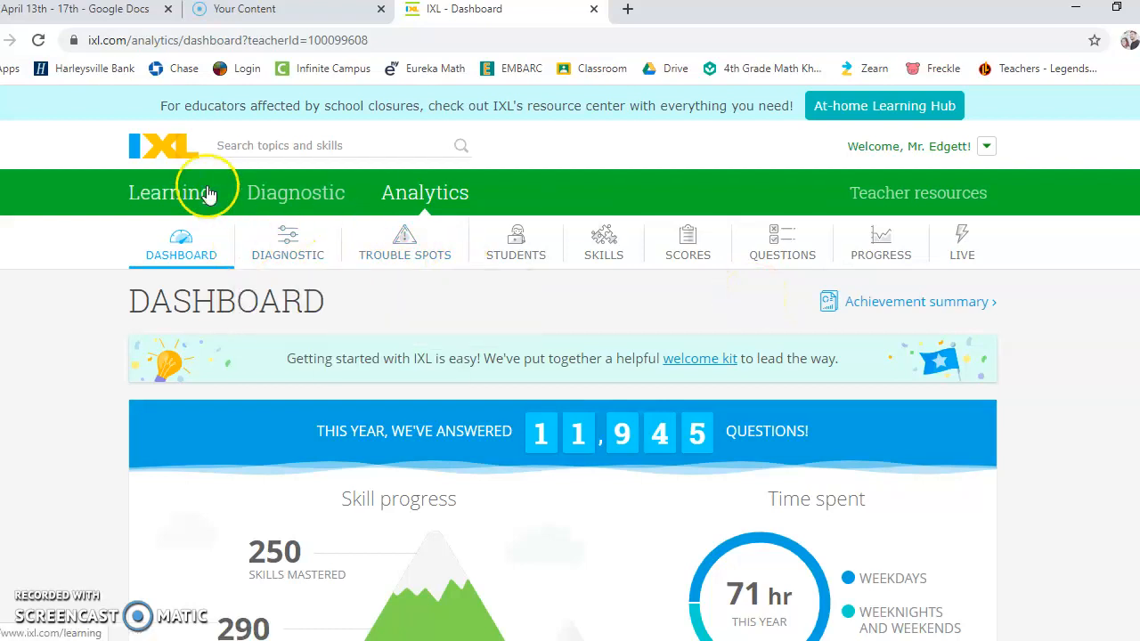
Step: Open IXL's full list of fourth grade math skills
click(170, 193)
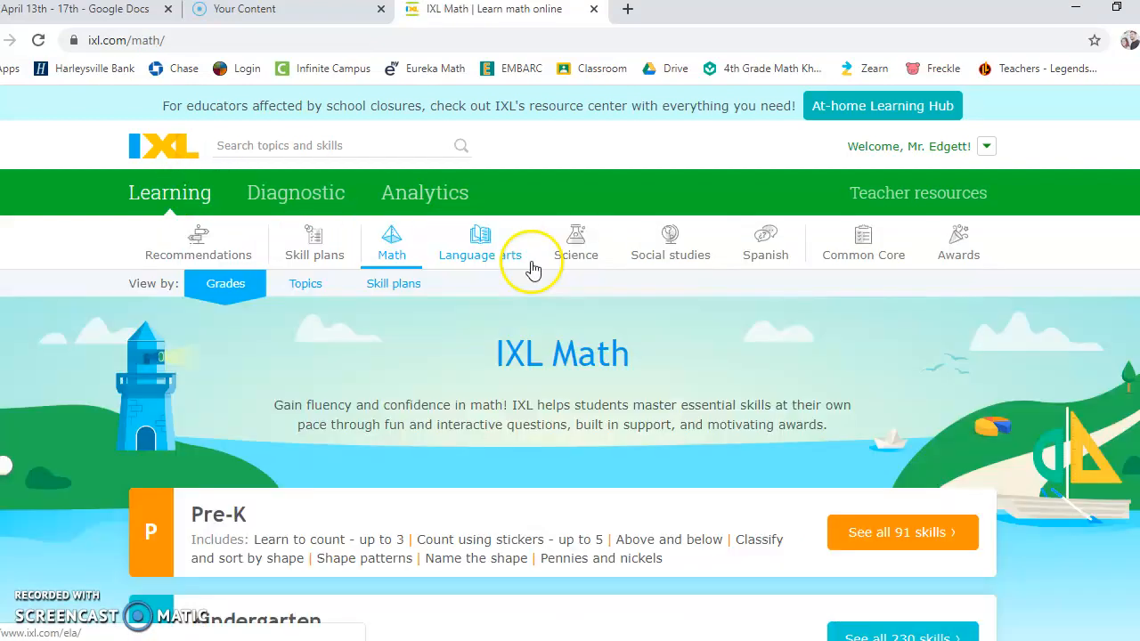
scroll(down, 3)
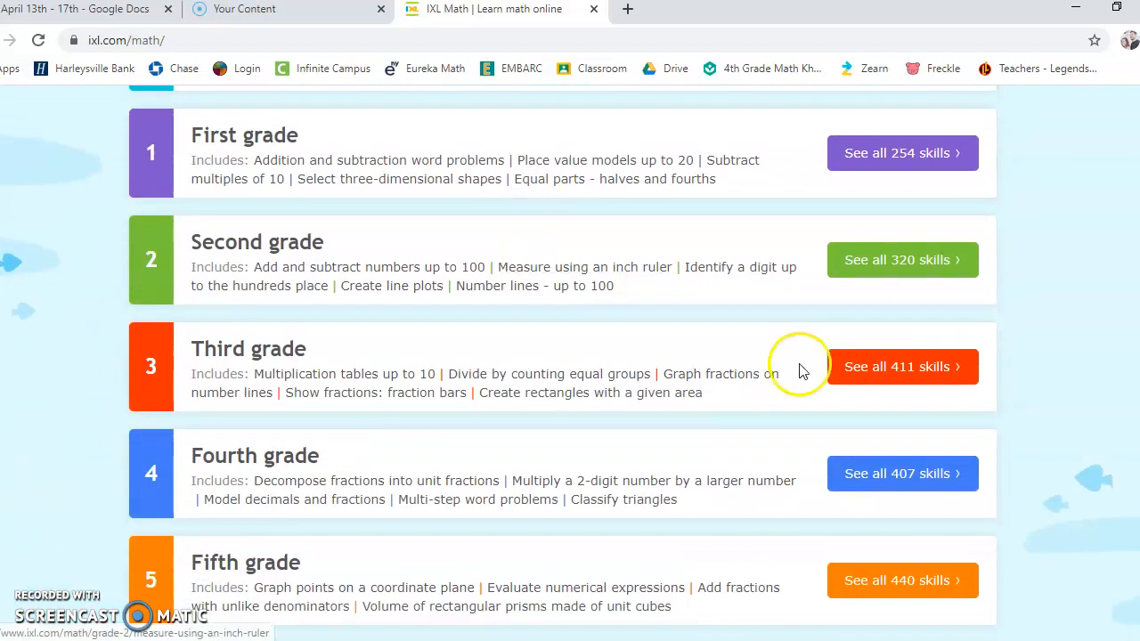
click(903, 473)
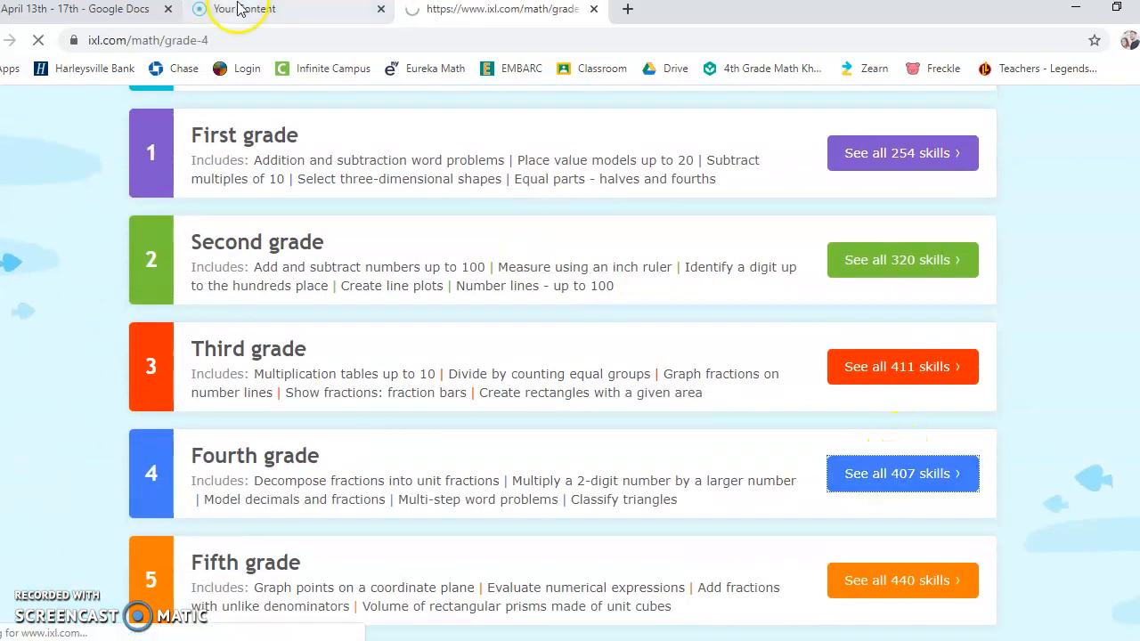
Step: Check the plan, then show IXL's Two-dimensional figures section with Lines, line segments, and rays
click(85, 9)
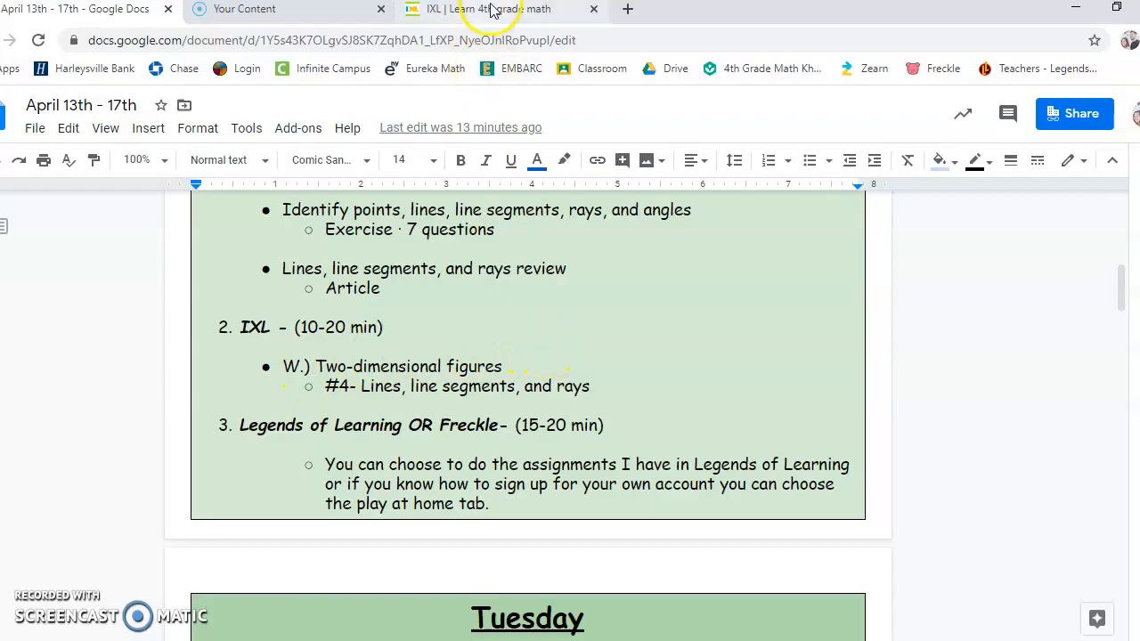
click(499, 9)
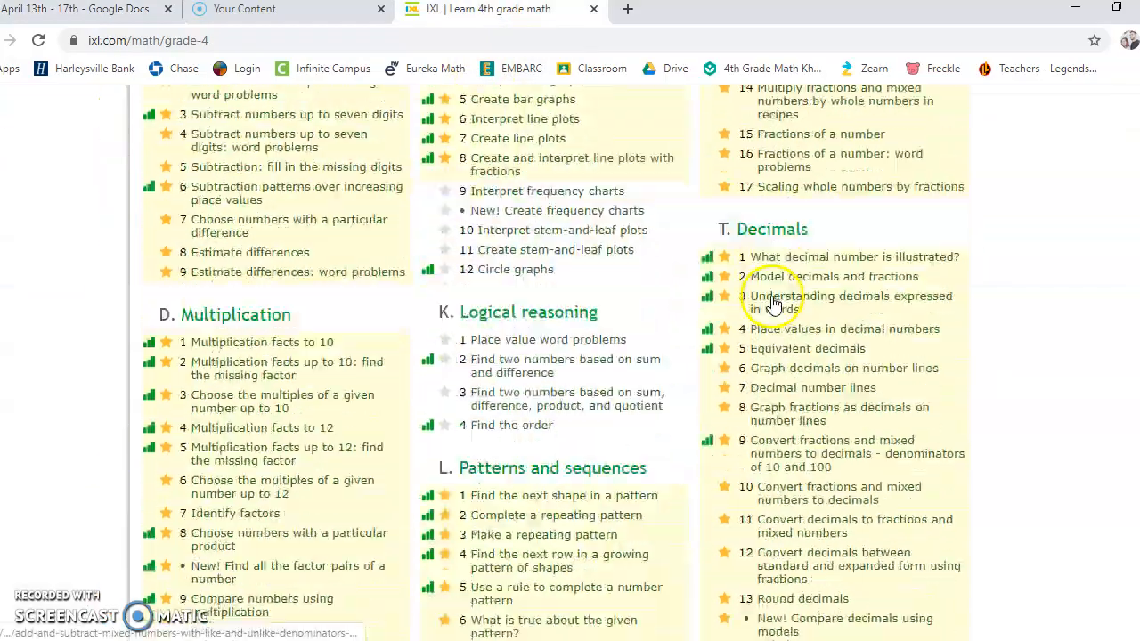
scroll(down, 3)
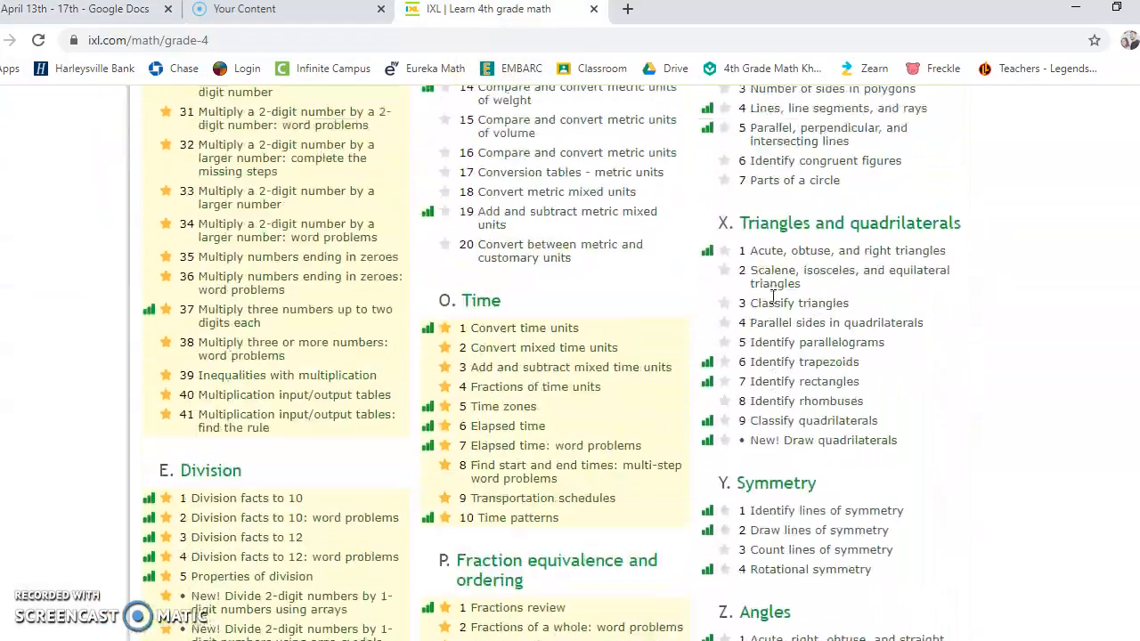
scroll(up, 3)
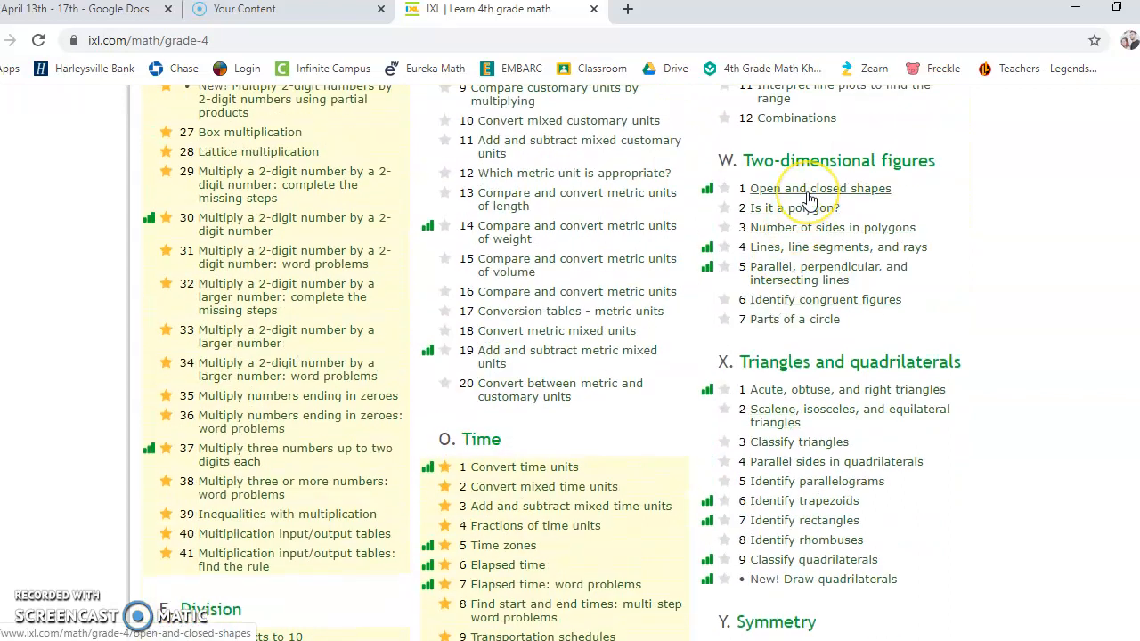
mouse_move(1031, 235)
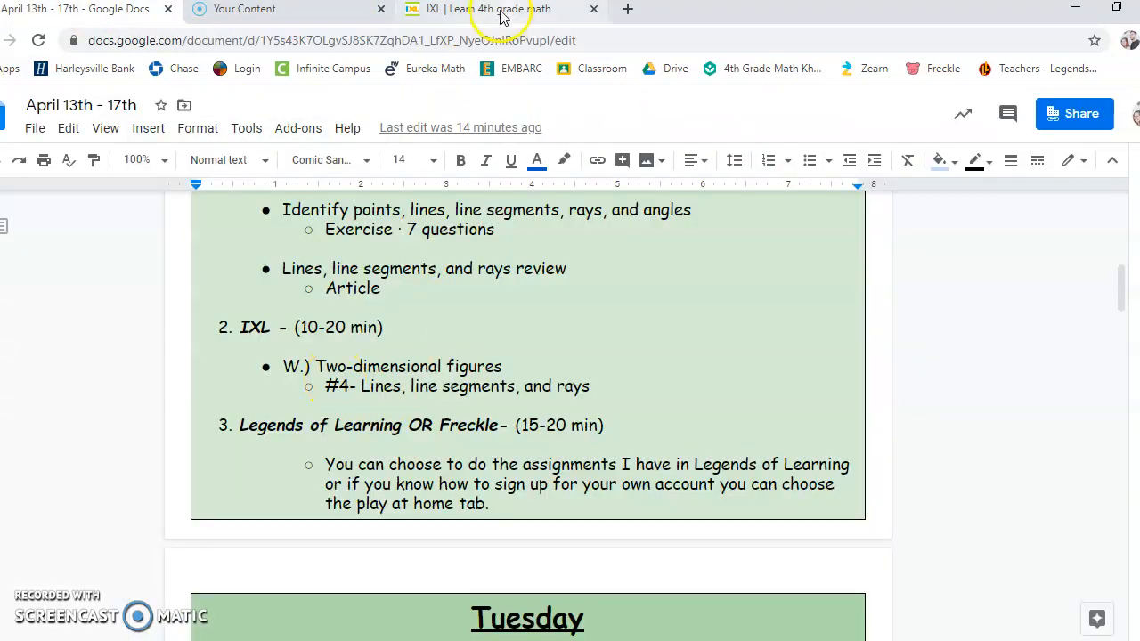
click(499, 9)
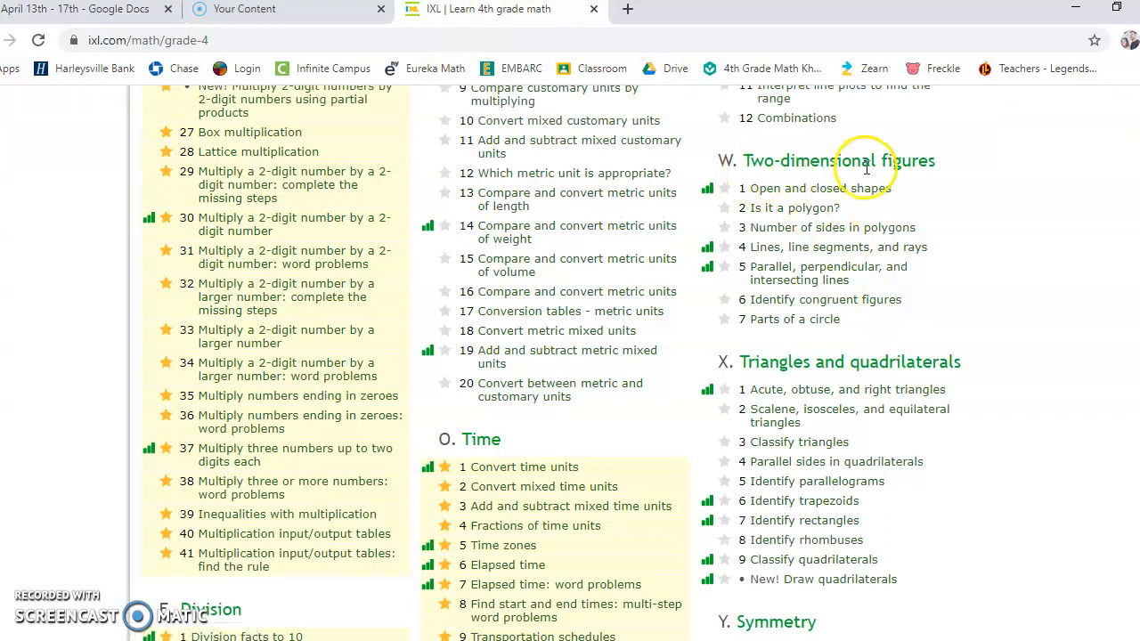
click(837, 247)
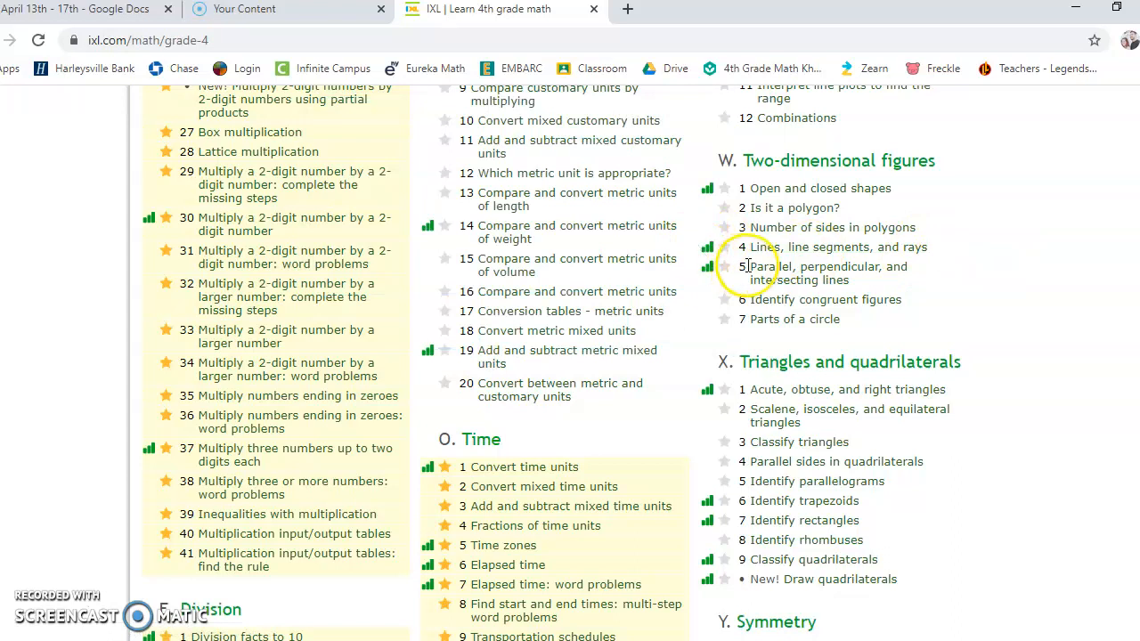
mouse_move(962, 326)
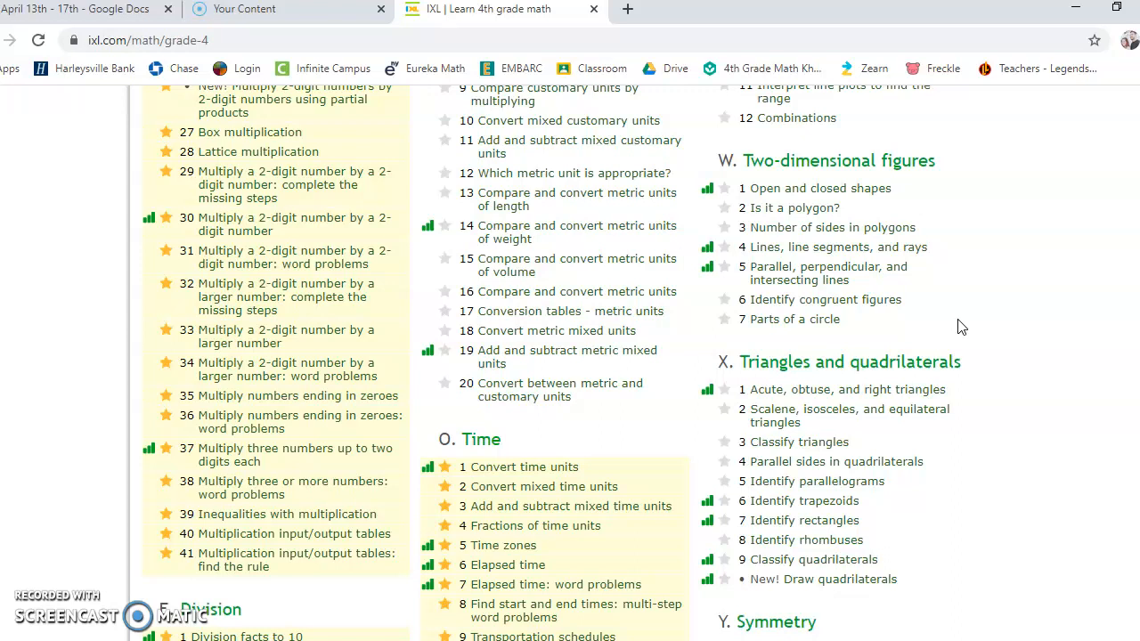
Step: Scroll the weekly plan from Monday to Tuesday's Khan Academy angle lessons and IXL Angles skills #1 and #2
click(85, 9)
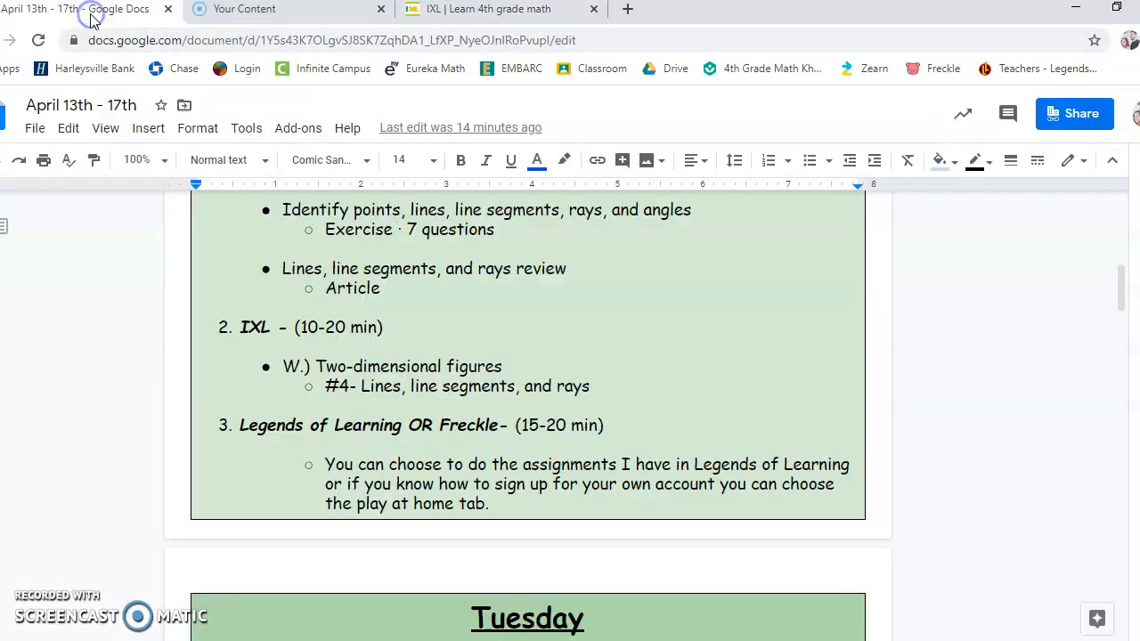
mouse_move(426, 441)
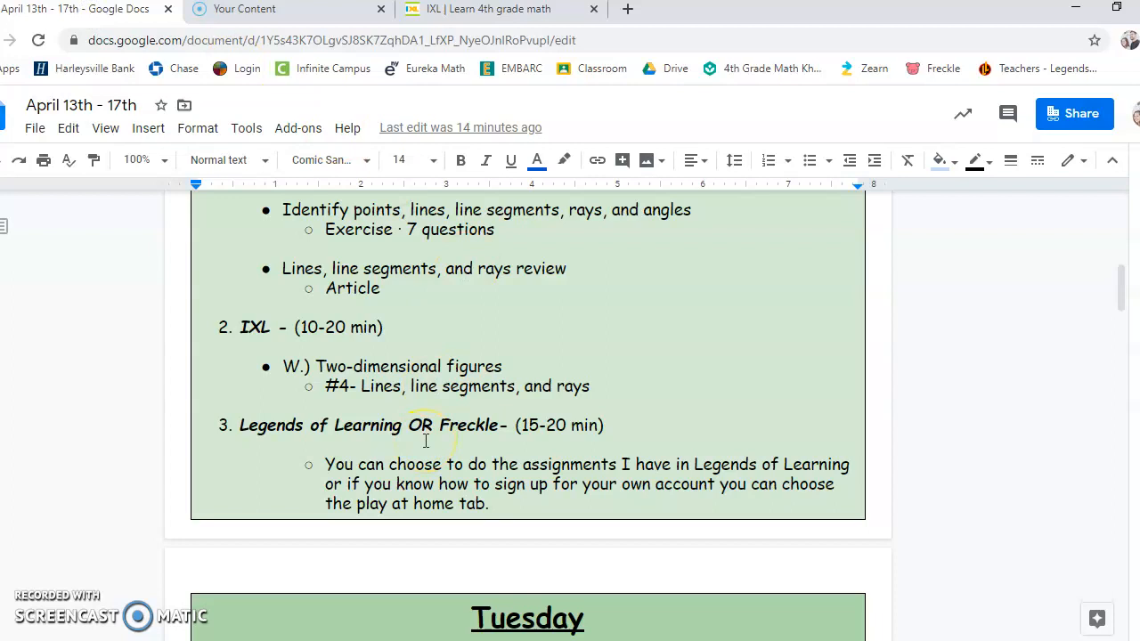
scroll(down, 3)
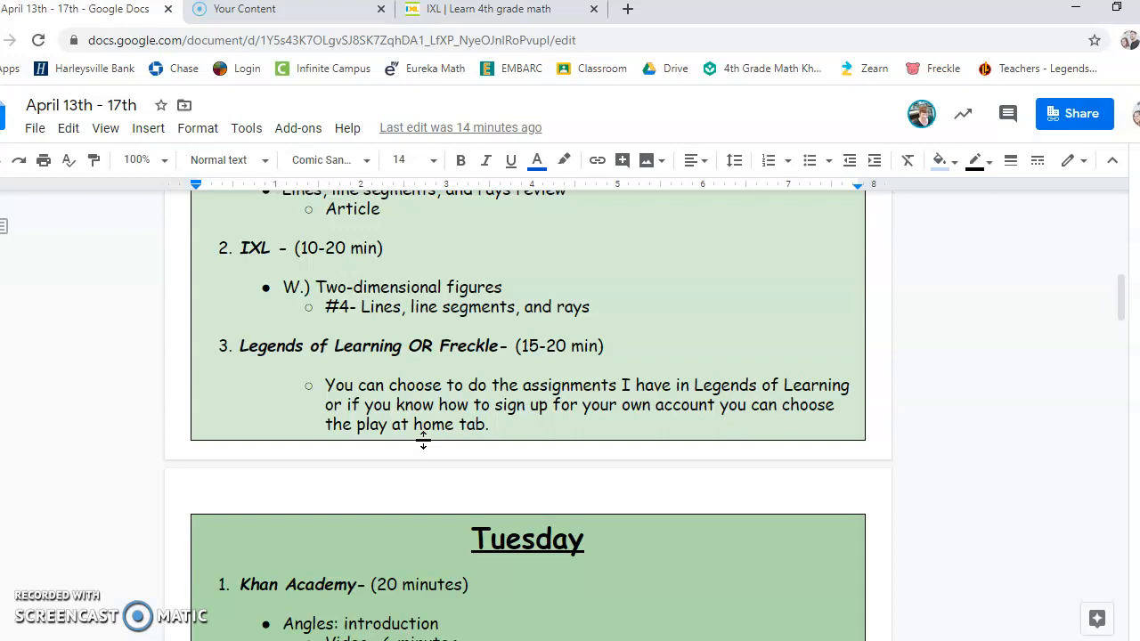
scroll(up, 3)
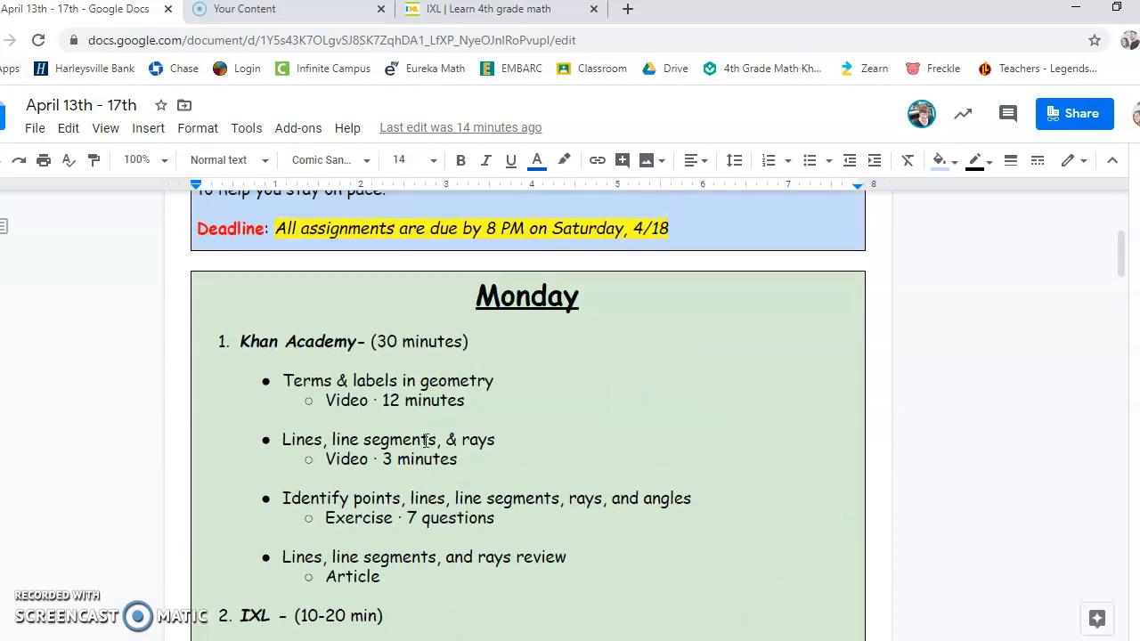
scroll(down, 3)
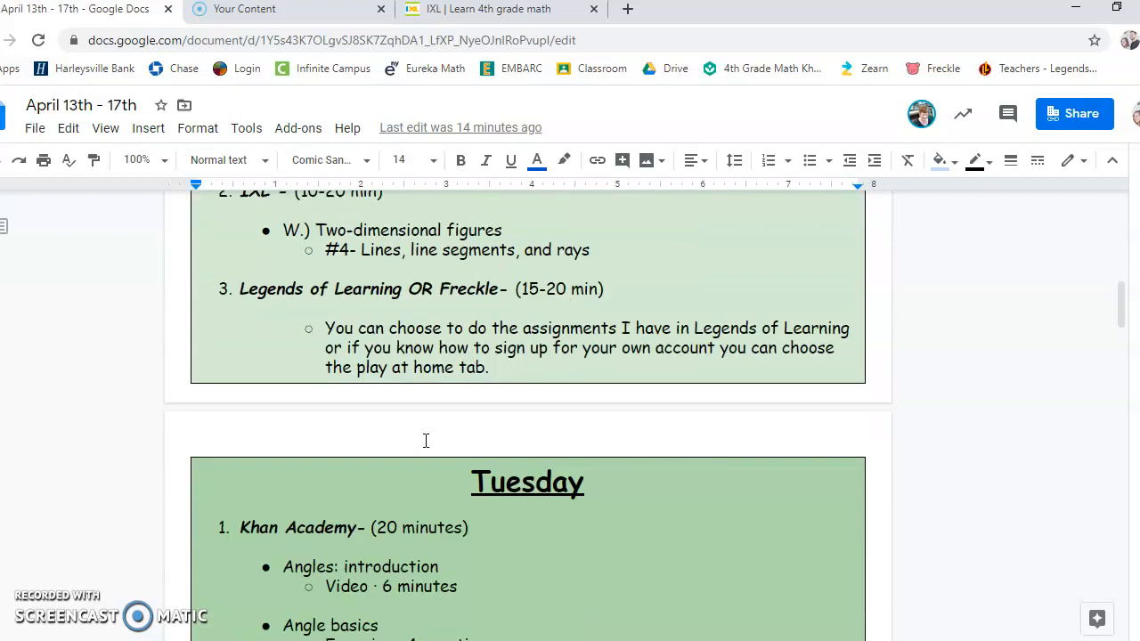
scroll(down, 3)
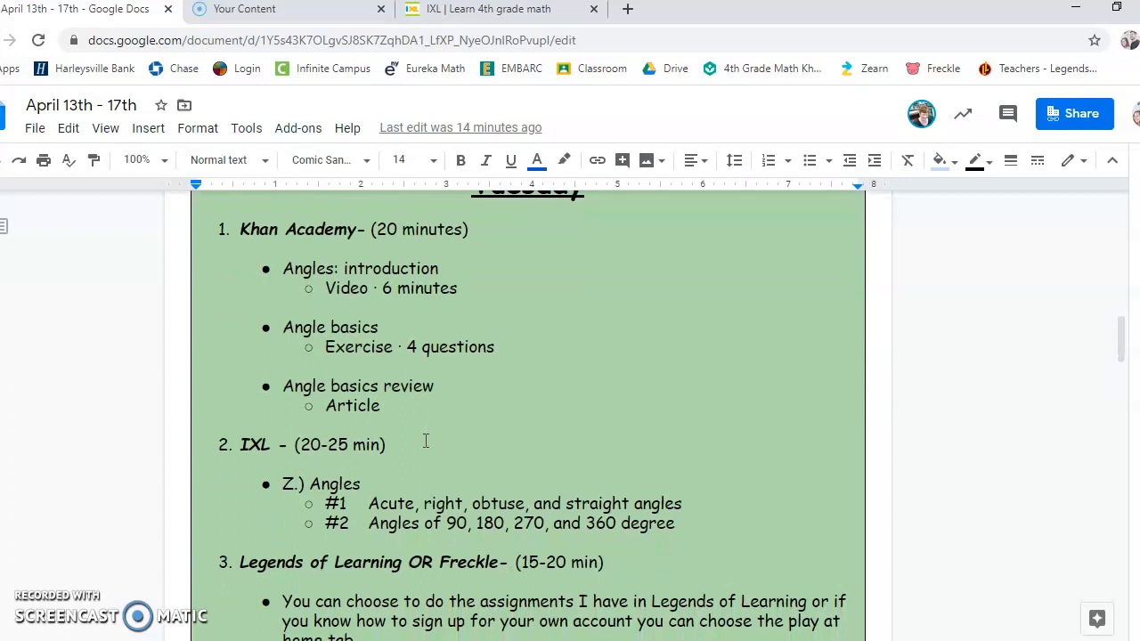
scroll(up, 3)
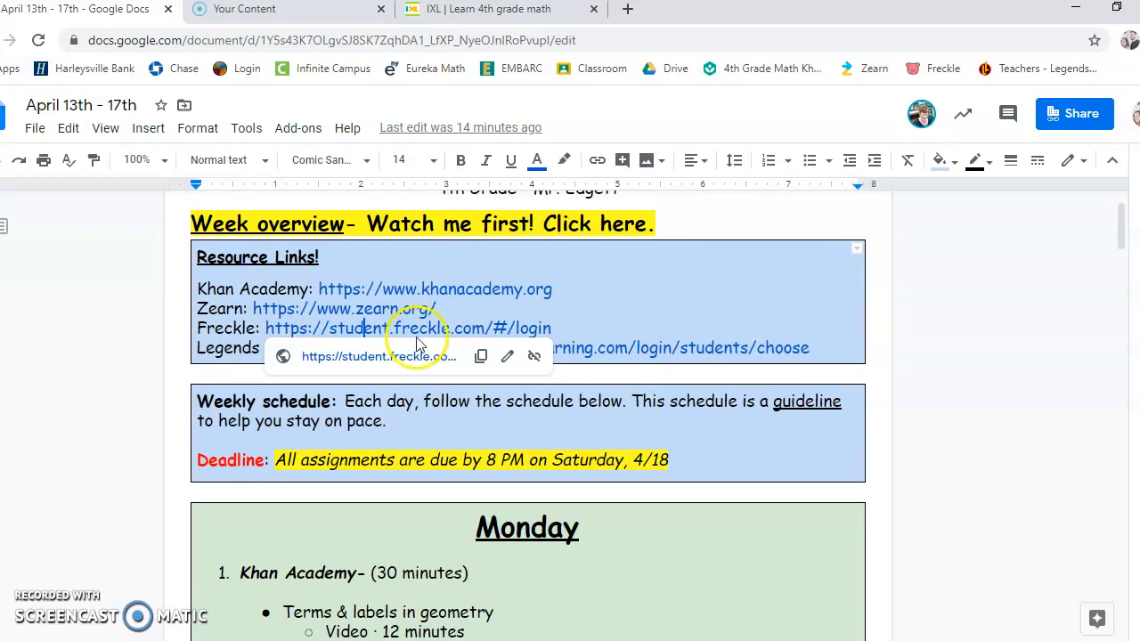
mouse_move(428, 285)
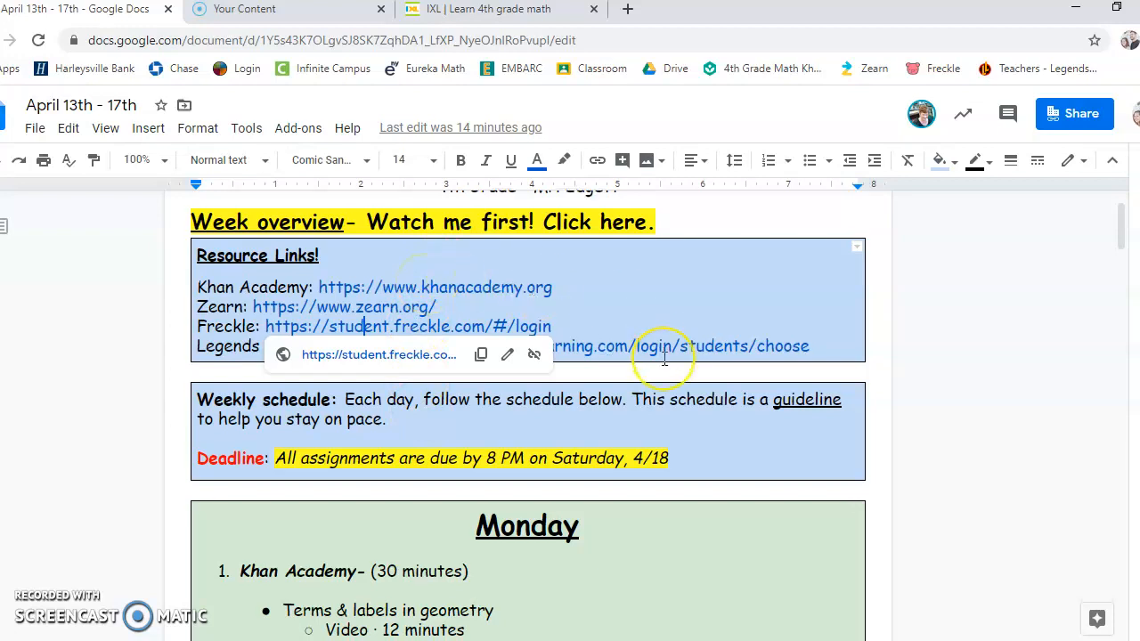
scroll(down, 3)
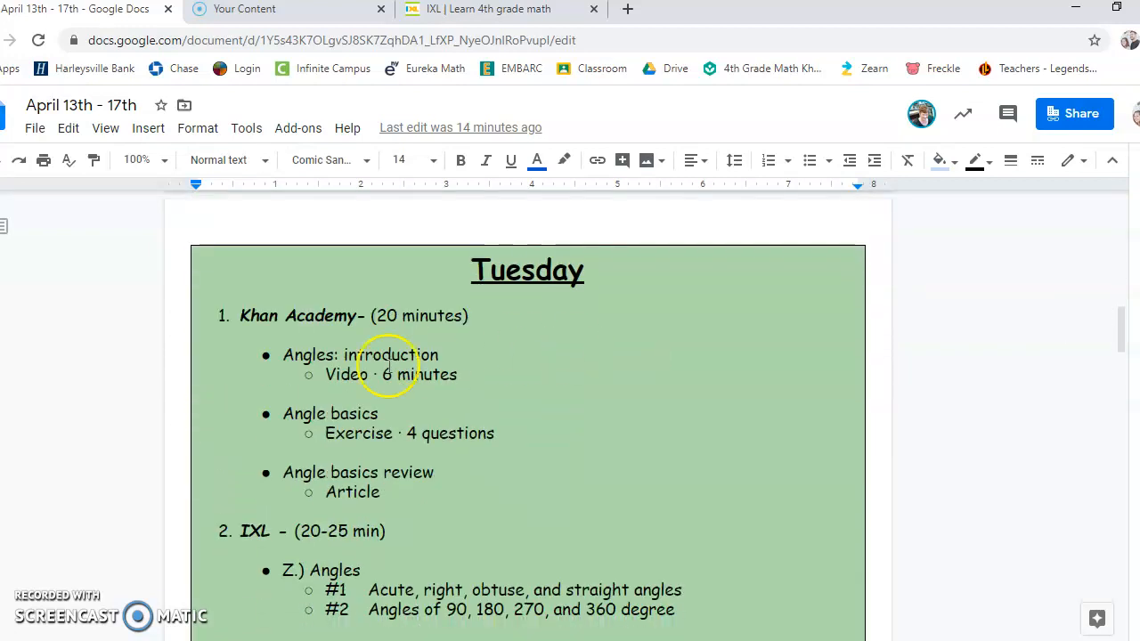
mouse_move(366, 390)
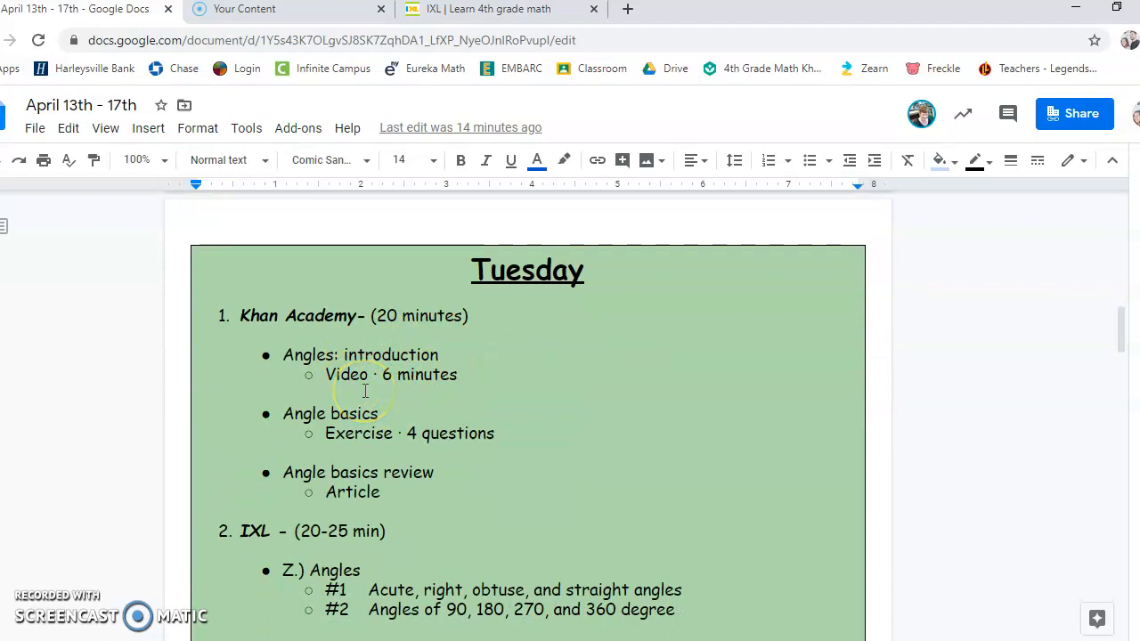
mouse_move(358, 412)
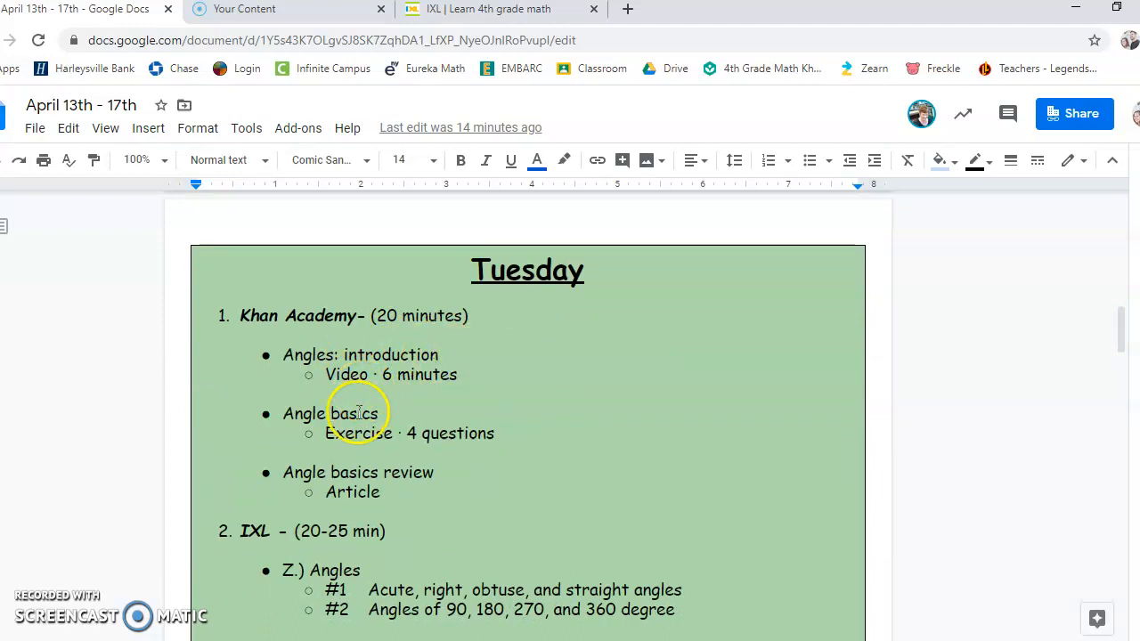
scroll(down, 3)
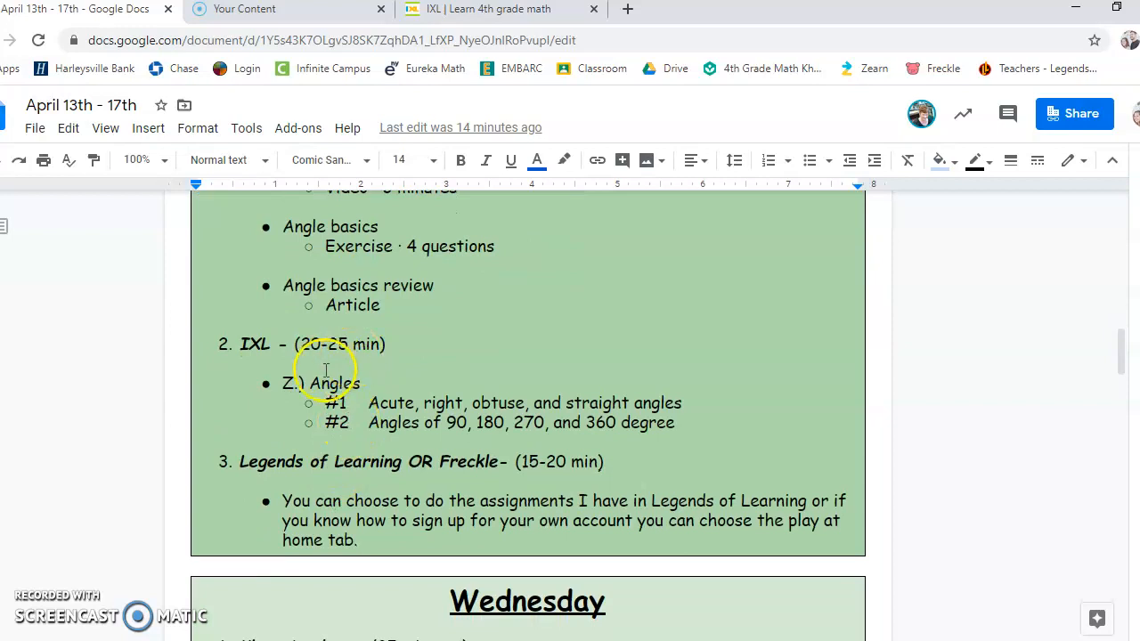
mouse_move(489, 9)
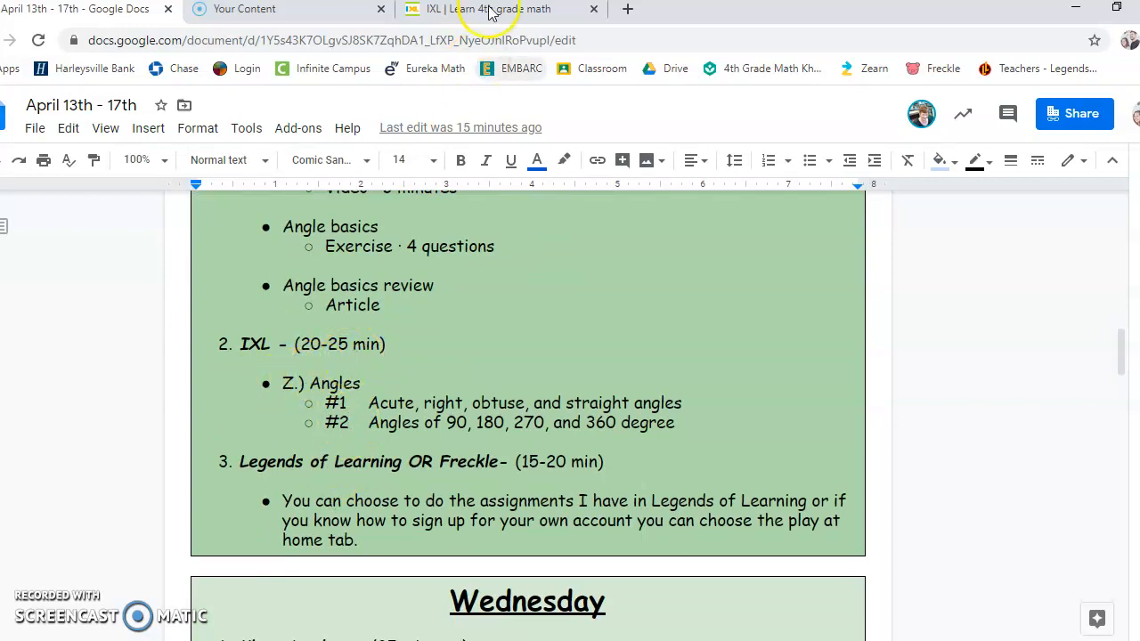
Step: Show IXL's Angles skills list, checking back against the weekly plan document
click(499, 9)
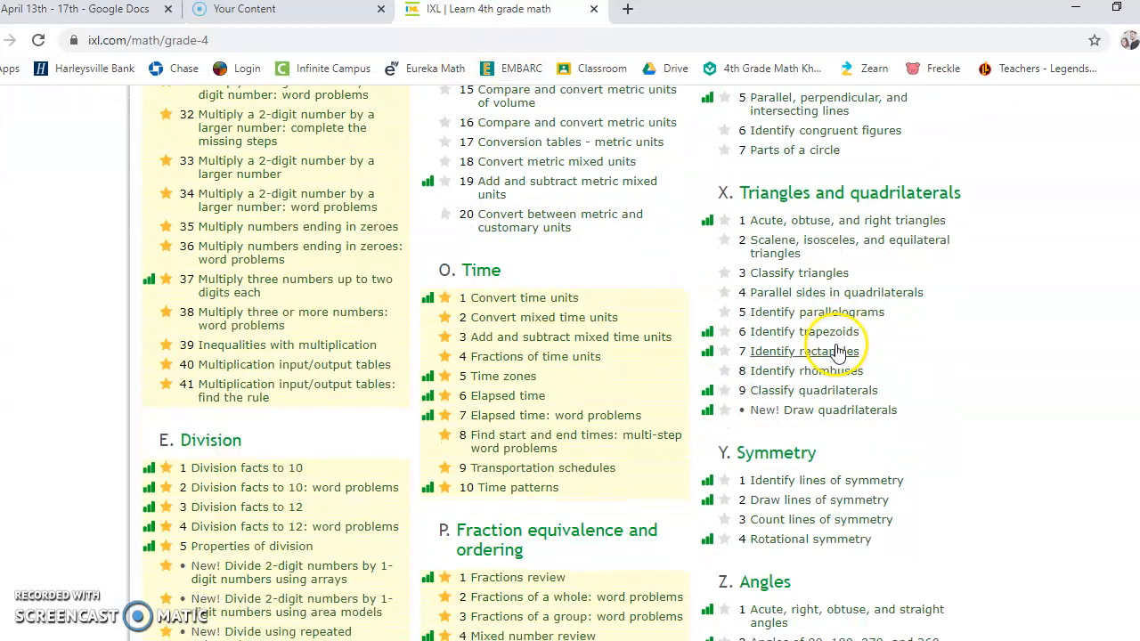
scroll(down, 3)
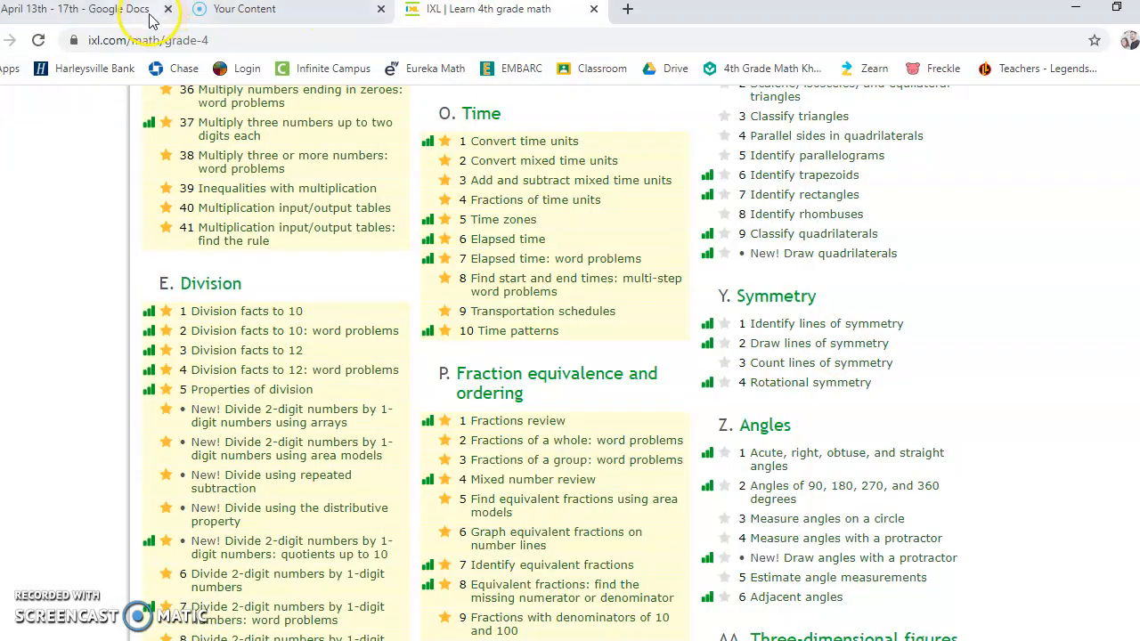
click(80, 9)
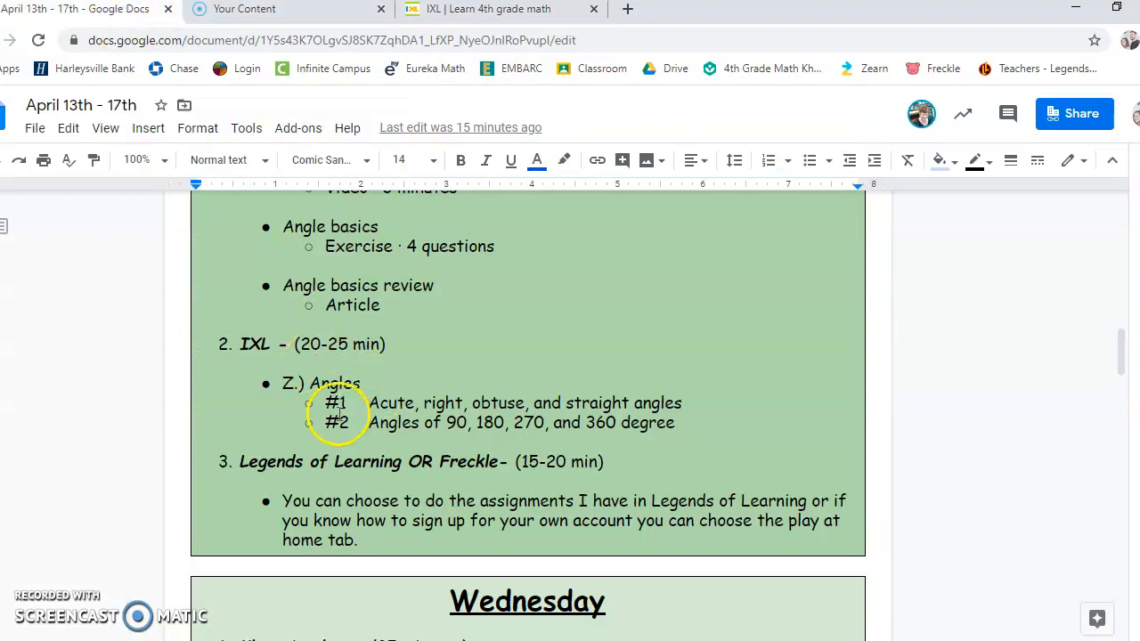
click(499, 9)
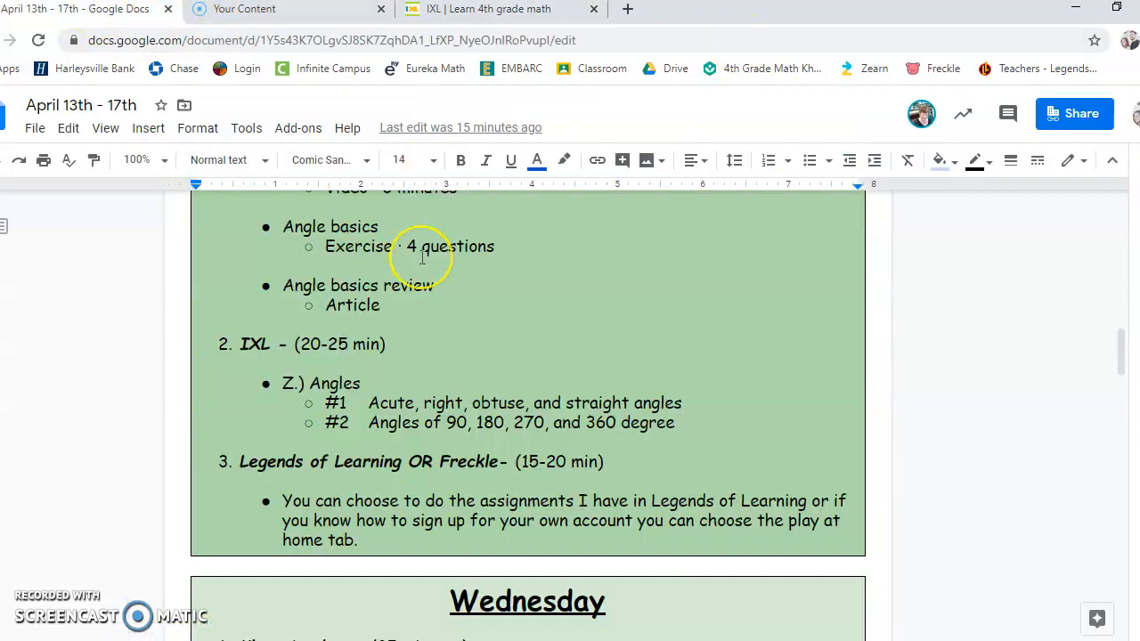
Step: Scroll the plan past Wednesday and Thursday to Friday's self-paced Zearn and Legends of Learning
scroll(down, 3)
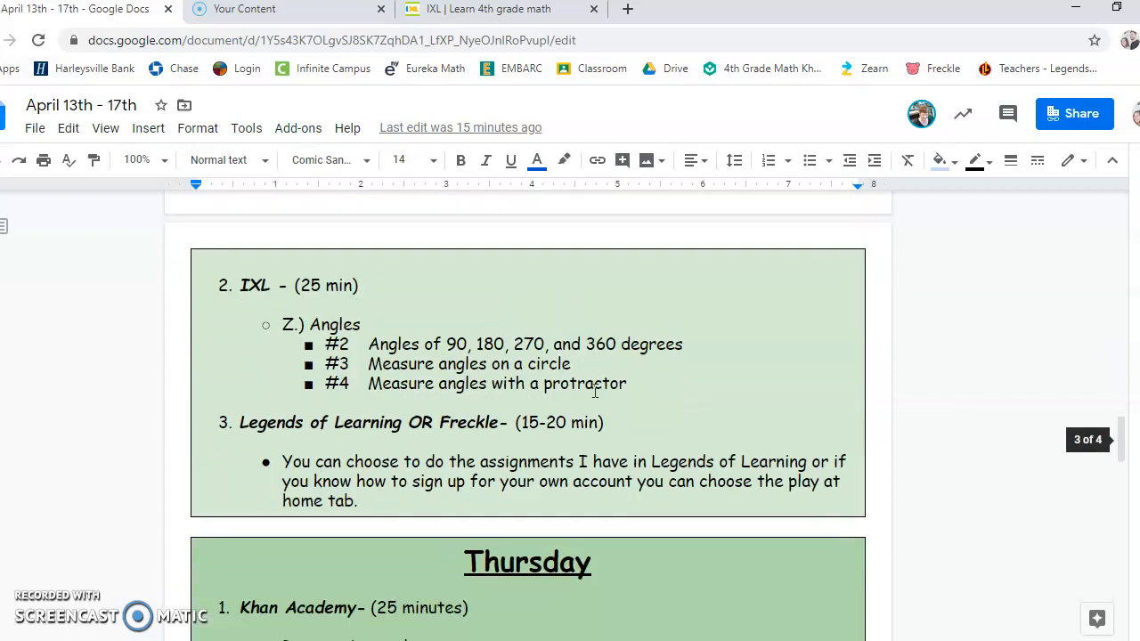
scroll(down, 3)
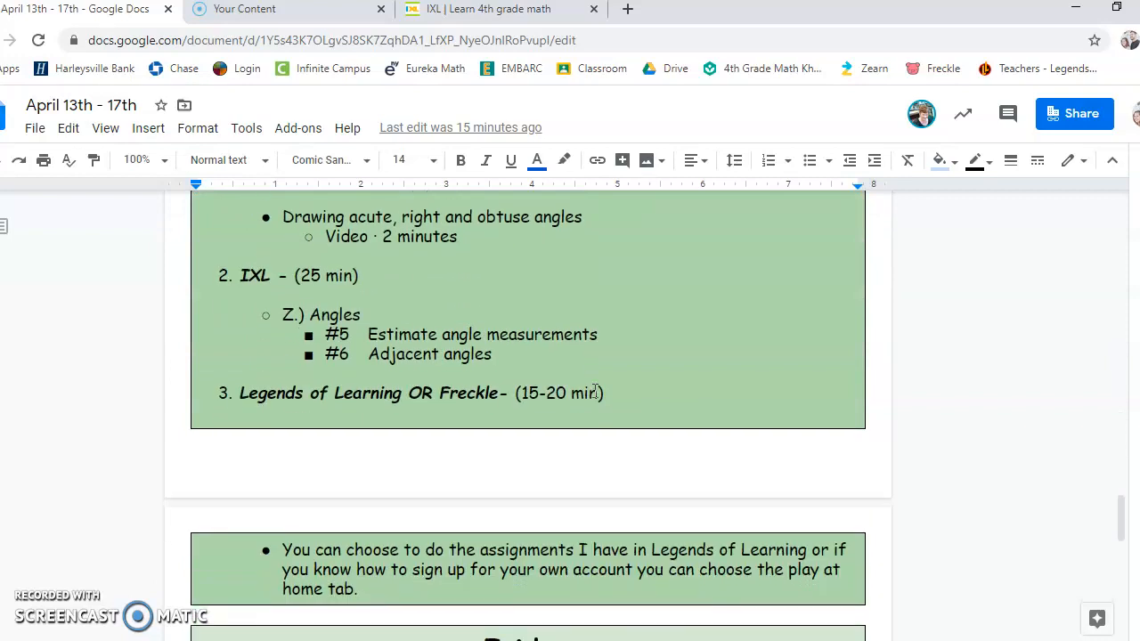
scroll(down, 3)
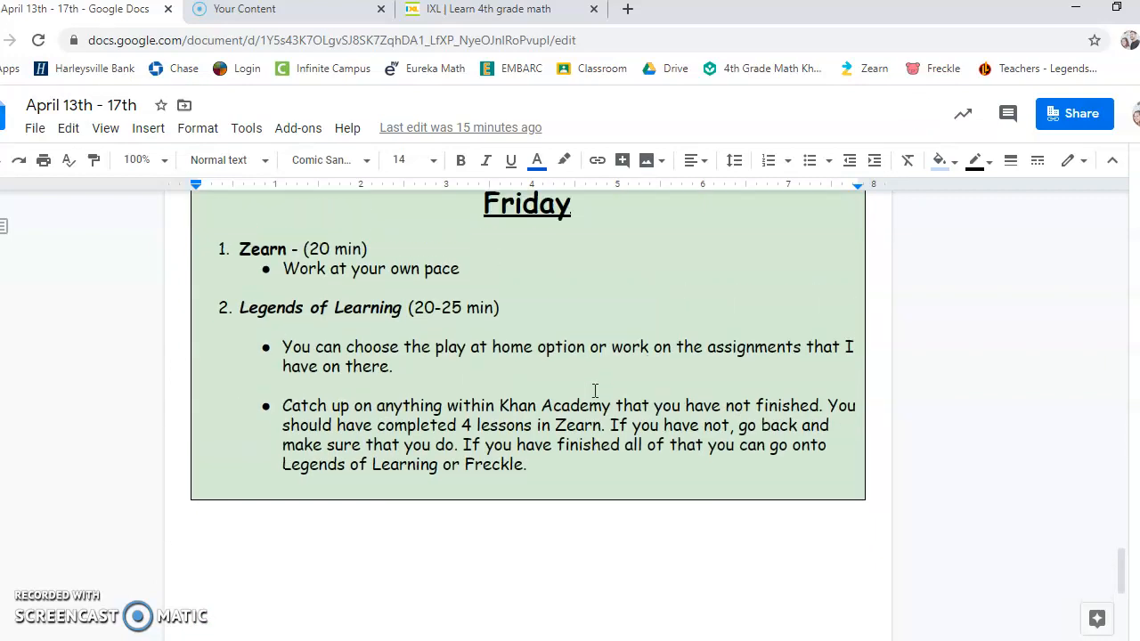
scroll(down, 3)
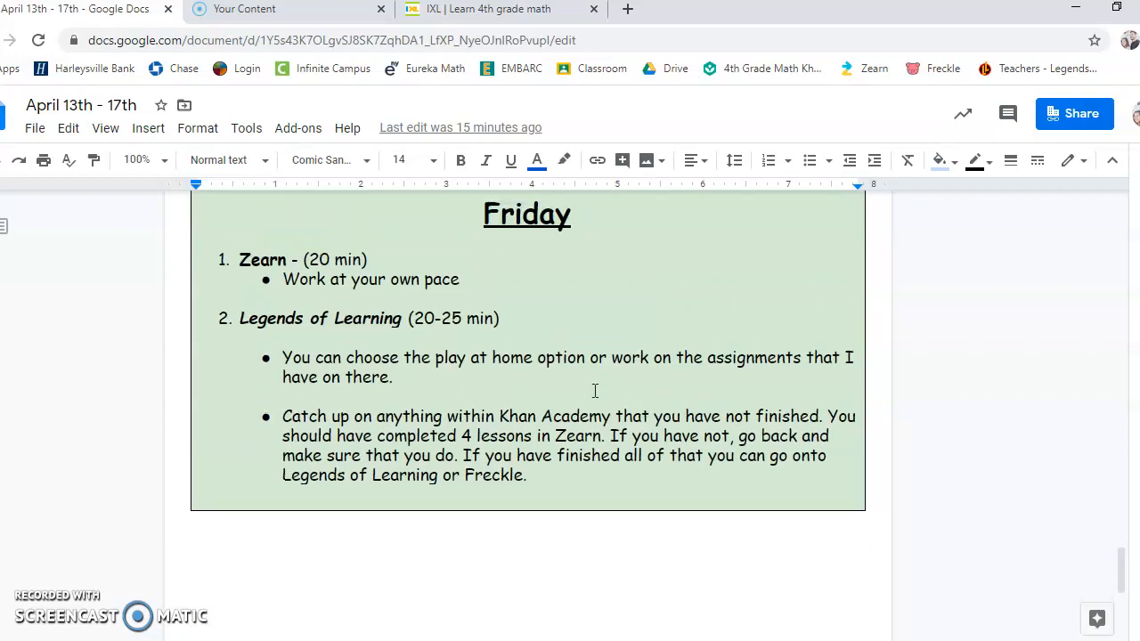